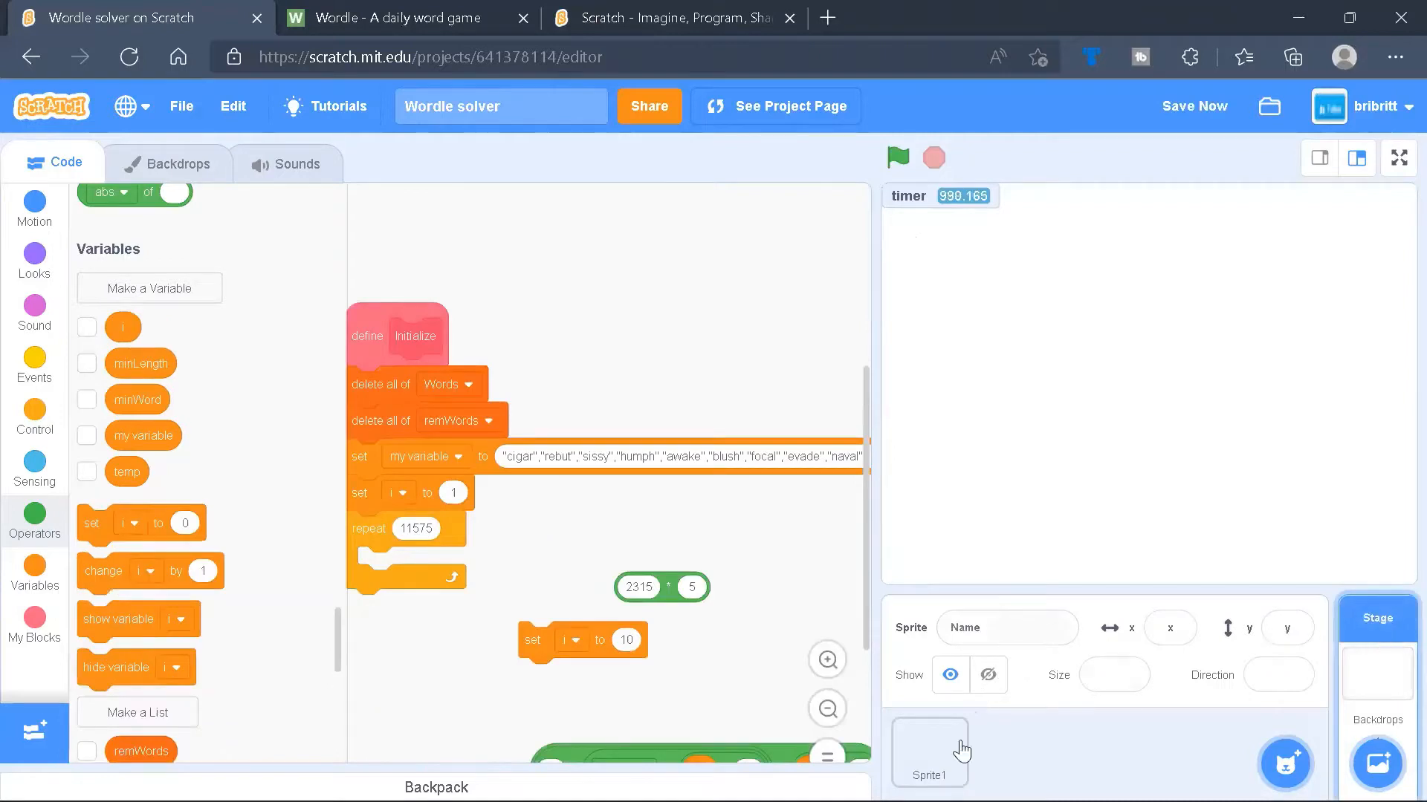
Select Sprite1 to show its green-flag script that waits 3 seconds then runs solve.
{"action": "left_click", "coordinate": [929, 750]}
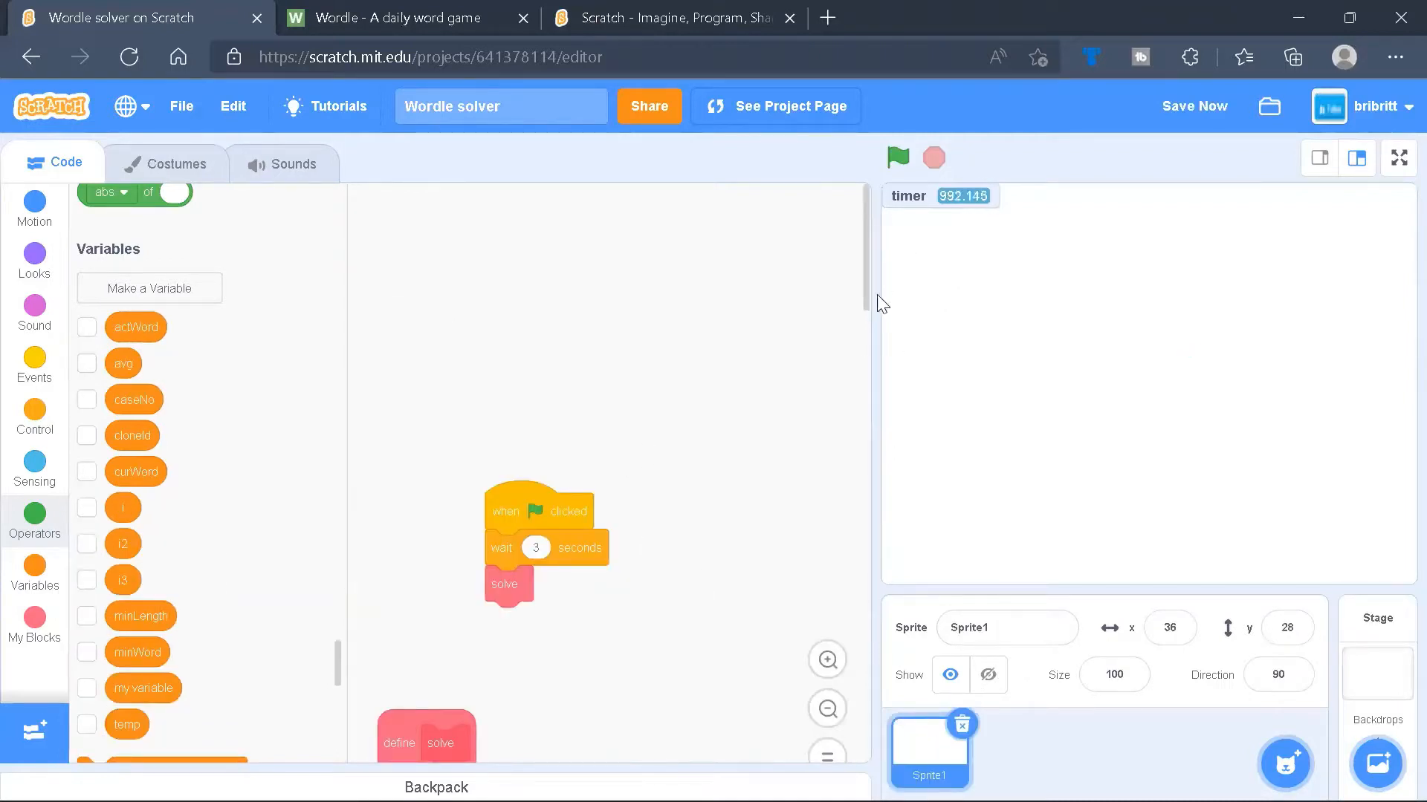
{"action": "mouse_move", "coordinate": [951, 240]}
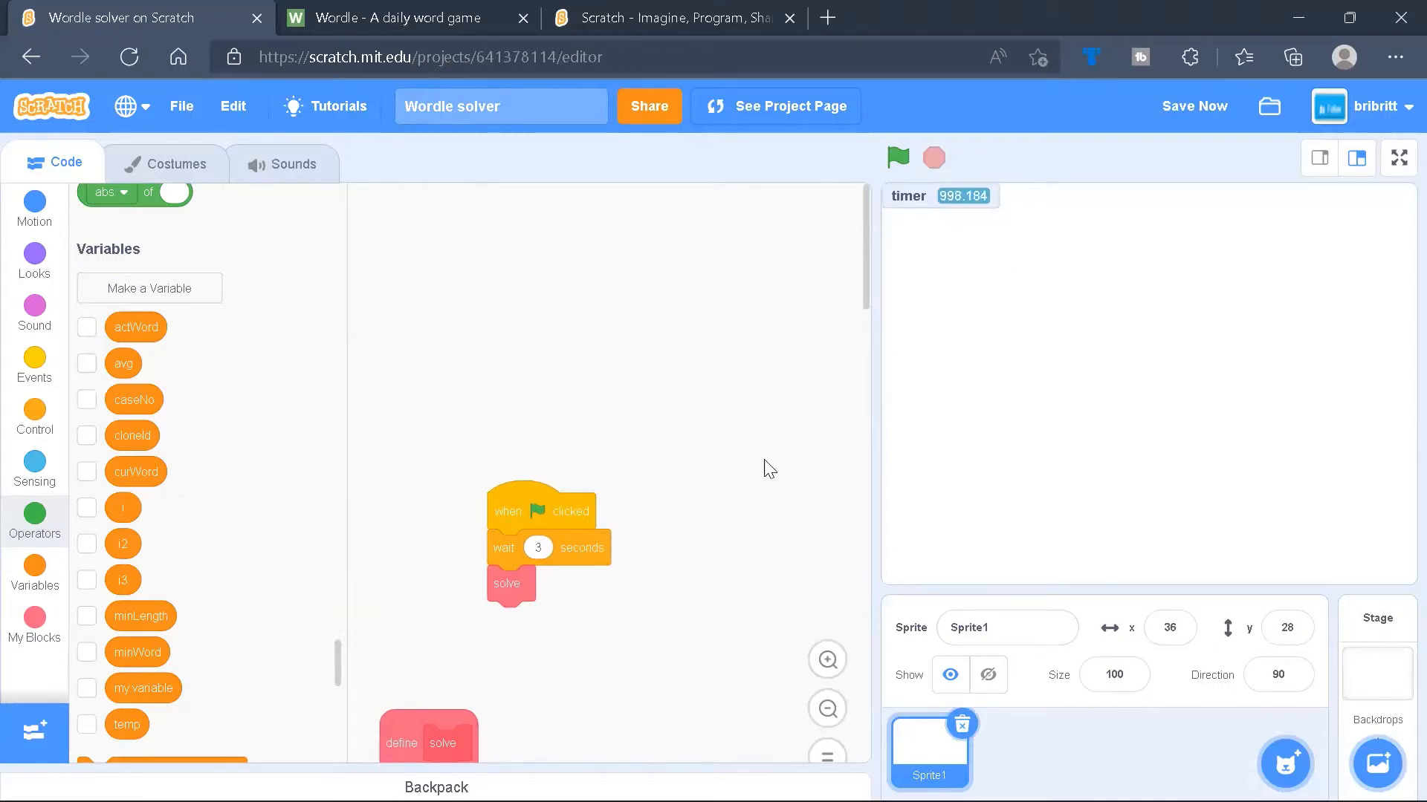
{"action": "mouse_move", "coordinate": [537, 254]}
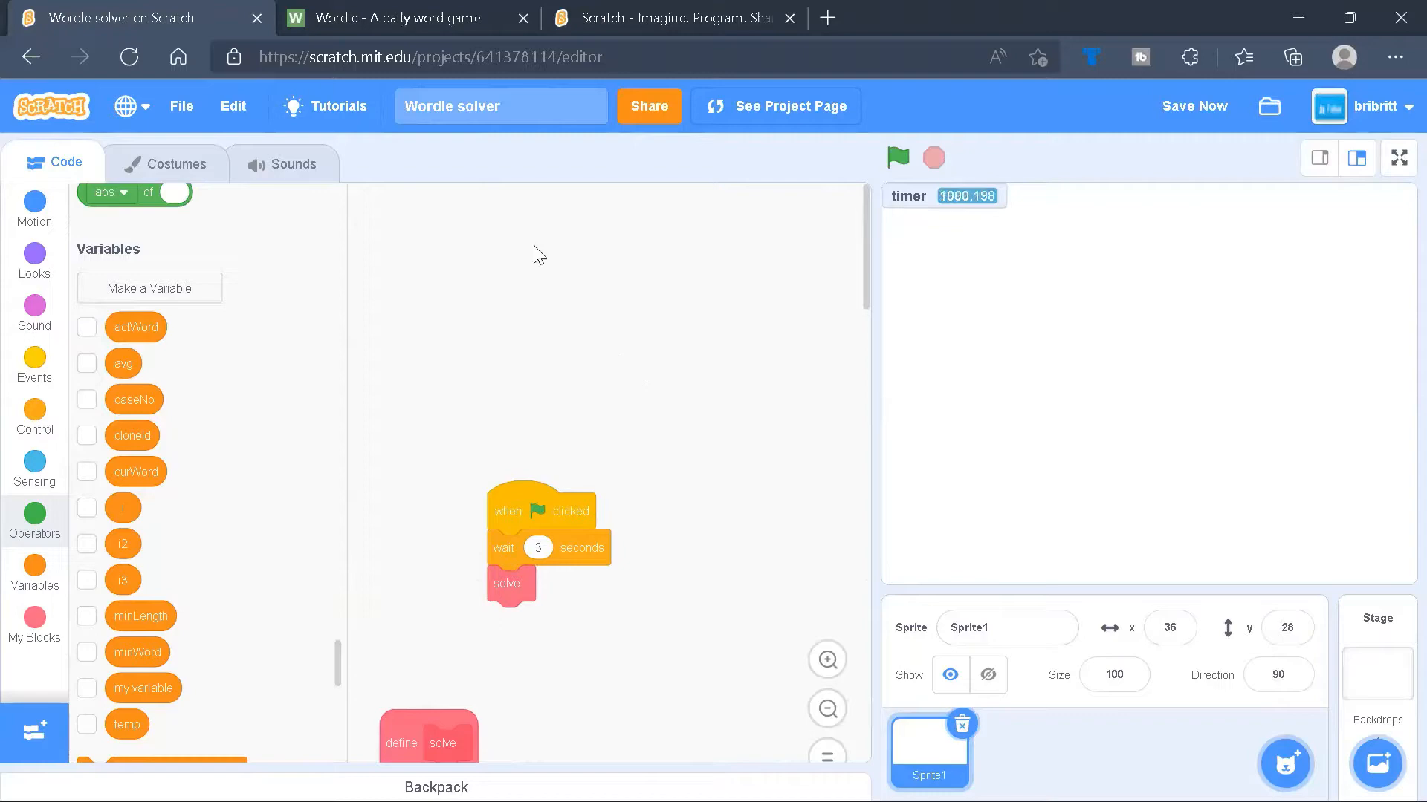
{"action": "mouse_move", "coordinate": [428, 18]}
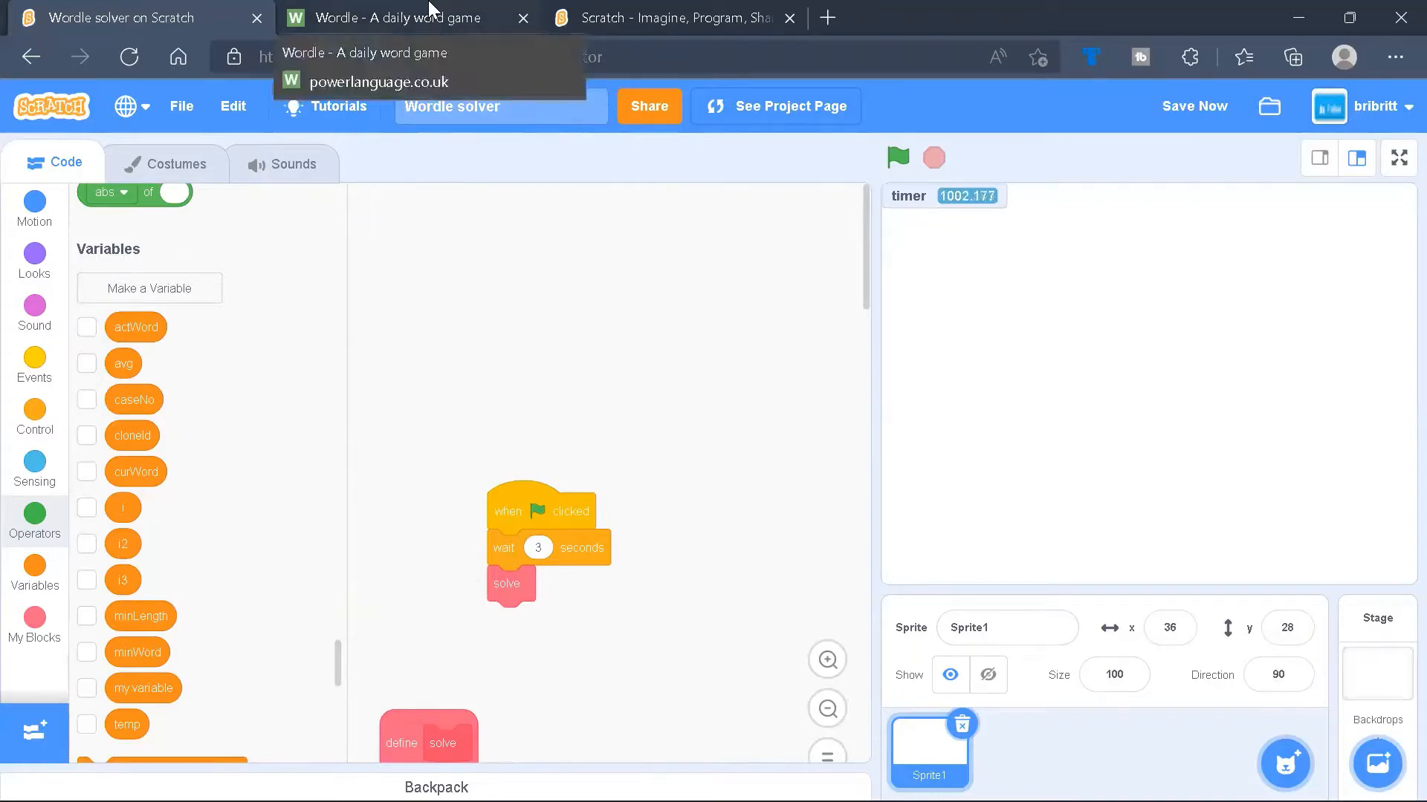
Locate 'cigar' in the Wordle source with Find and begin selecting the word list.
{"action": "left_click", "coordinate": [400, 17]}
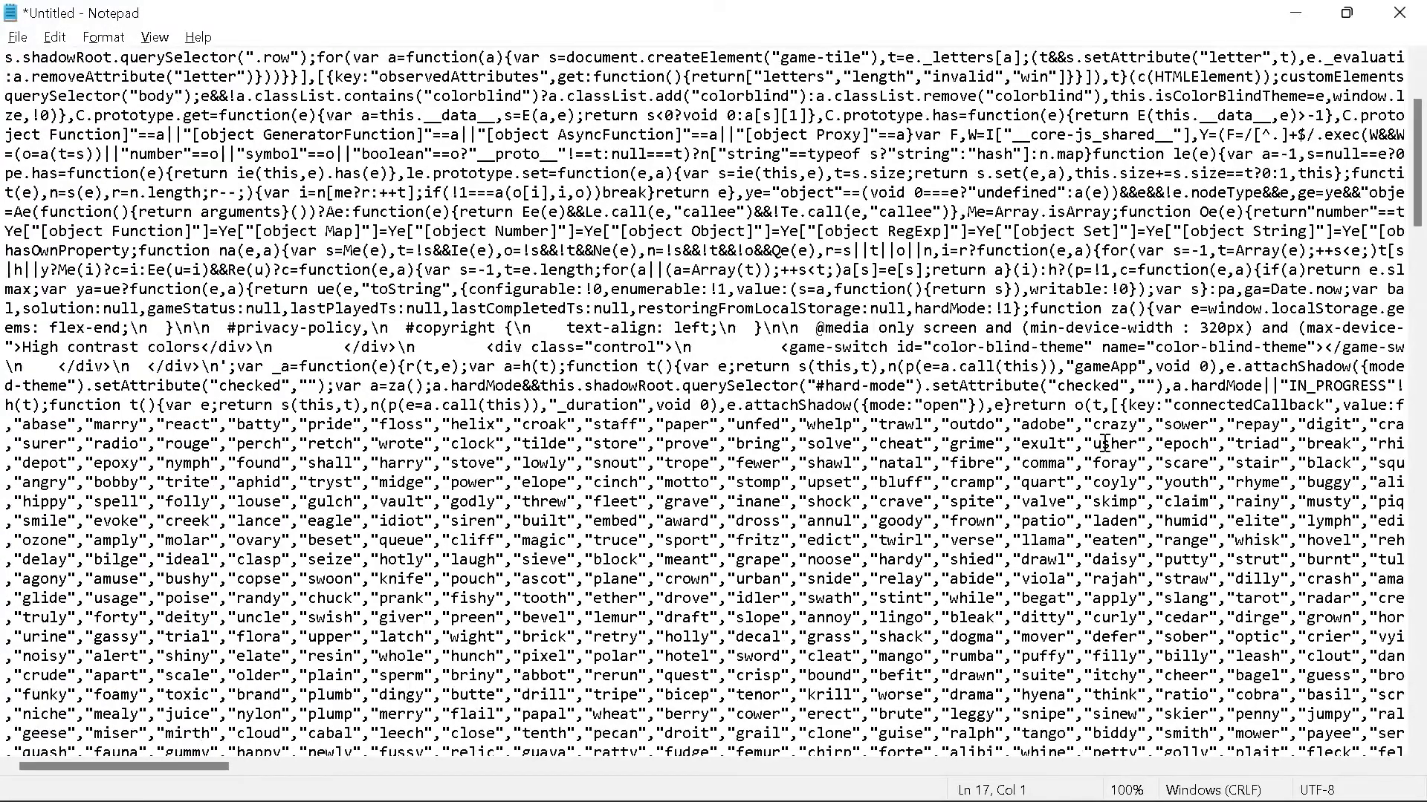
{"action": "mouse_move", "coordinate": [754, 538]}
{"action": "type", "text": "cigar"}
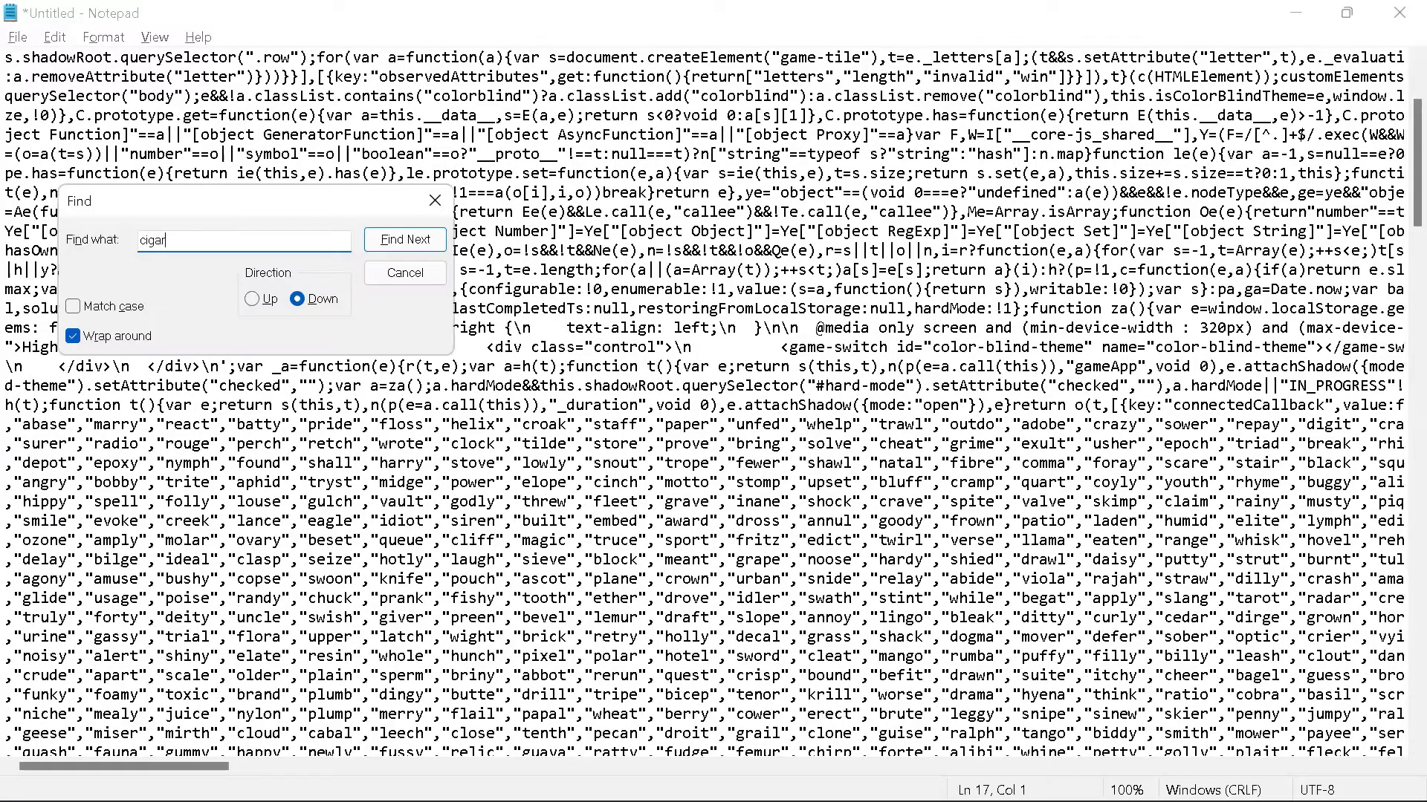
{"action": "left_click", "coordinate": [404, 240]}
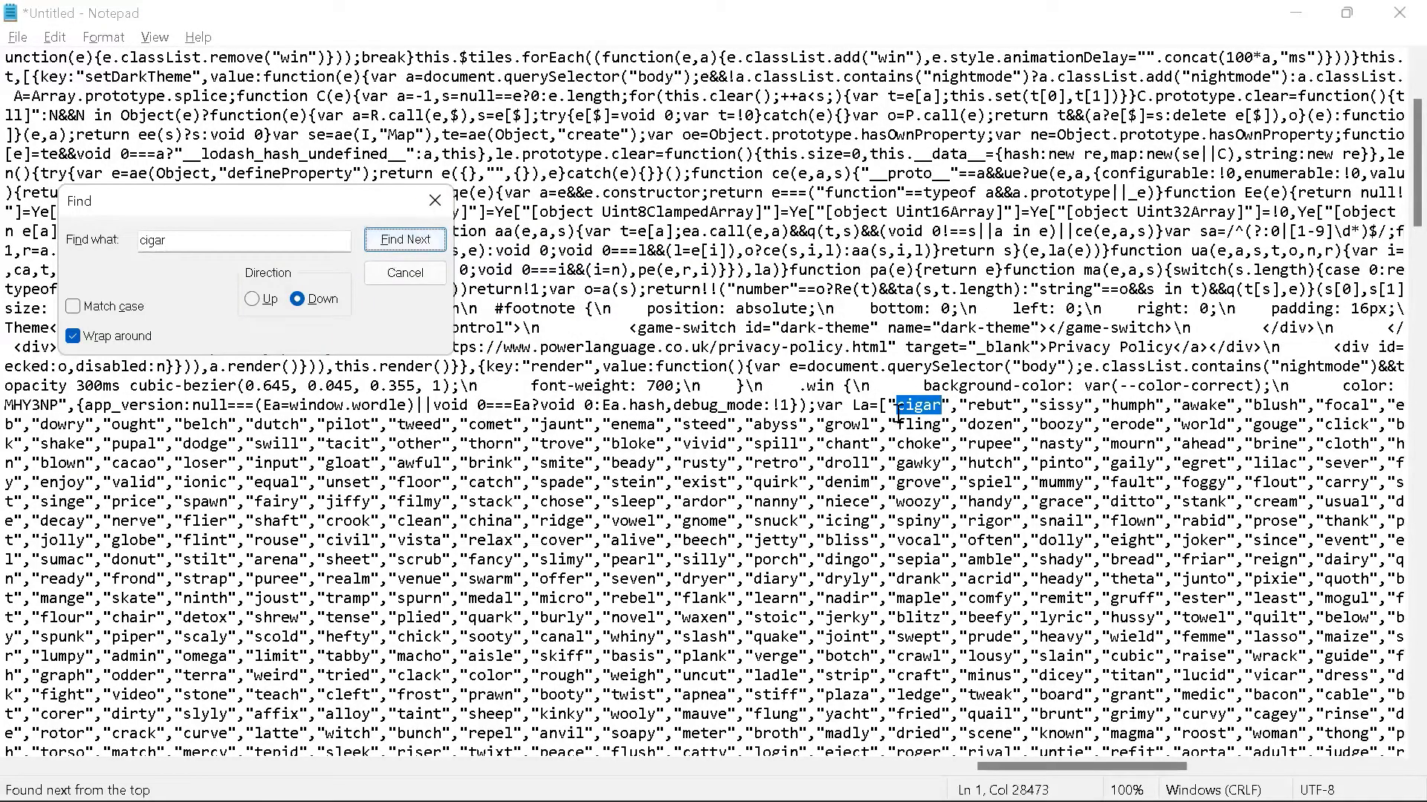
{"action": "left_click", "coordinate": [404, 237]}
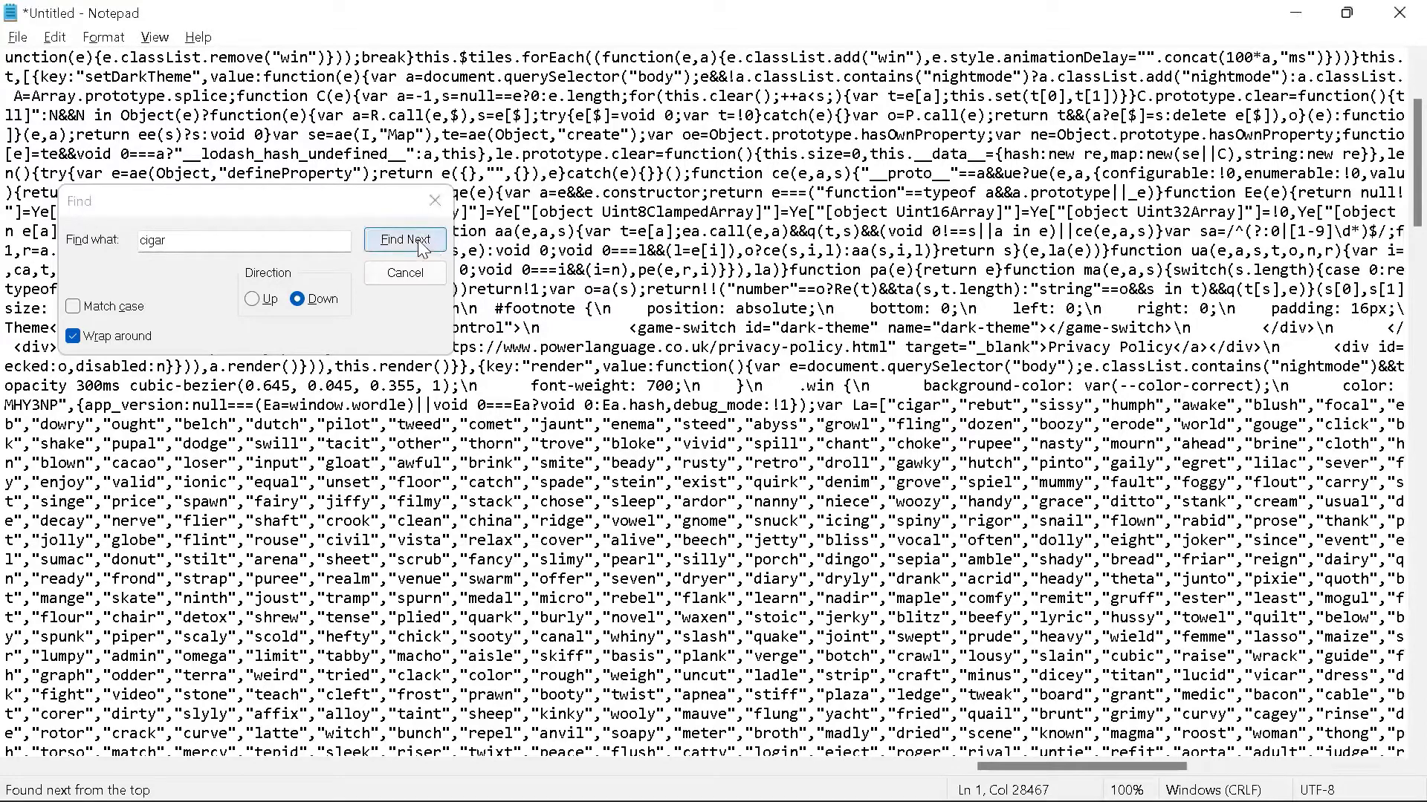
{"action": "left_click", "coordinate": [403, 273]}
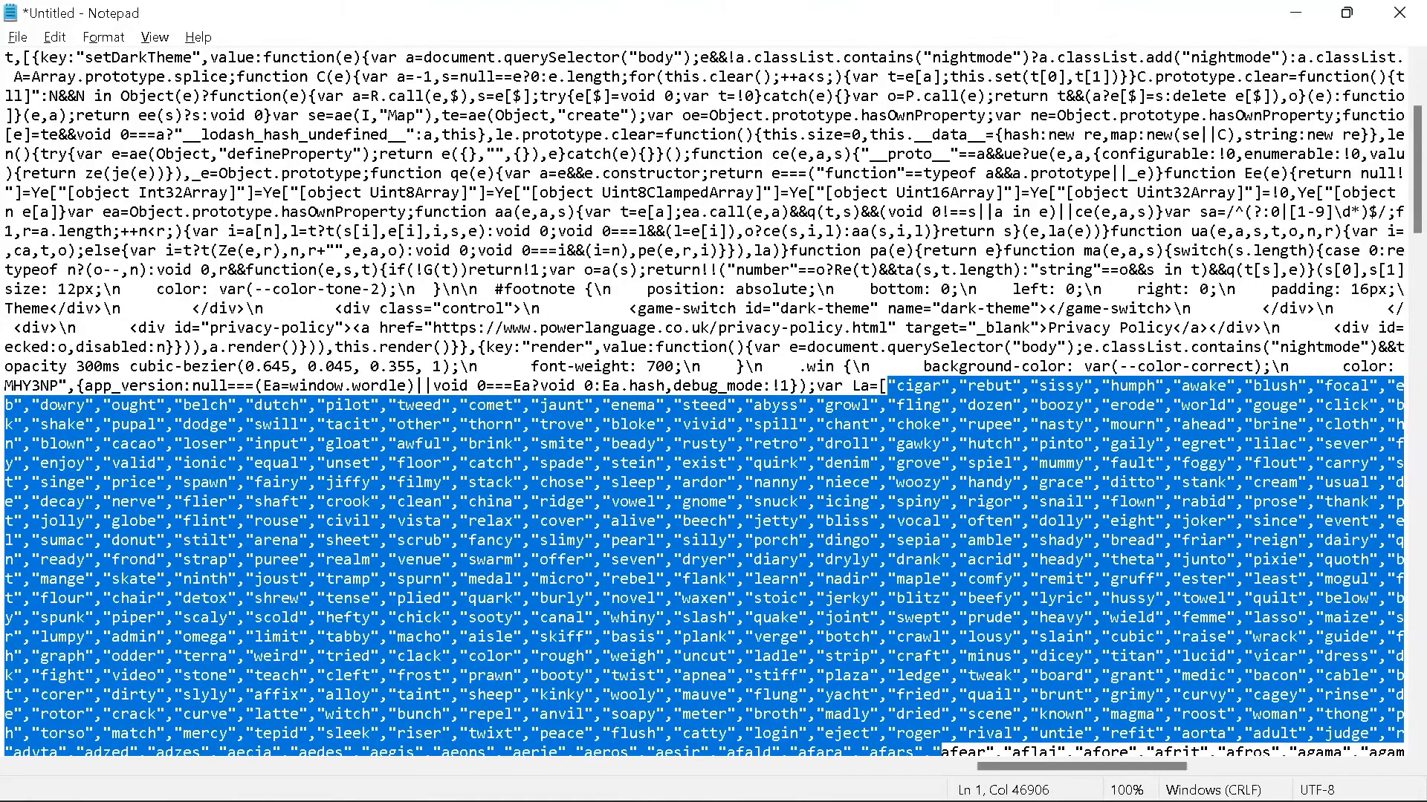
{"action": "scroll", "scroll_direction": "down", "scroll_amount": 3}
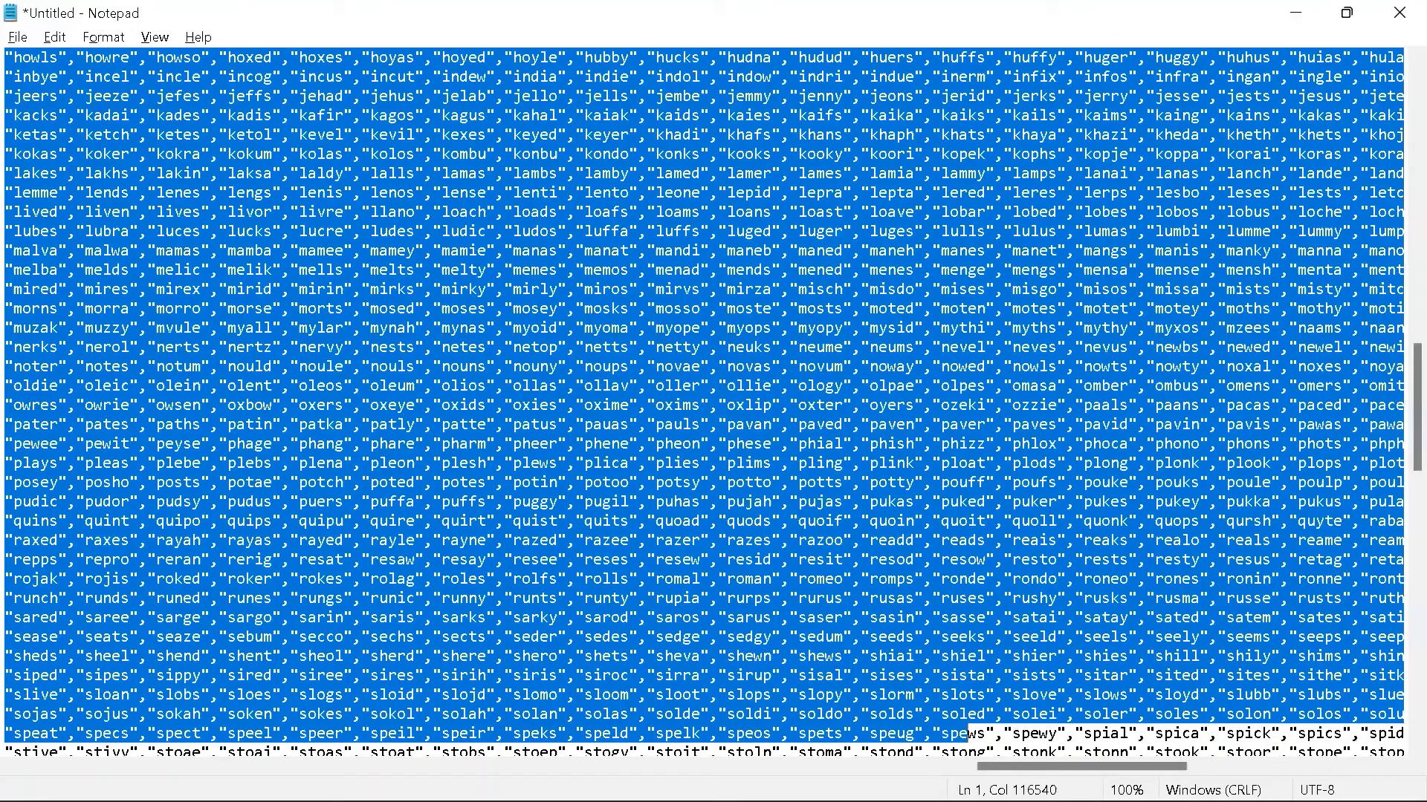
{"action": "mouse_move", "coordinate": [788, 134]}
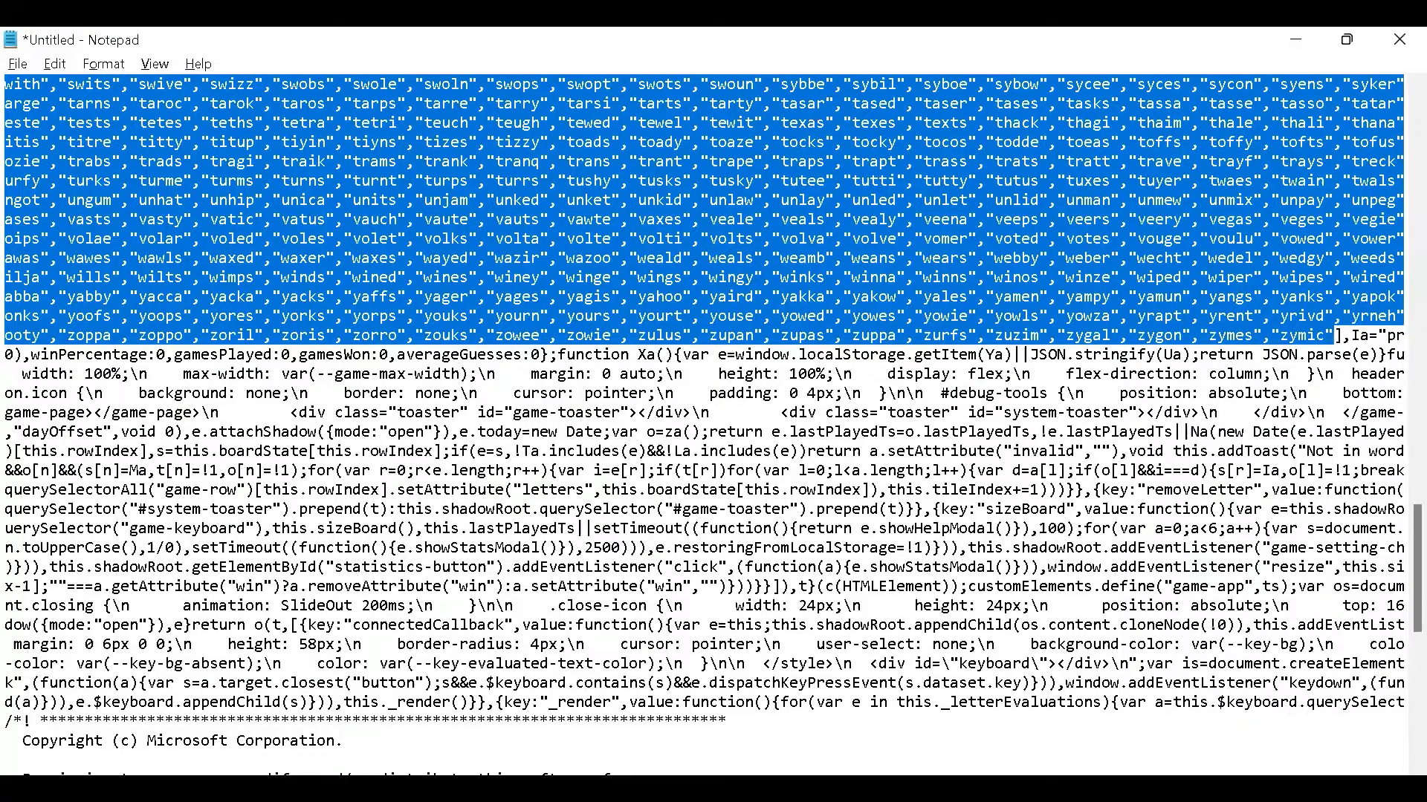
{"action": "mouse_move", "coordinate": [715, 642]}
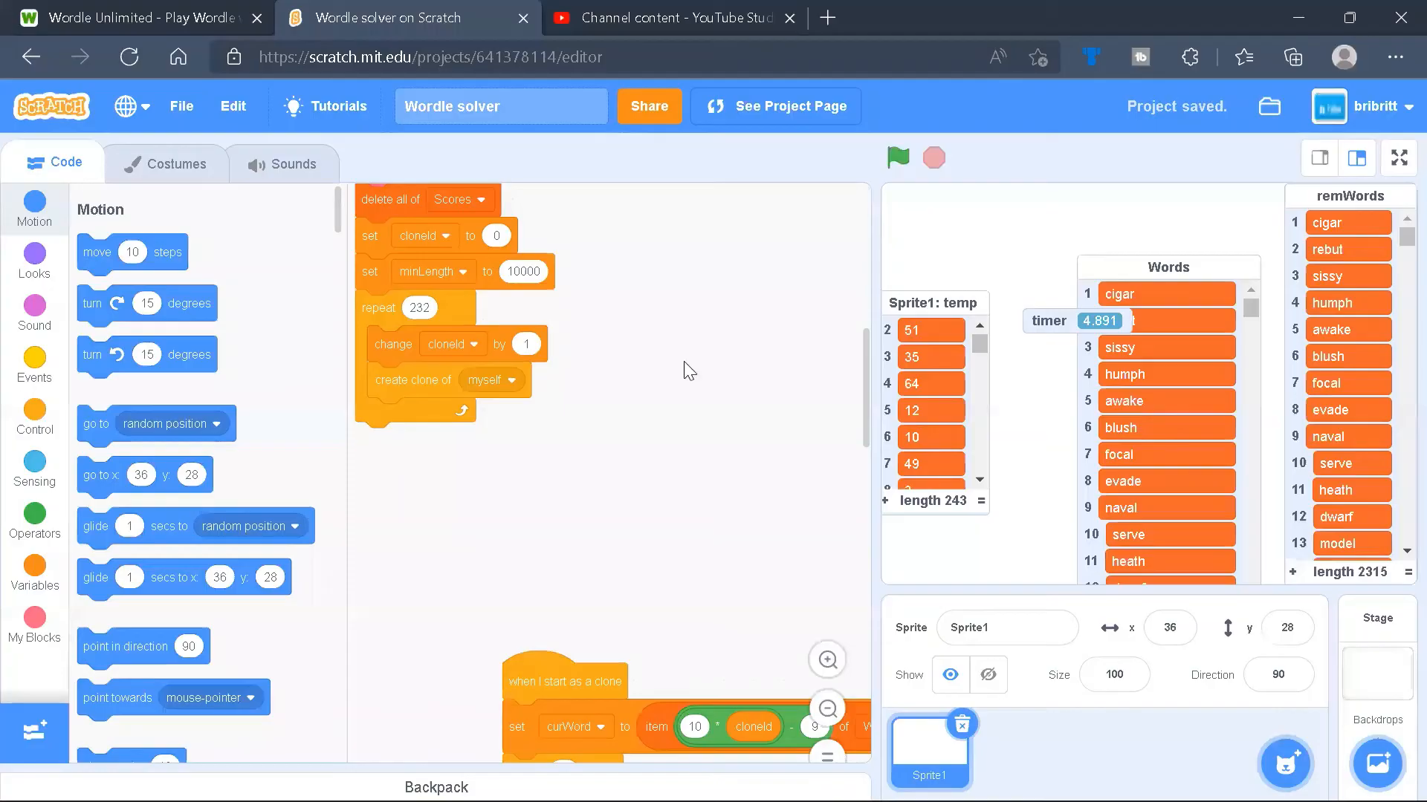
Show the variable and list blocks and scroll through the Stage's initialize script.
{"action": "scroll", "scroll_direction": "down", "scroll_amount": 3}
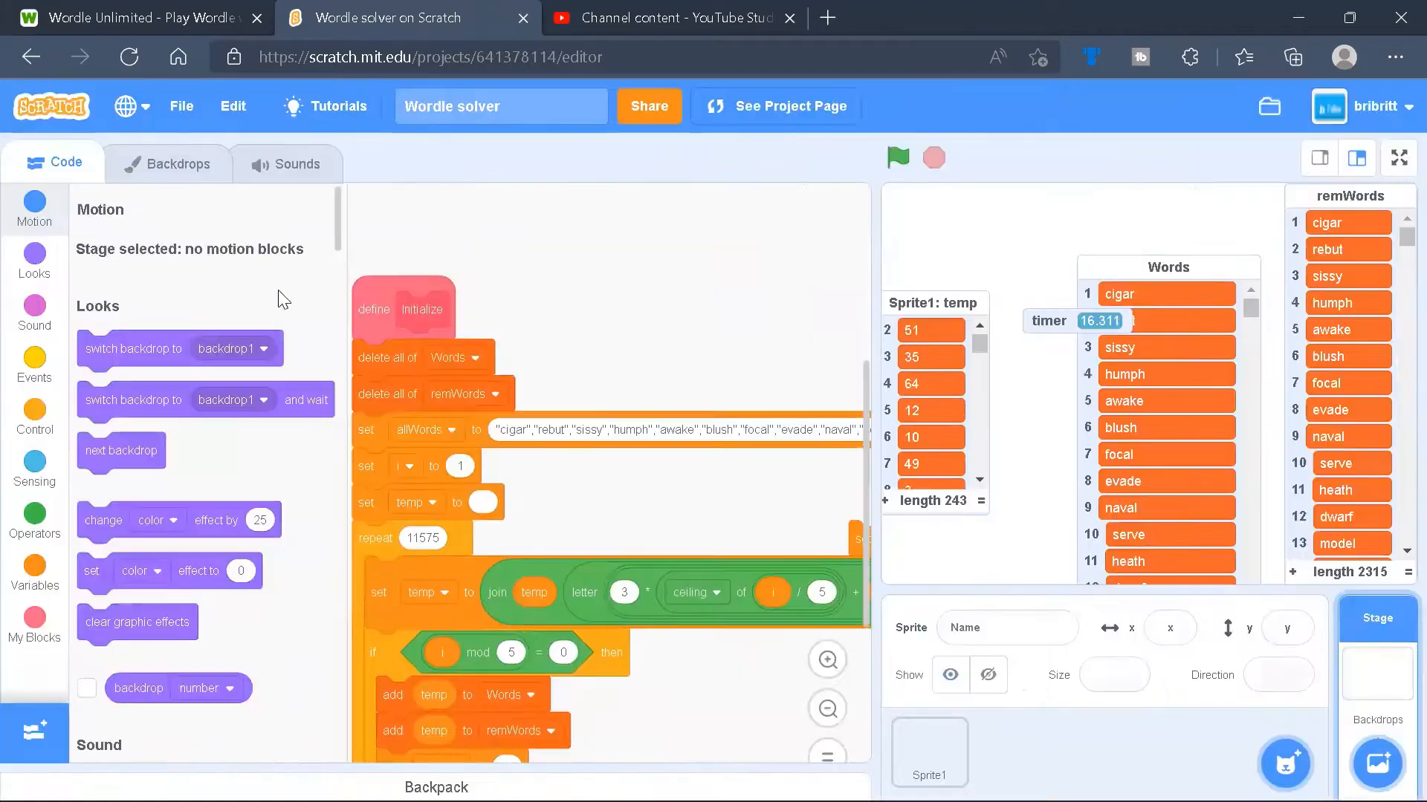
{"action": "left_click", "coordinate": [34, 570]}
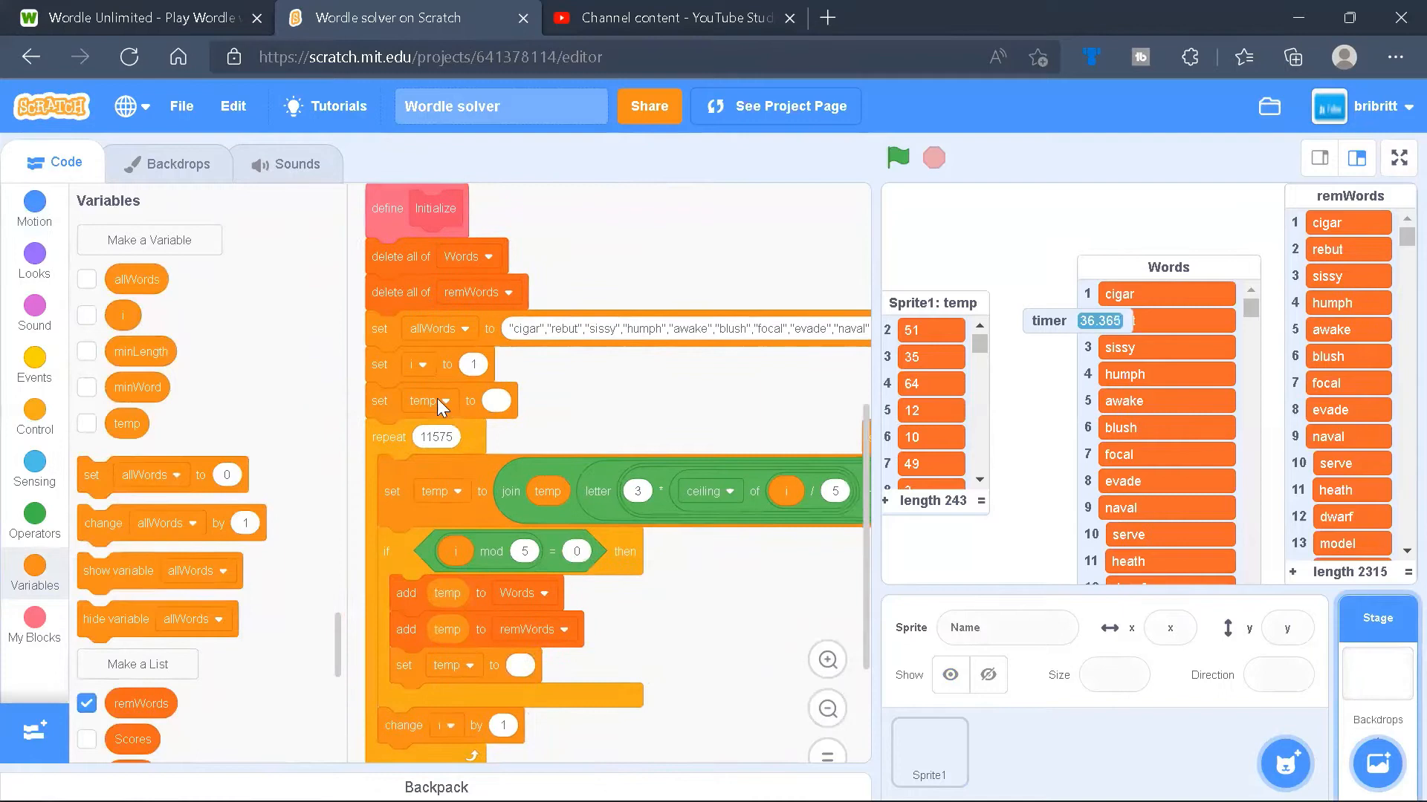
{"action": "mouse_move", "coordinate": [694, 390]}
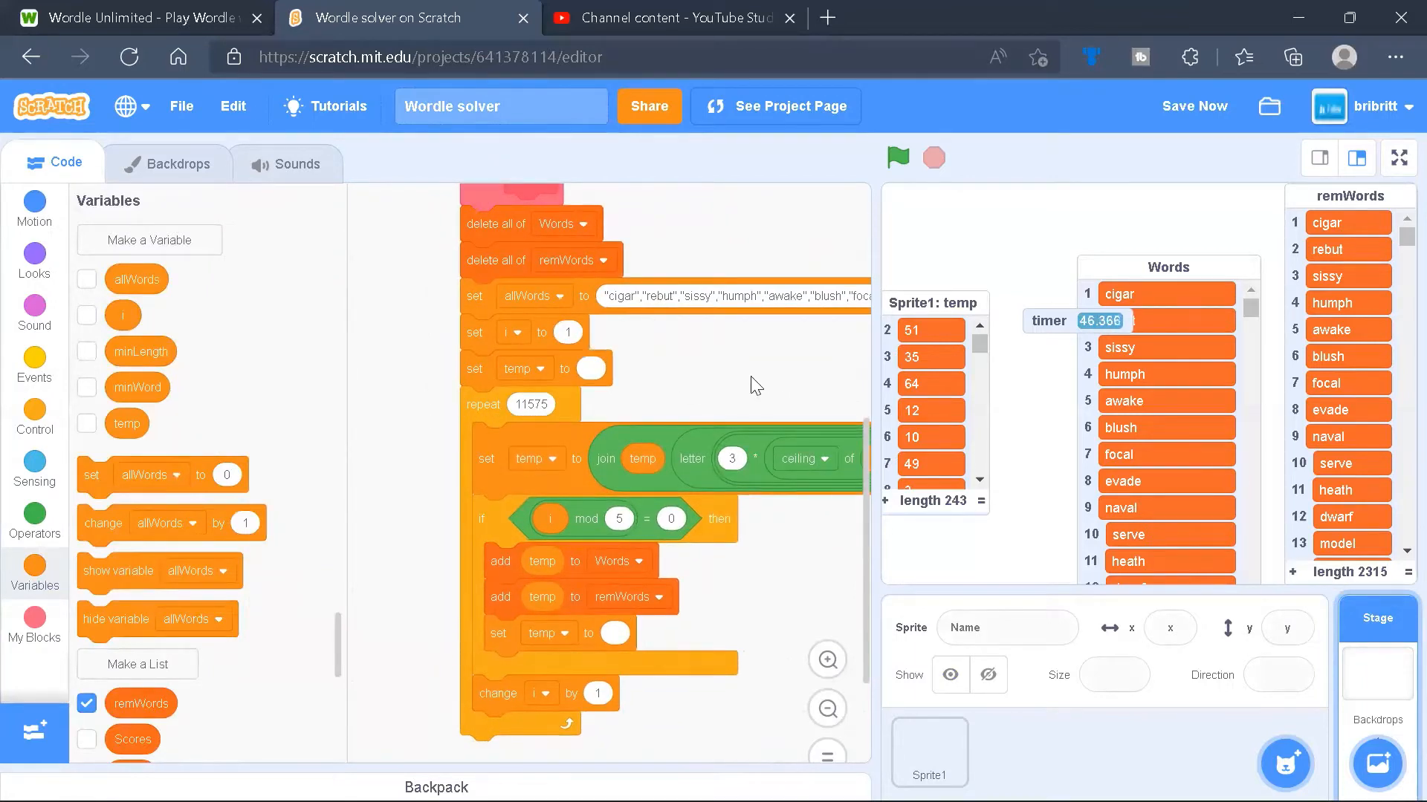
{"action": "mouse_move", "coordinate": [1358, 294]}
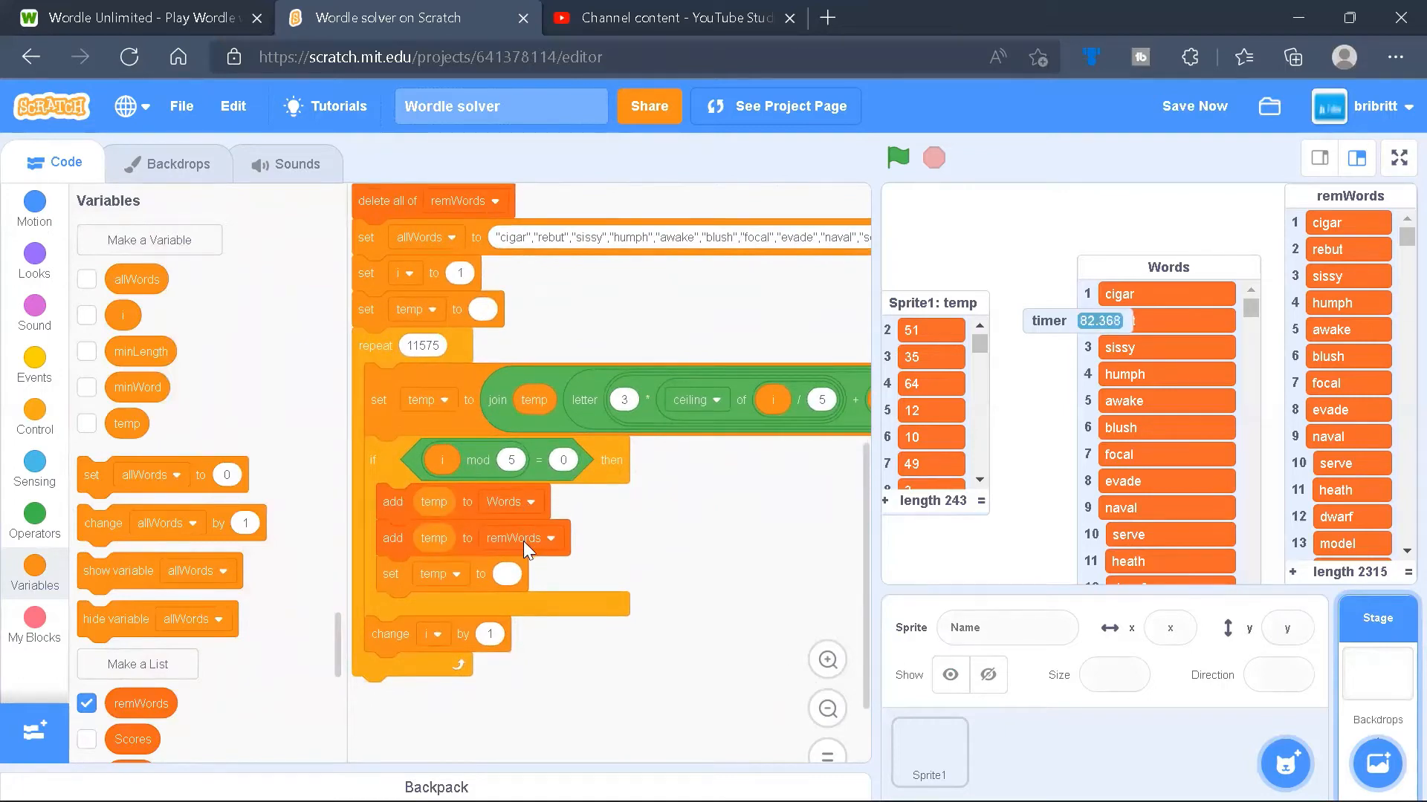
{"action": "scroll", "scroll_direction": "down", "scroll_amount": 3}
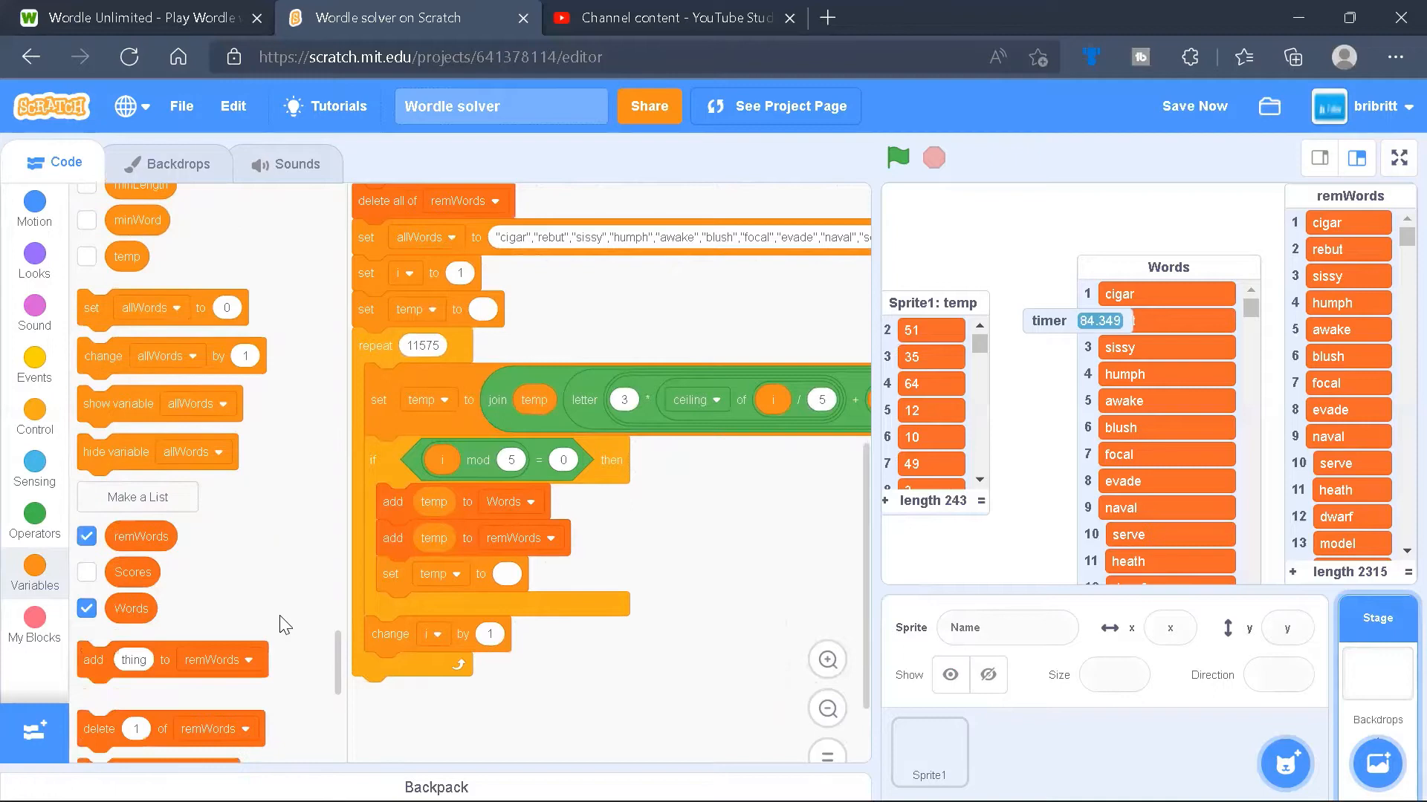
{"action": "scroll", "scroll_direction": "down", "scroll_amount": 3}
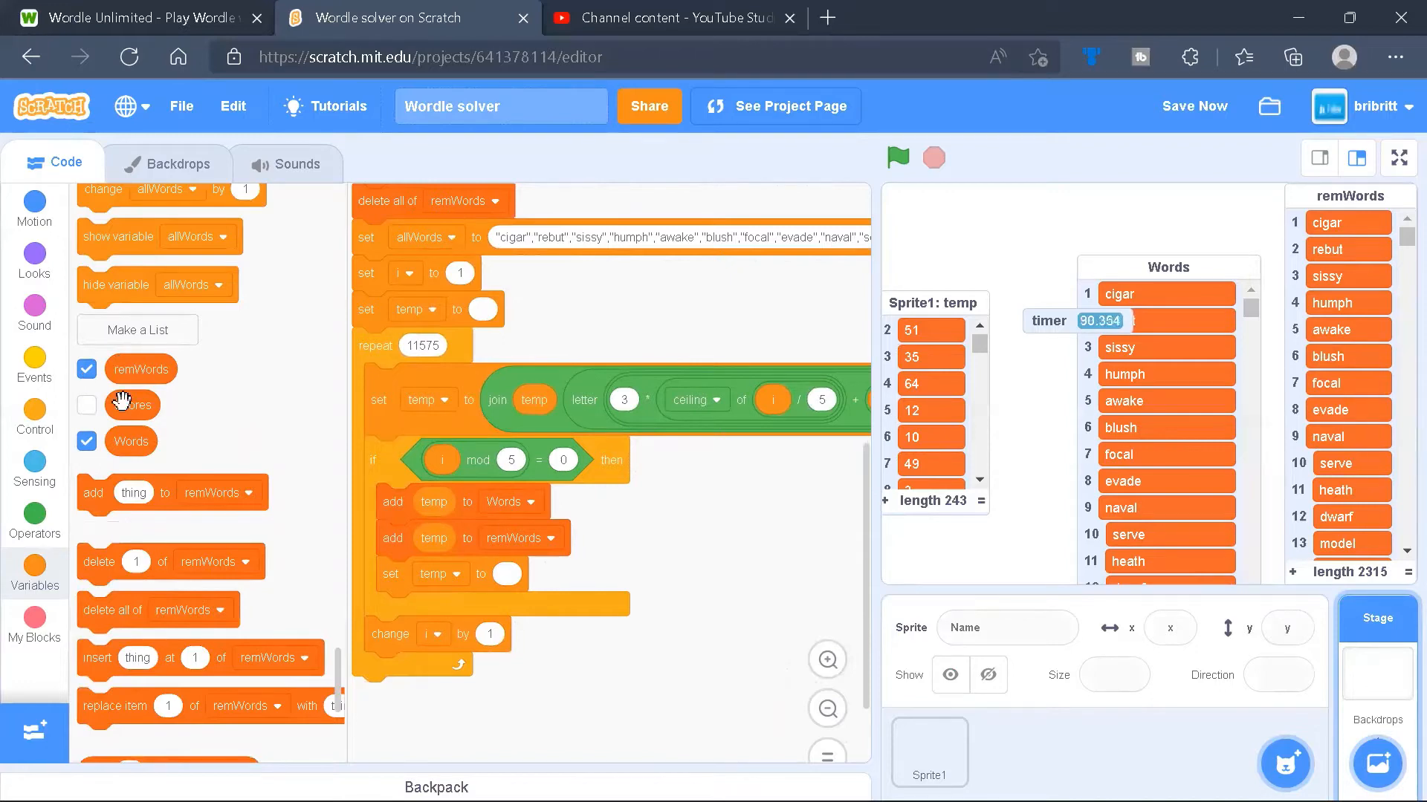
Start a sprite-only list named temp, dismiss the prompt, and return to the Stage's scripts.
{"action": "left_click", "coordinate": [929, 750]}
{"action": "type", "text": "te"}
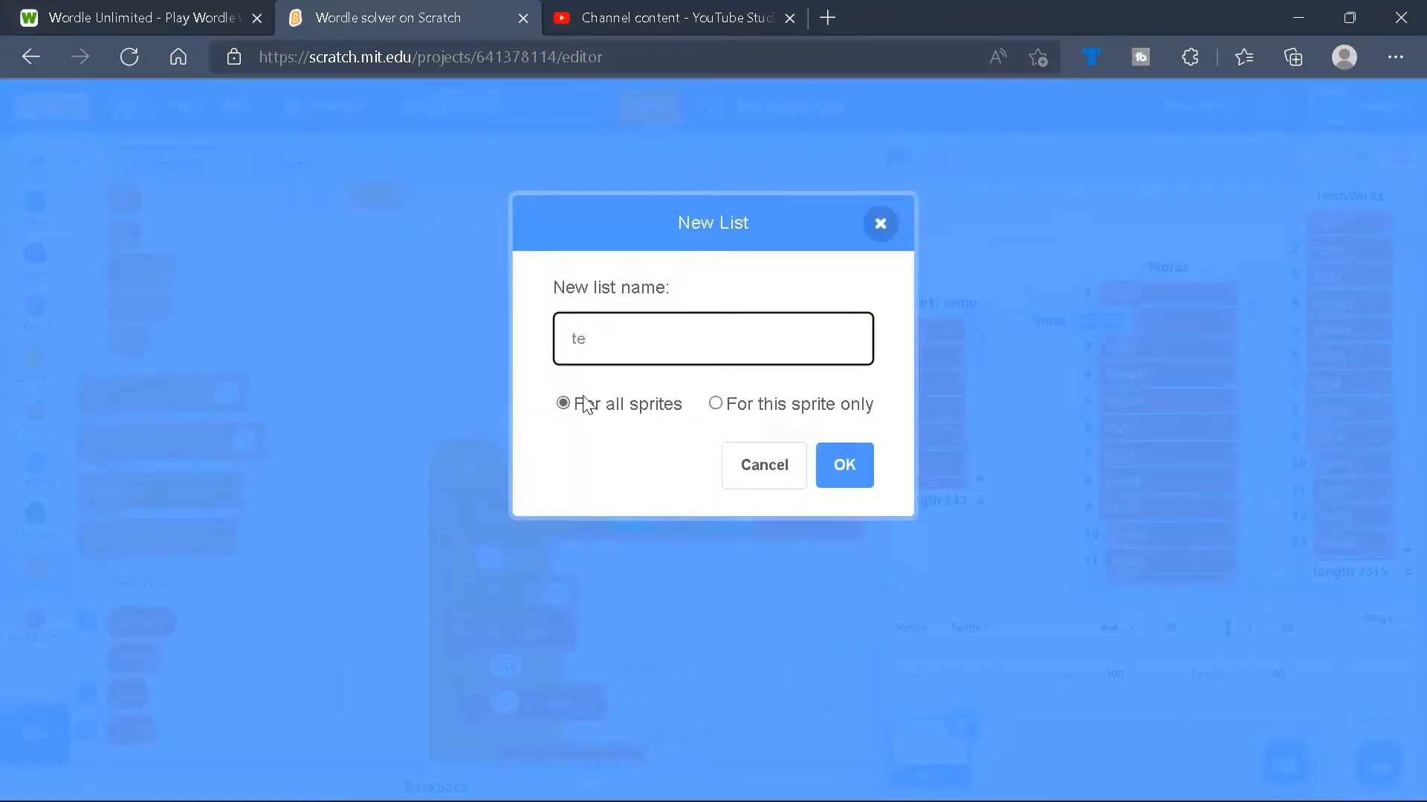
{"action": "type", "text": "mp"}
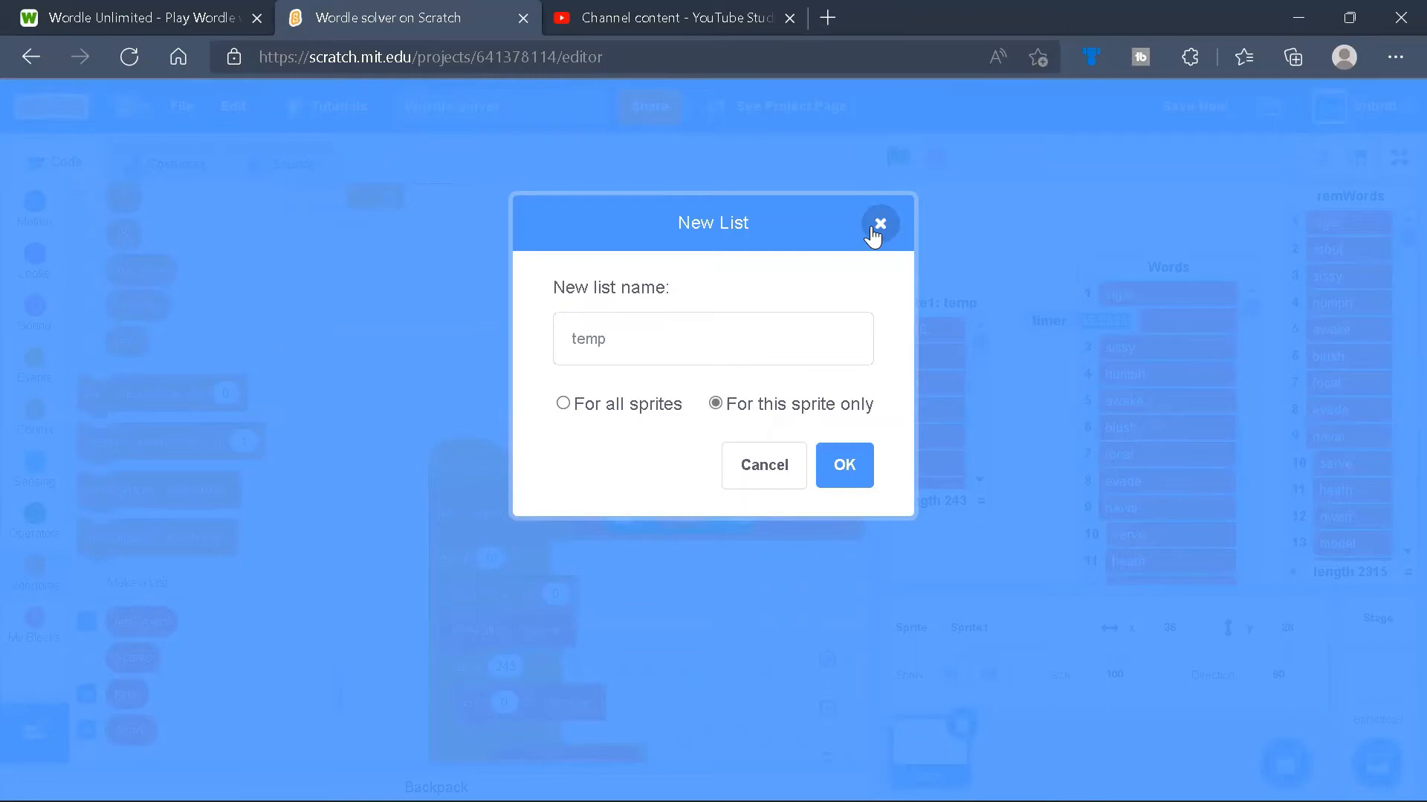
{"action": "left_click", "coordinate": [877, 225]}
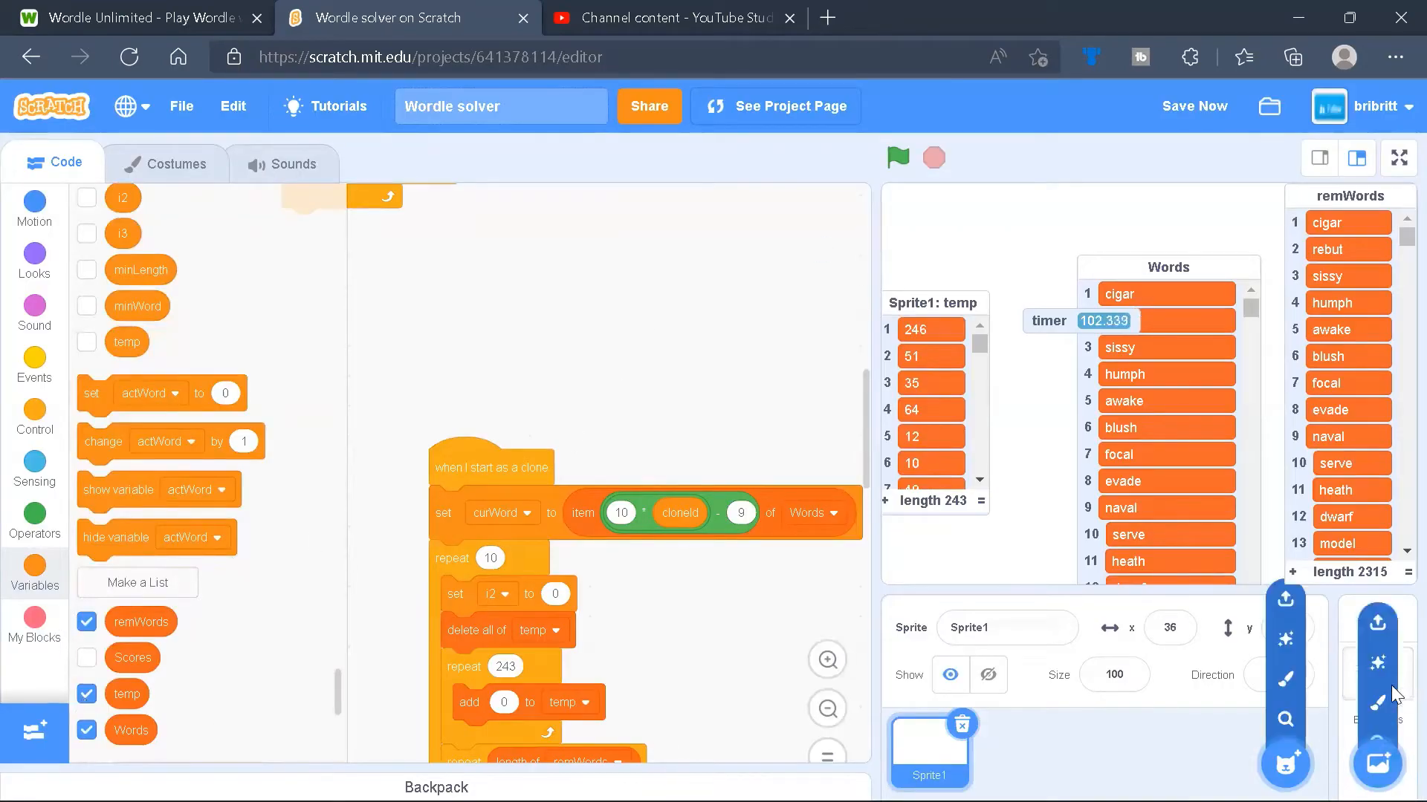
{"action": "left_click", "coordinate": [1376, 664]}
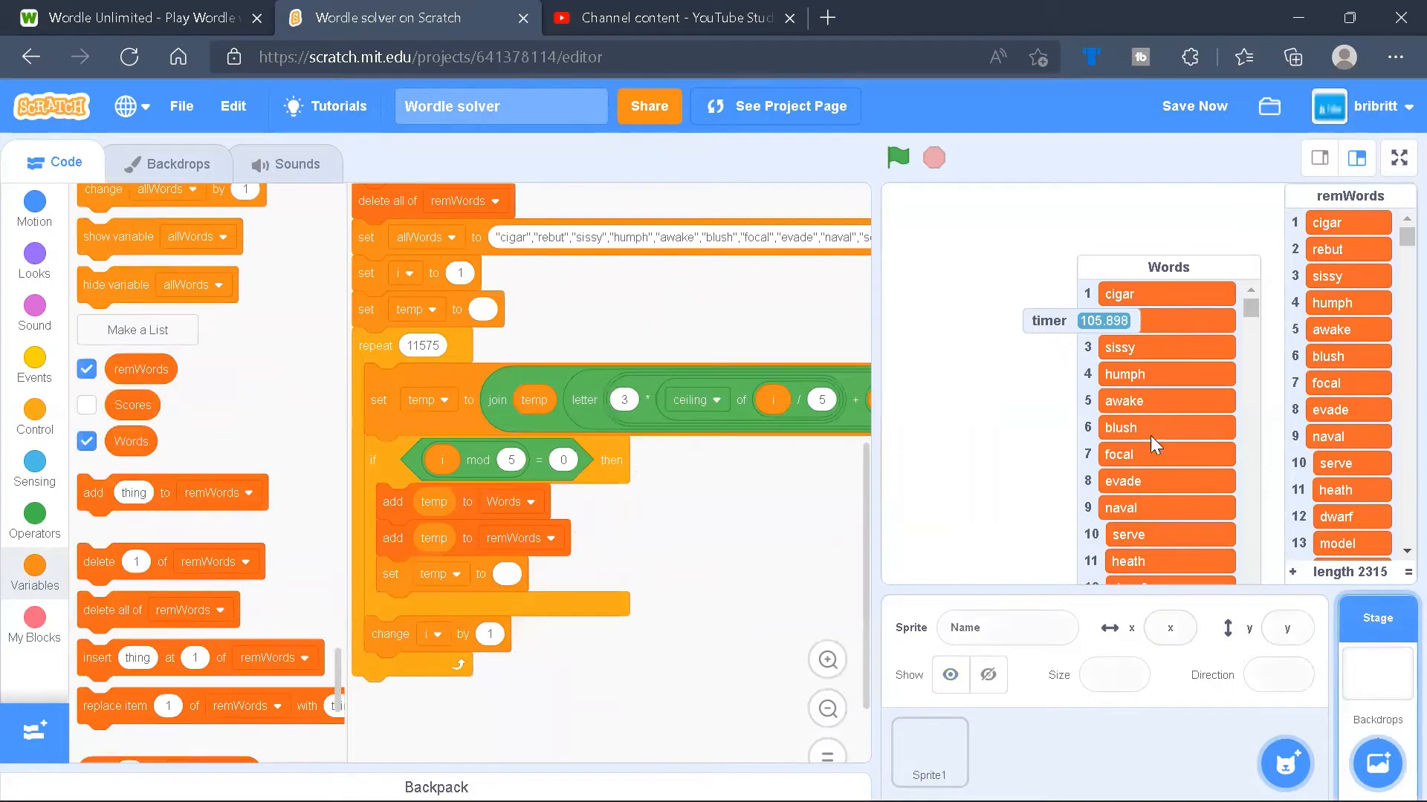
{"action": "mouse_move", "coordinate": [657, 548]}
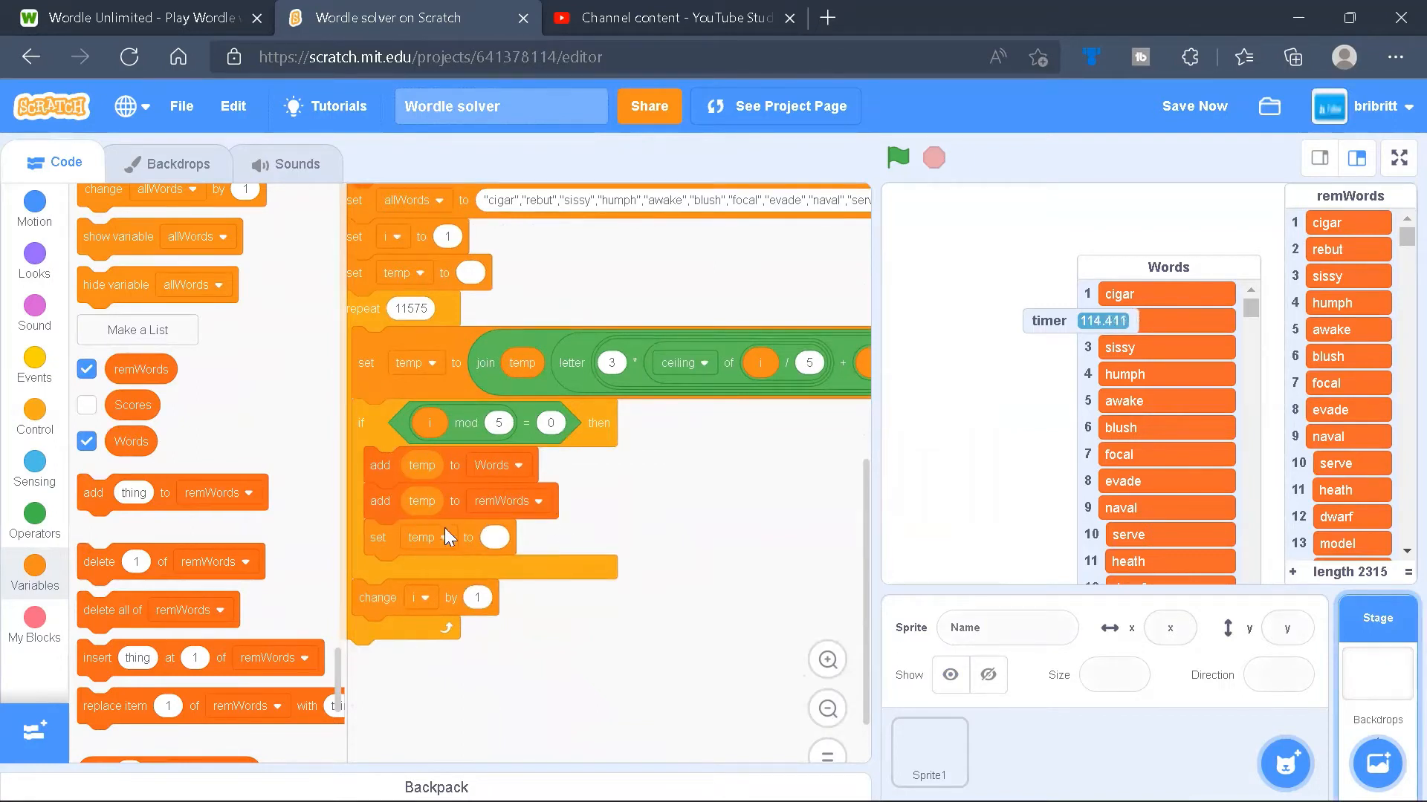
{"action": "mouse_move", "coordinate": [362, 548]}
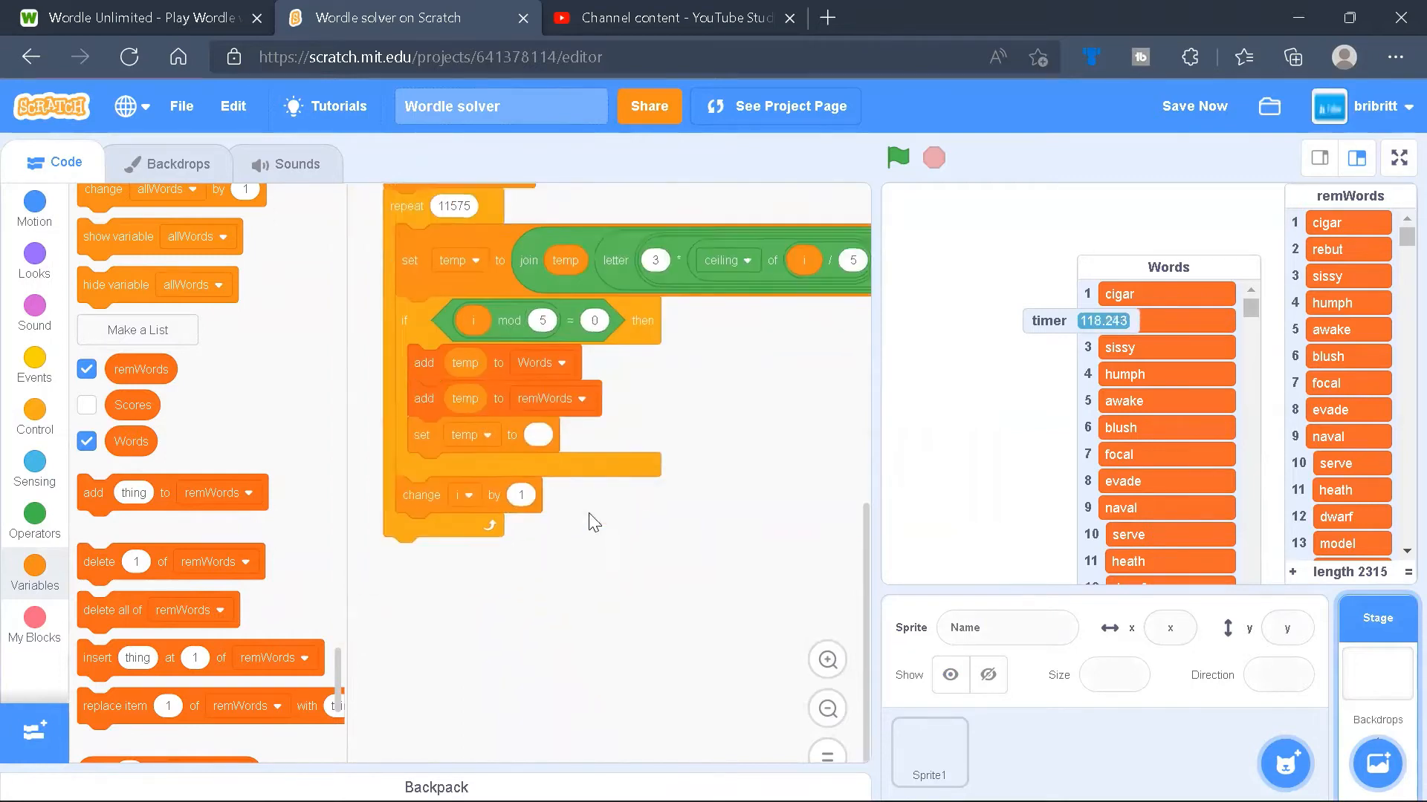
In Sprite1, detach wait-and-solve from the green-flag script and review the solve definition.
{"action": "left_click", "coordinate": [929, 751]}
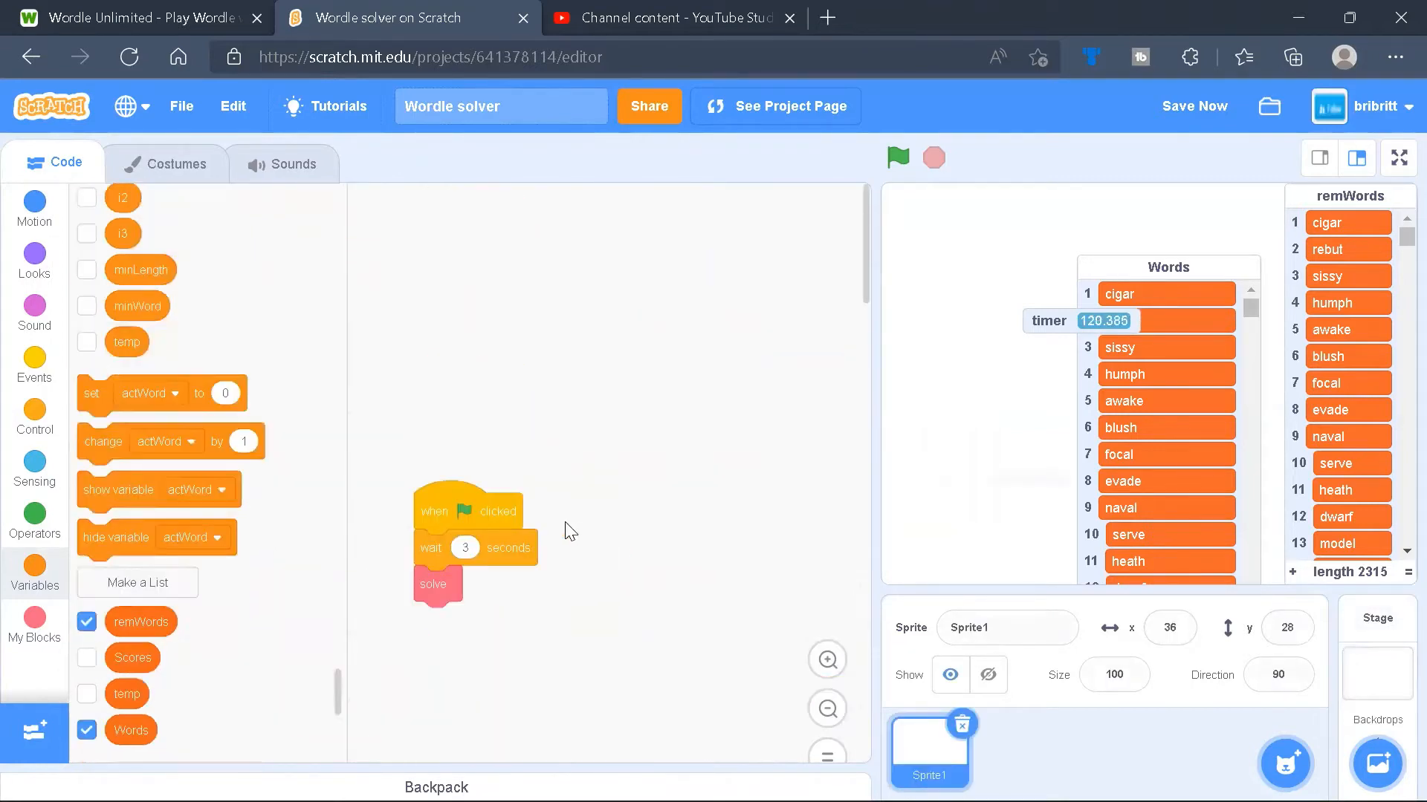
{"action": "left_click_drag", "start_coordinate": [468, 509], "coordinate": [630, 510]}
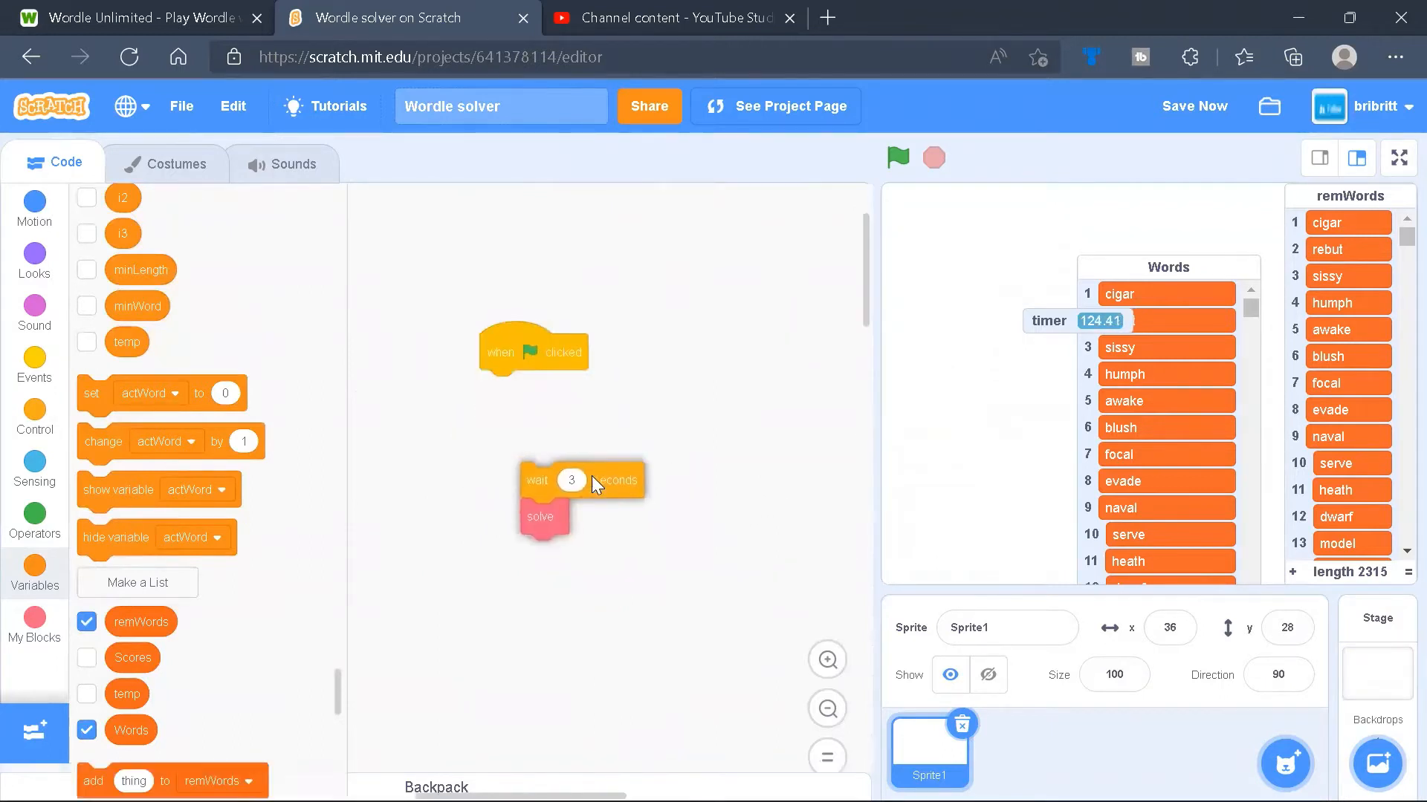
{"action": "left_click", "coordinate": [34, 622]}
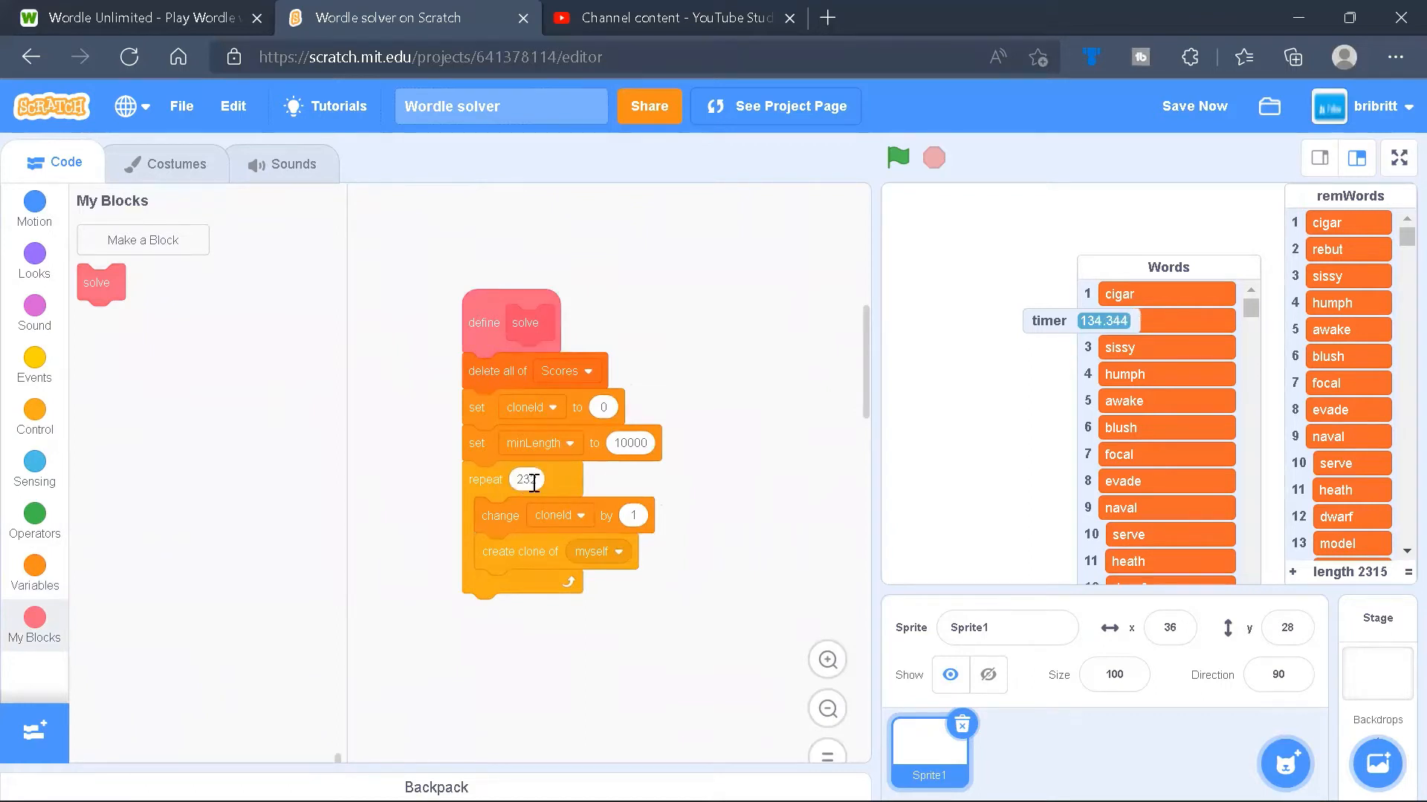
{"action": "type", "text": "2"}
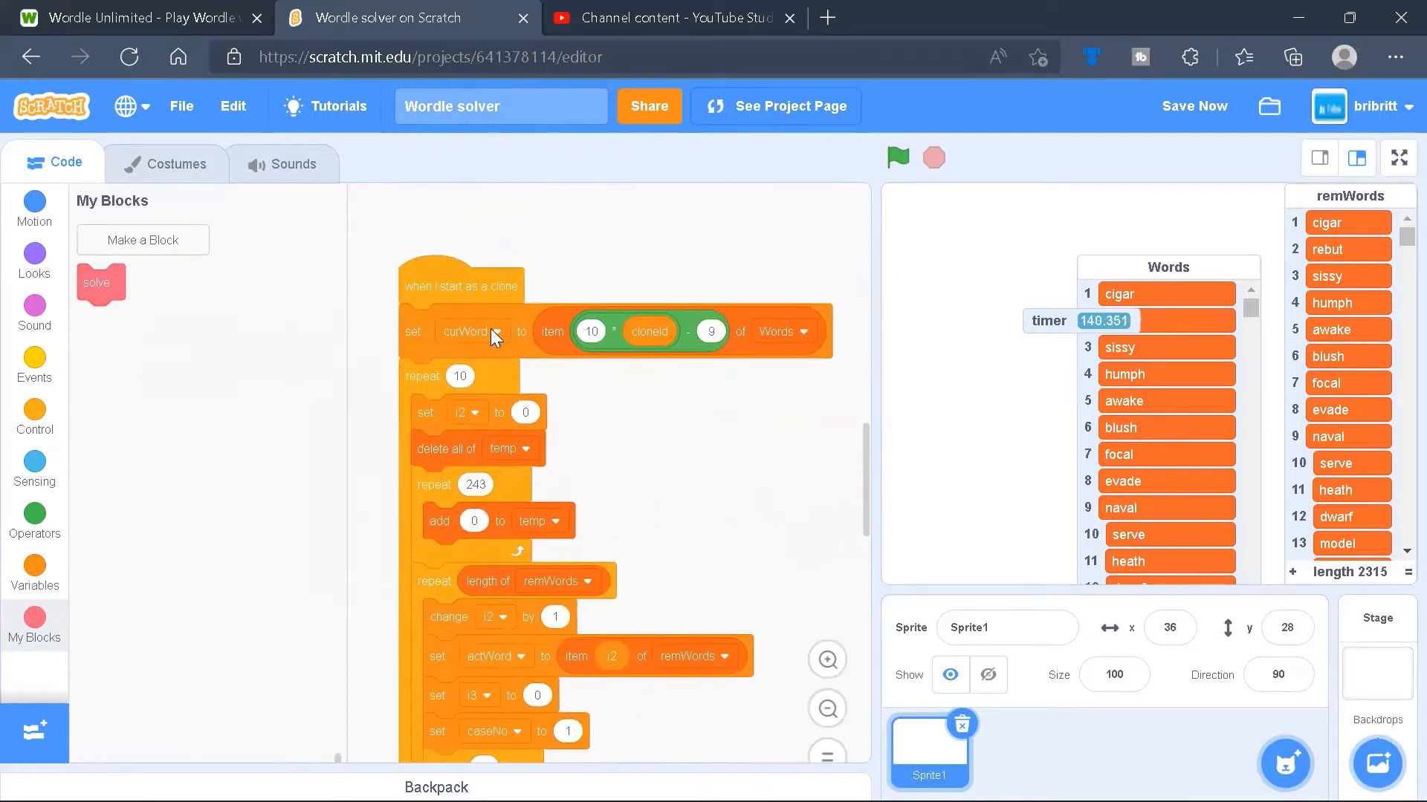
{"action": "mouse_move", "coordinate": [773, 346]}
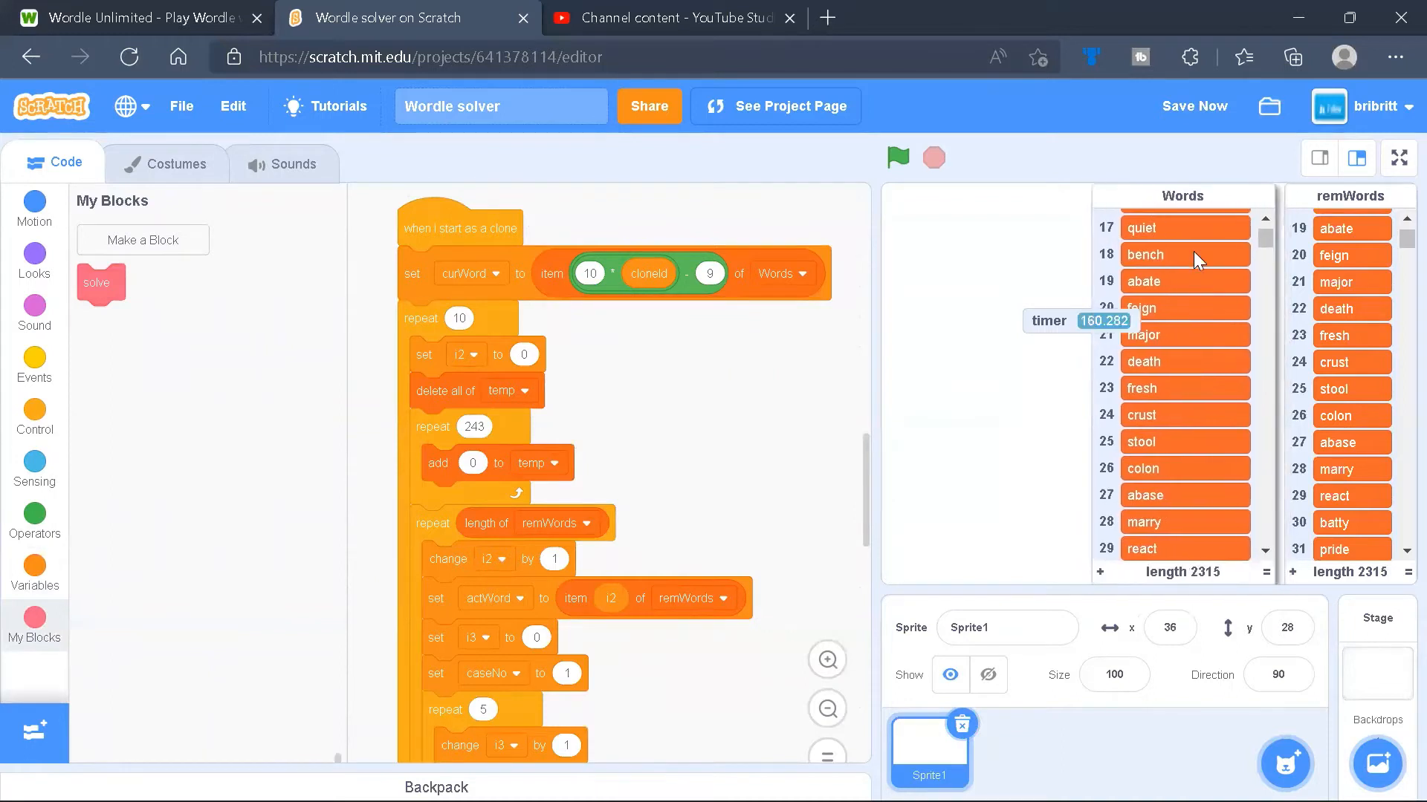
Save the Wordle solver project and show the variable and list blocks.
{"action": "left_click", "coordinate": [1195, 107]}
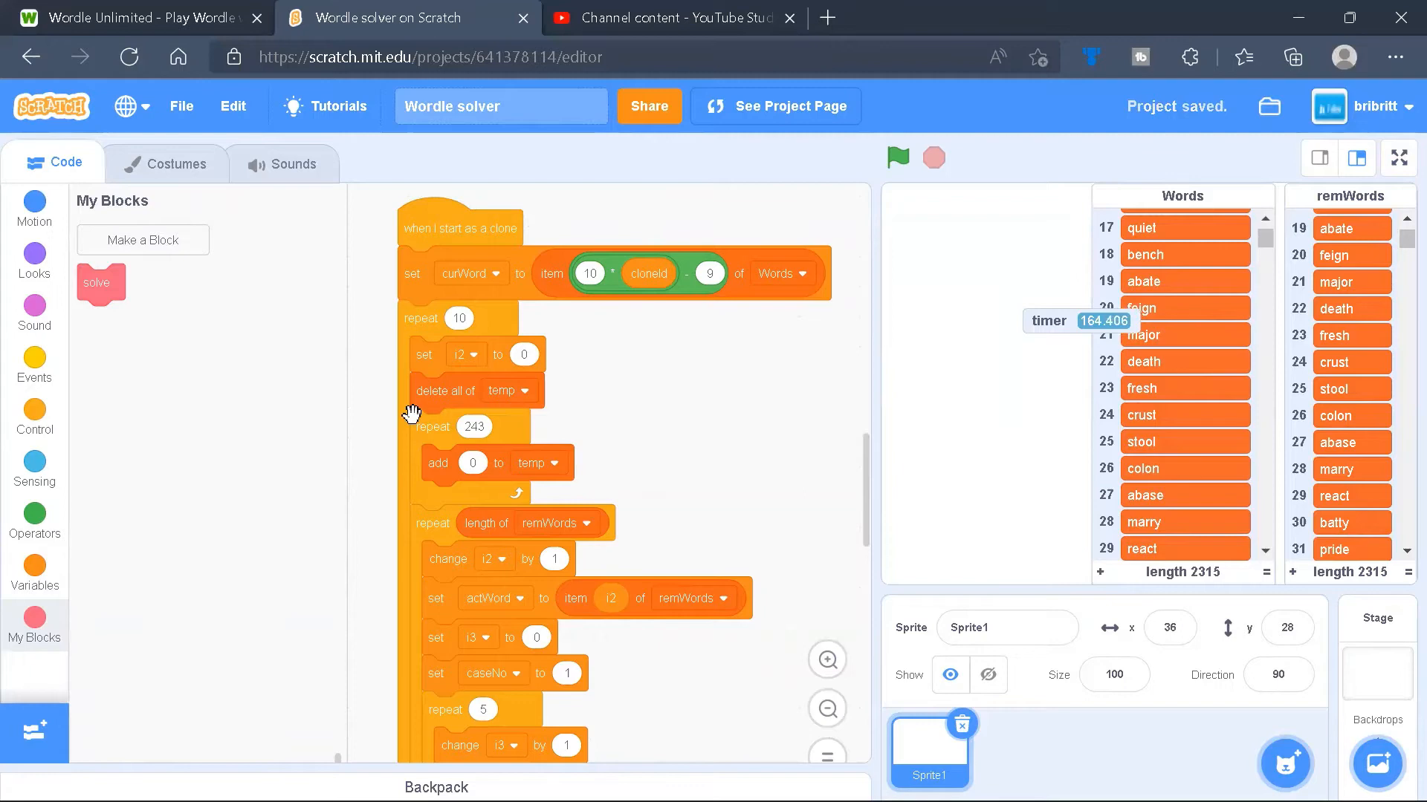
{"action": "scroll", "scroll_direction": "down", "scroll_amount": 3}
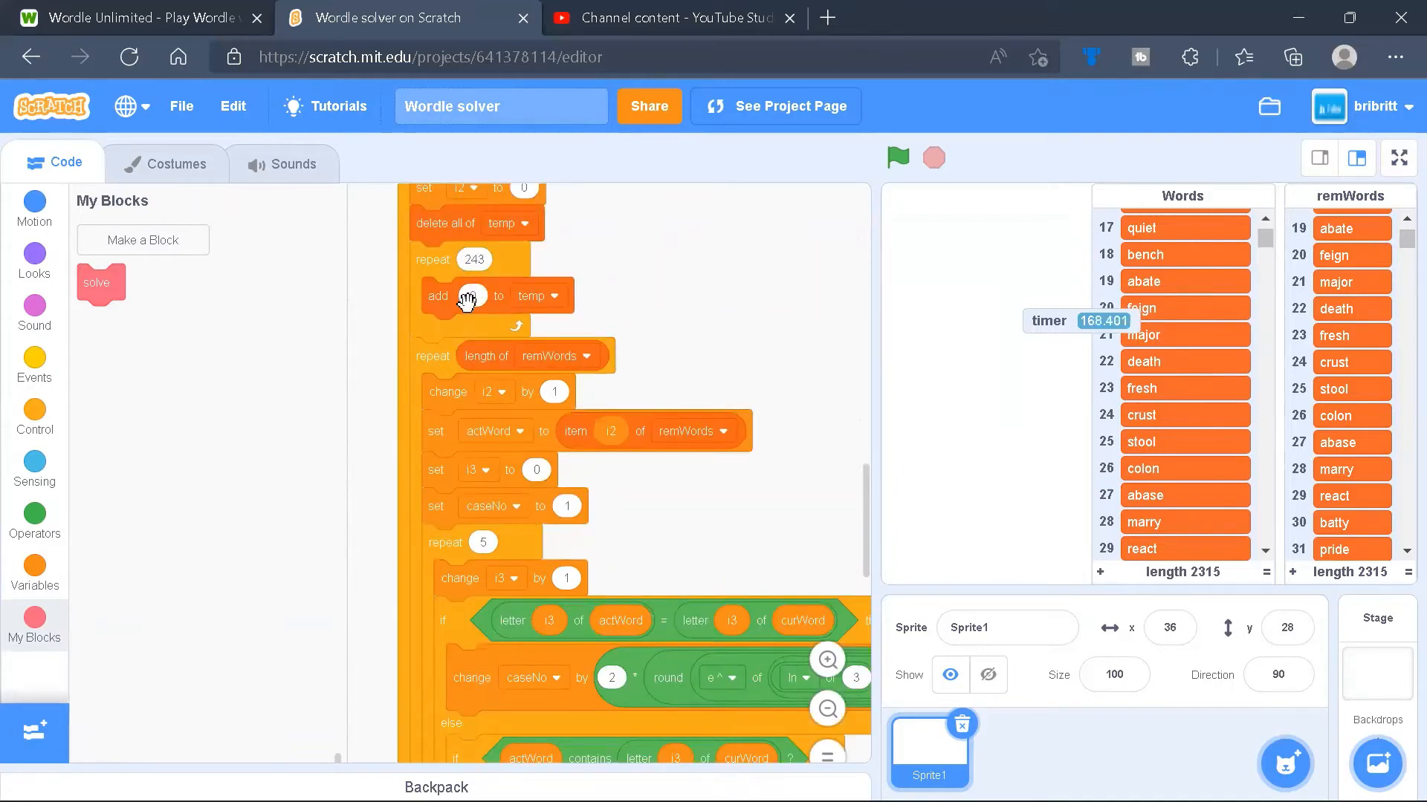
{"action": "left_click", "coordinate": [34, 573]}
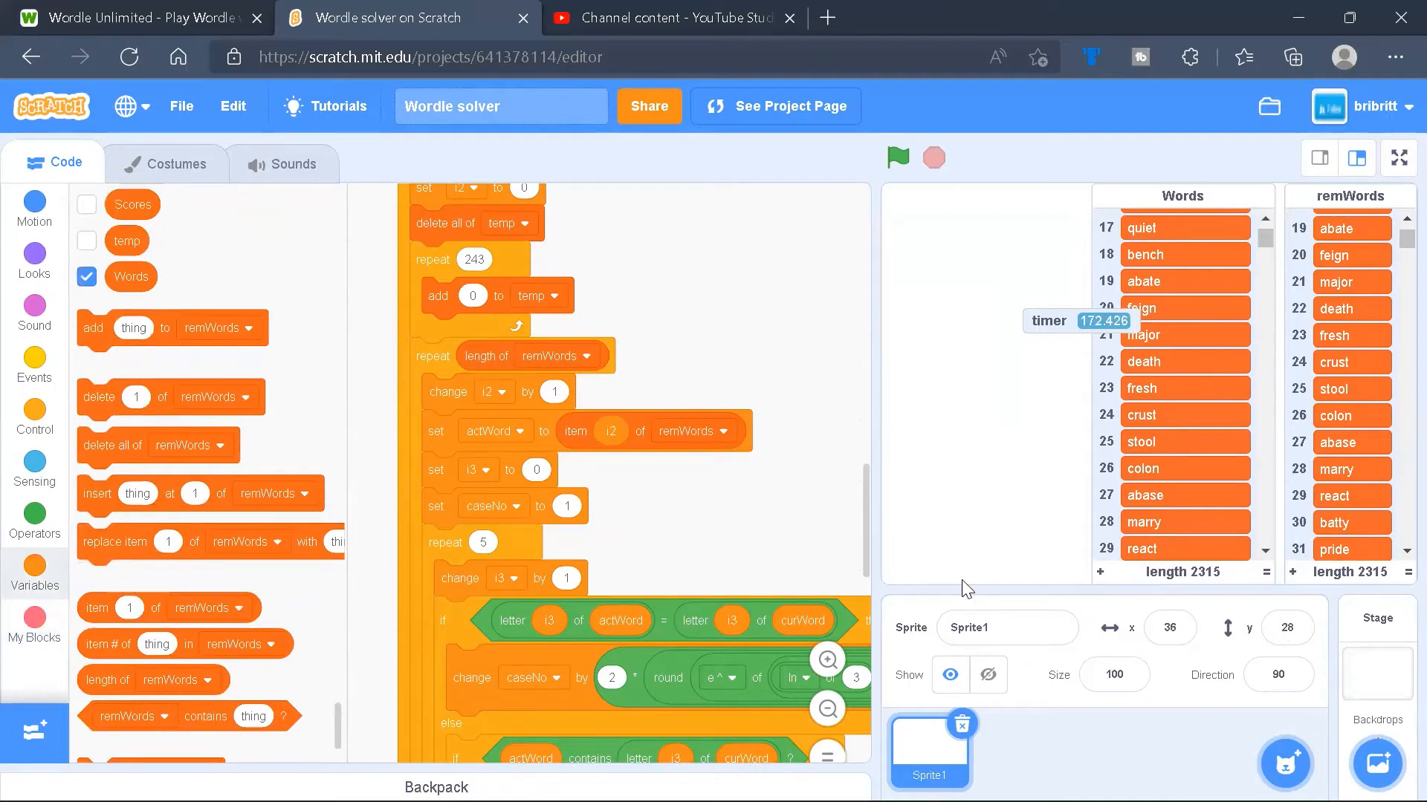
{"action": "mouse_move", "coordinate": [708, 390]}
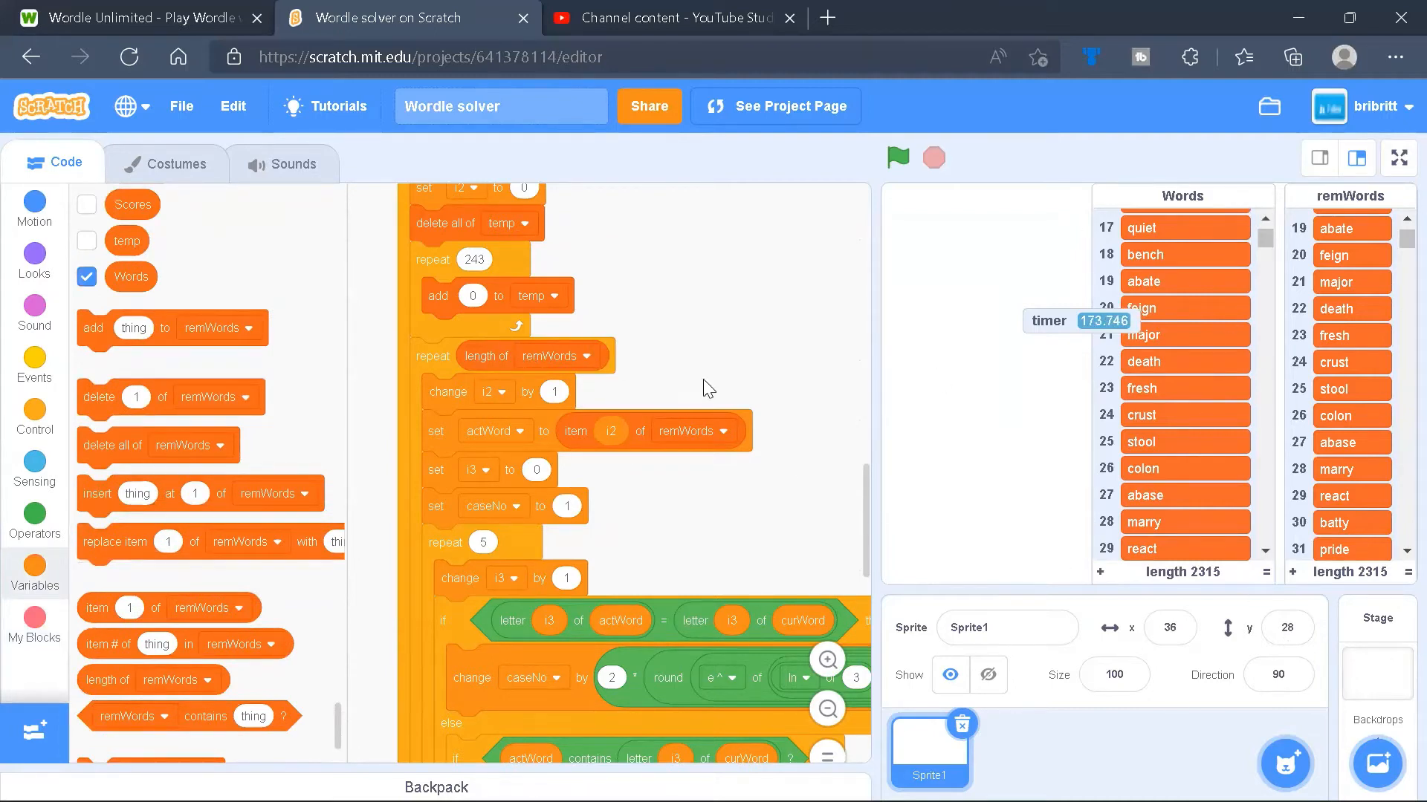
{"action": "mouse_move", "coordinate": [462, 428]}
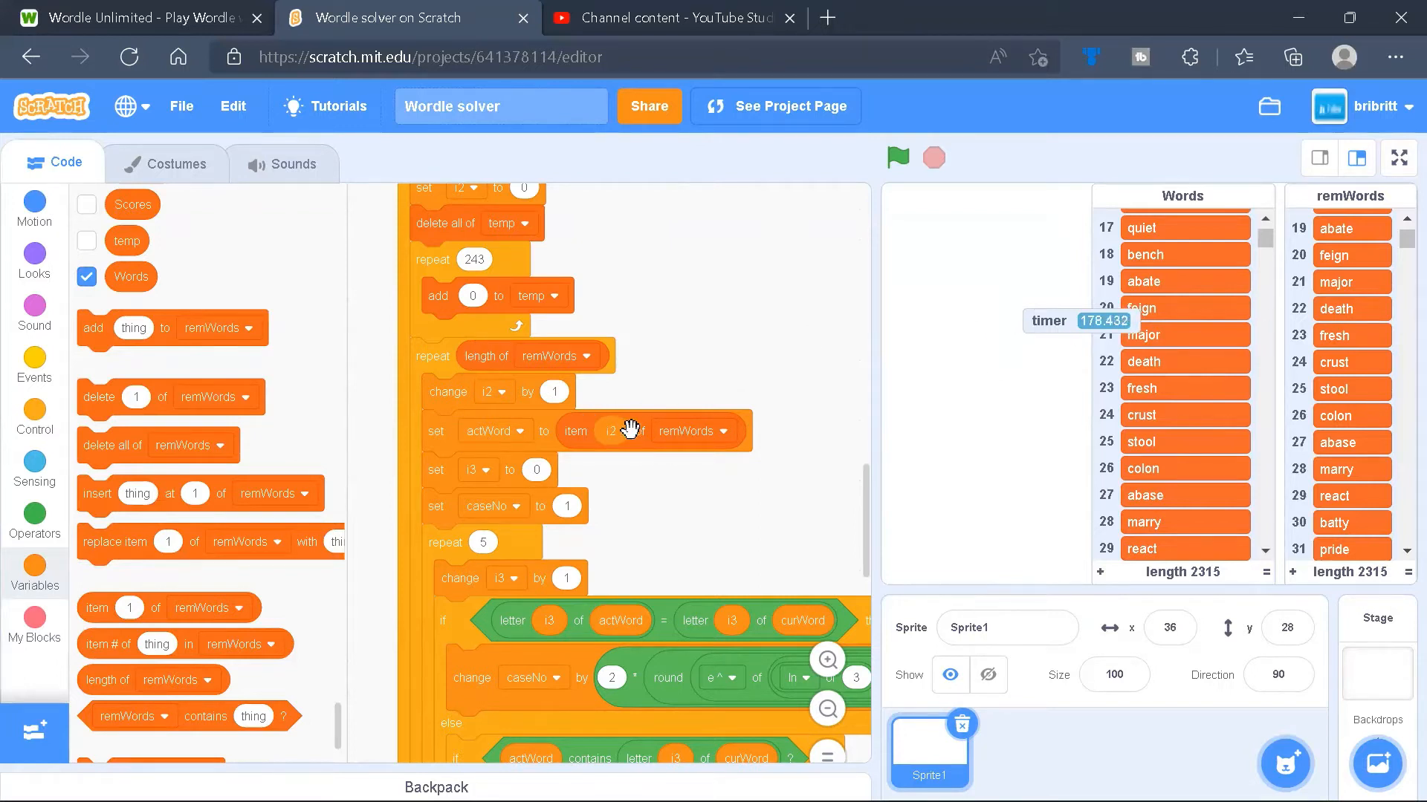
{"action": "mouse_move", "coordinate": [571, 483]}
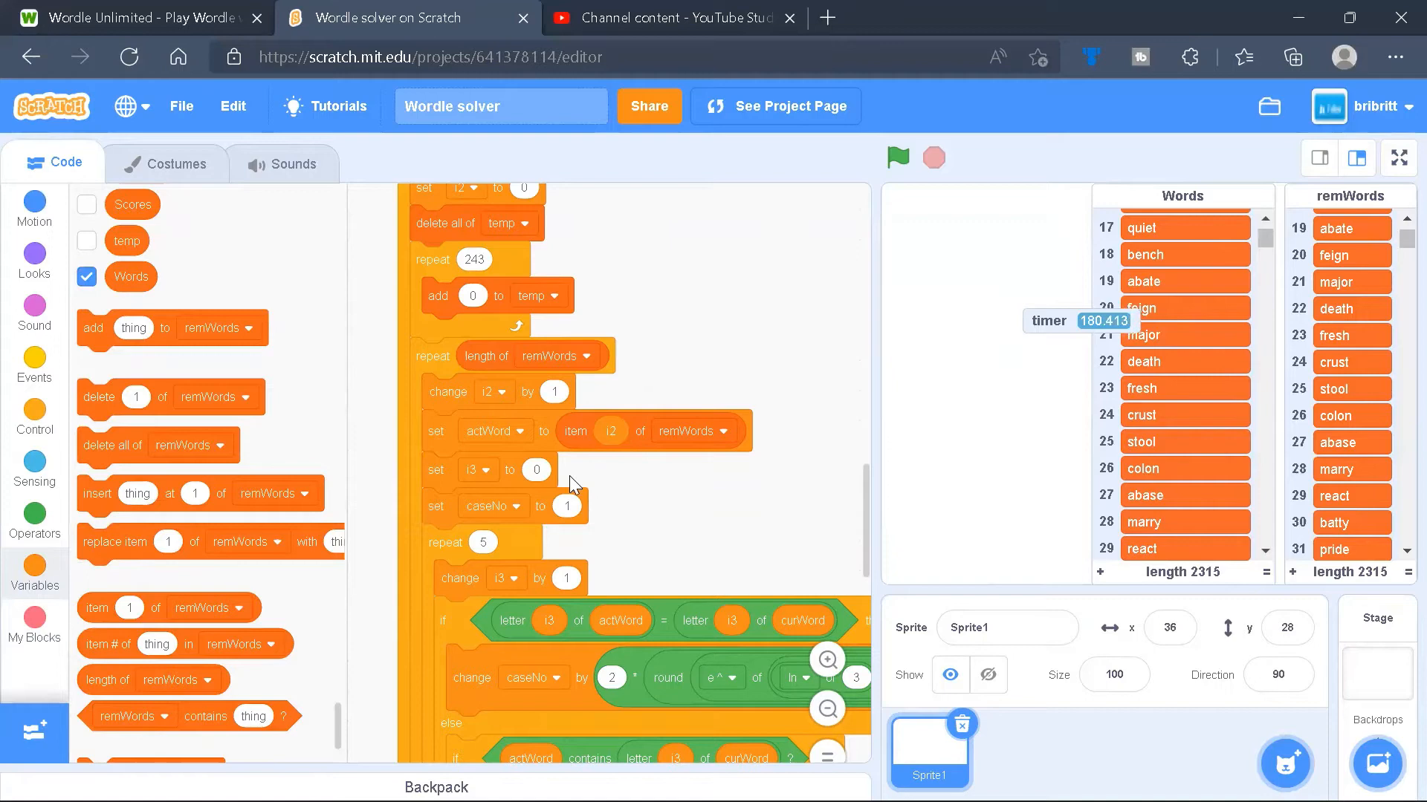
{"action": "mouse_move", "coordinate": [572, 539]}
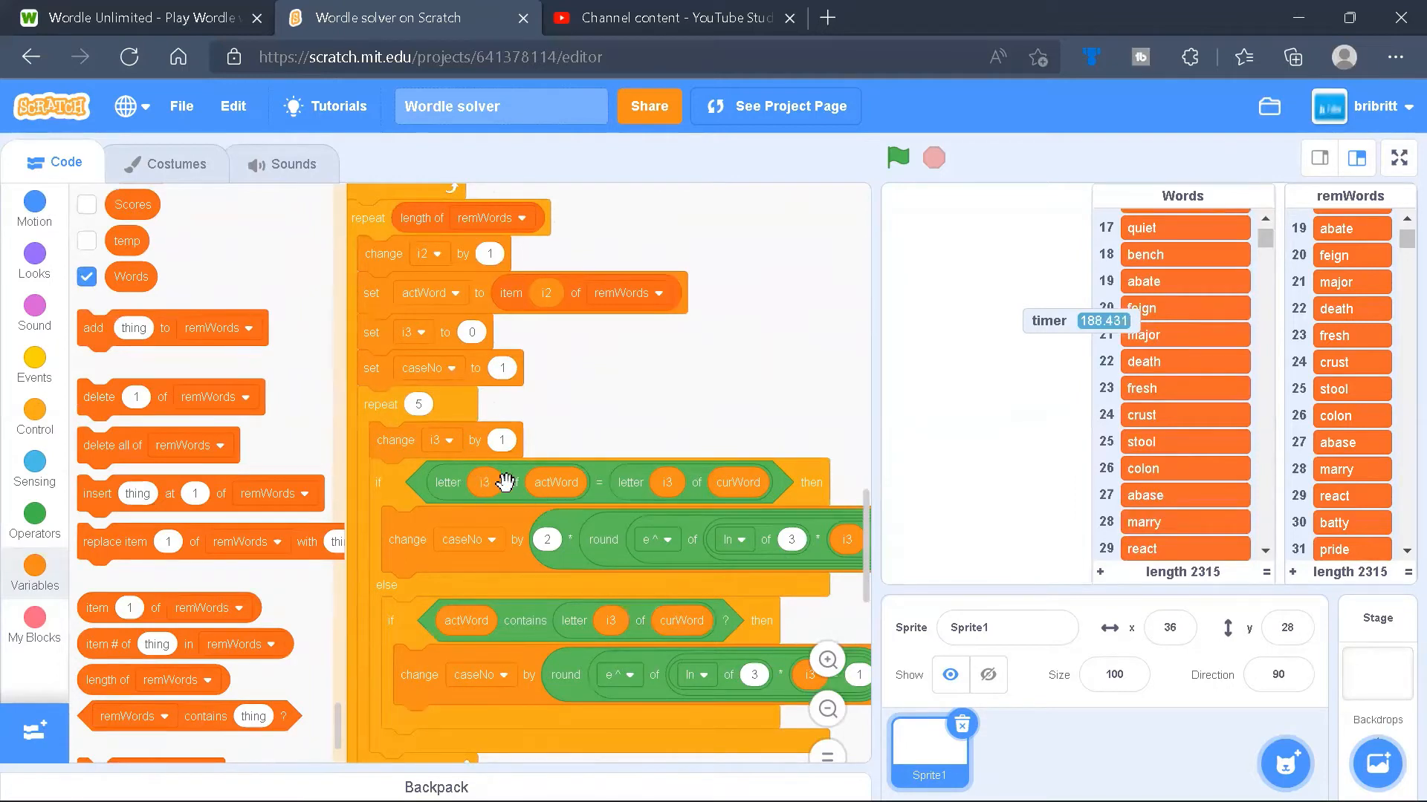
{"action": "mouse_move", "coordinate": [712, 480]}
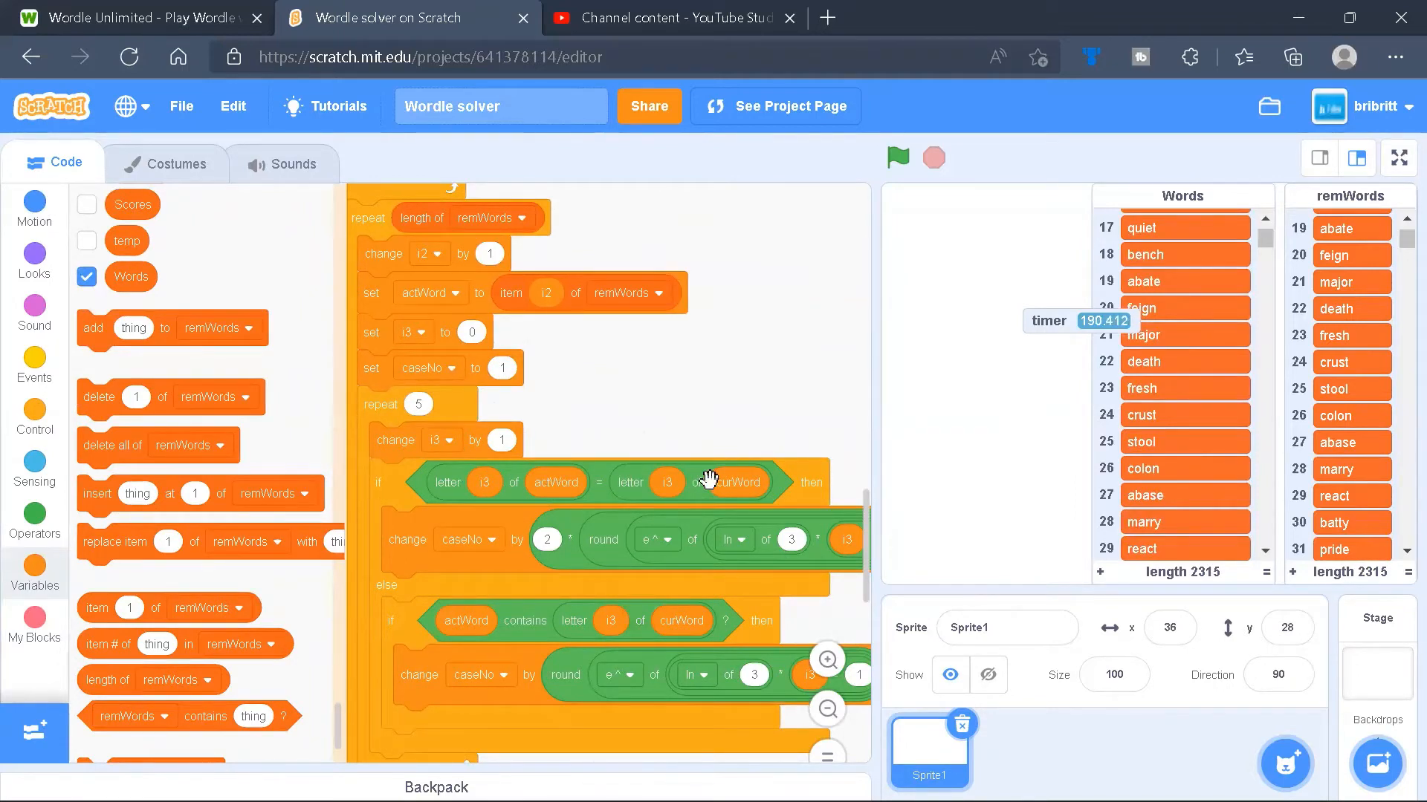
Scroll through the clone script to its ending that averages temp and updates minWord.
{"action": "scroll", "scroll_direction": "down", "scroll_amount": 3}
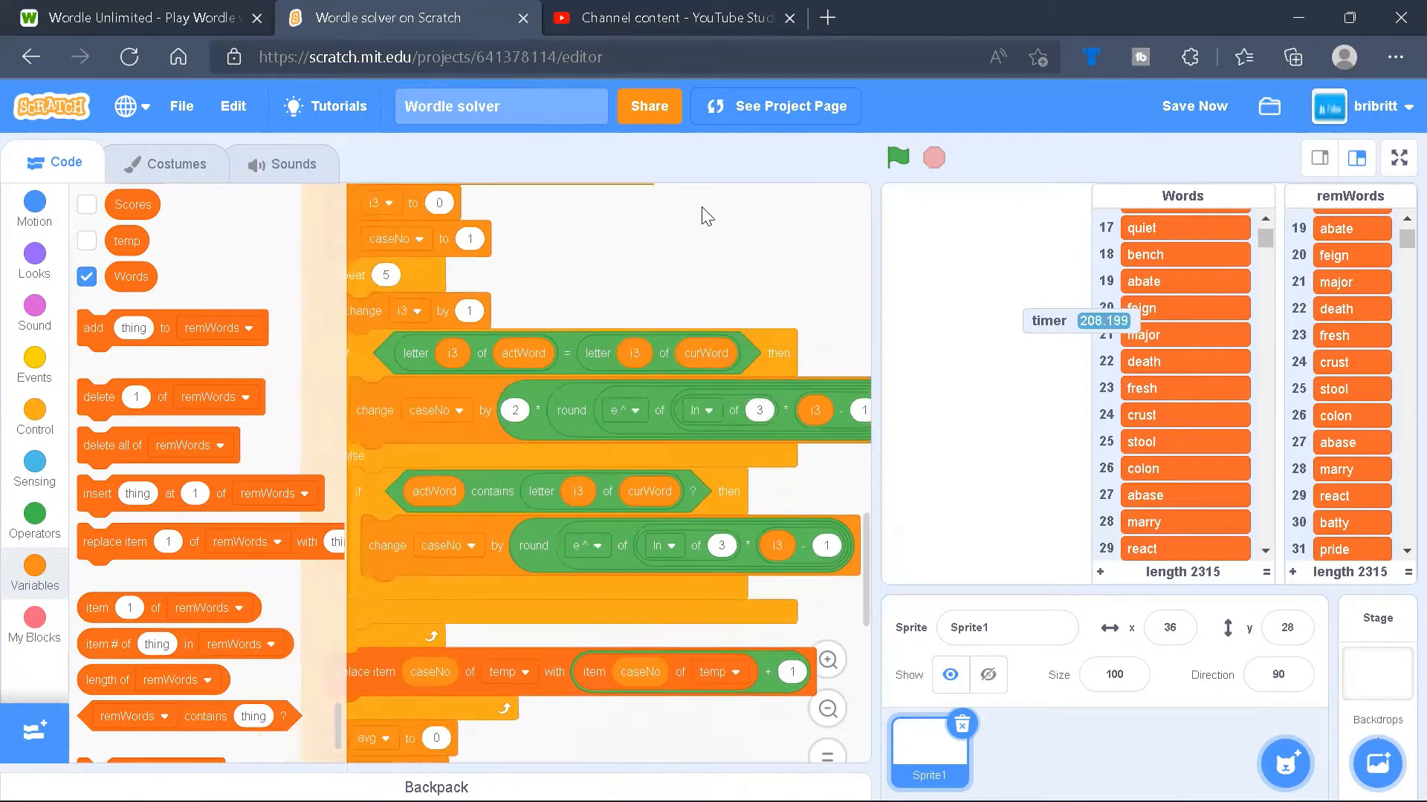
{"action": "scroll", "scroll_direction": "down", "scroll_amount": 3}
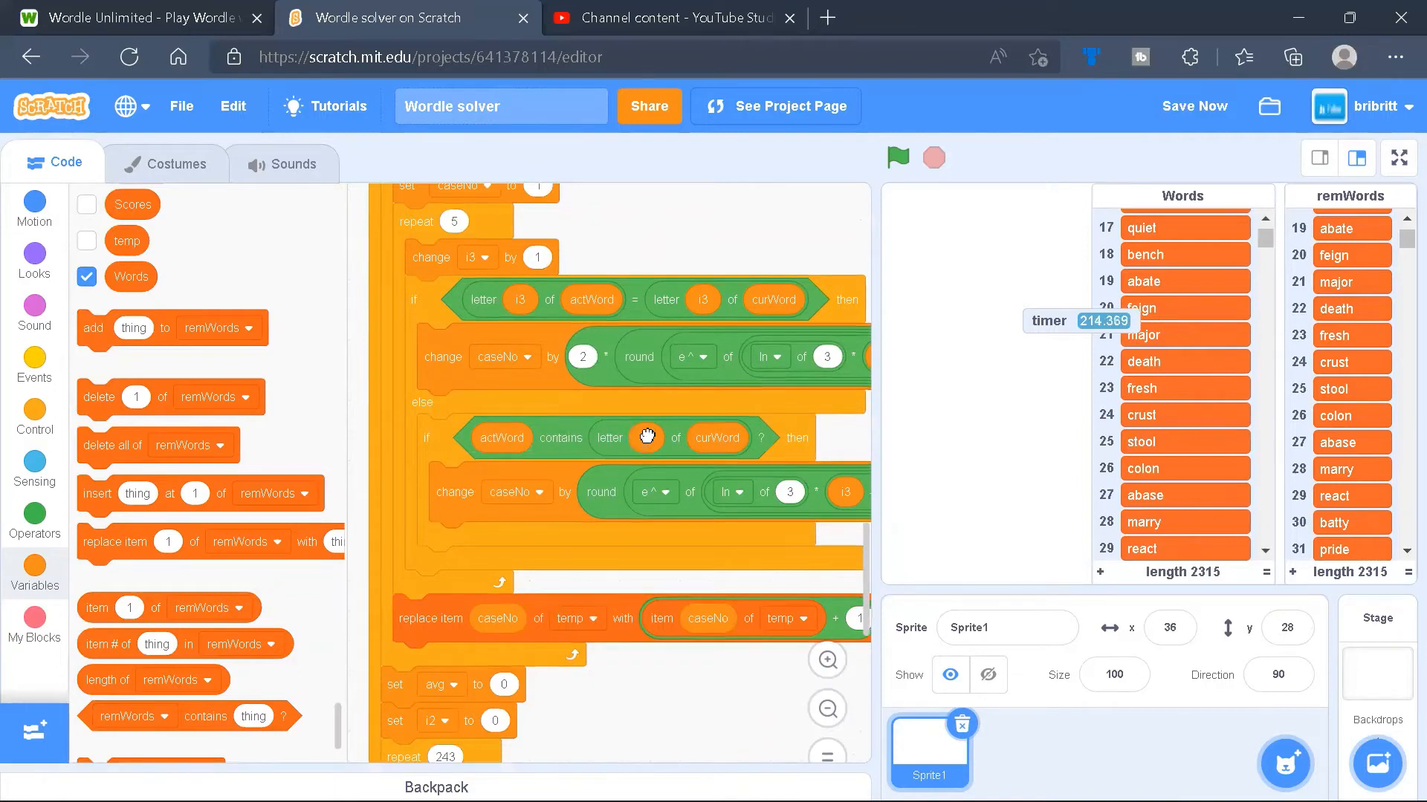
{"action": "mouse_move", "coordinate": [844, 443]}
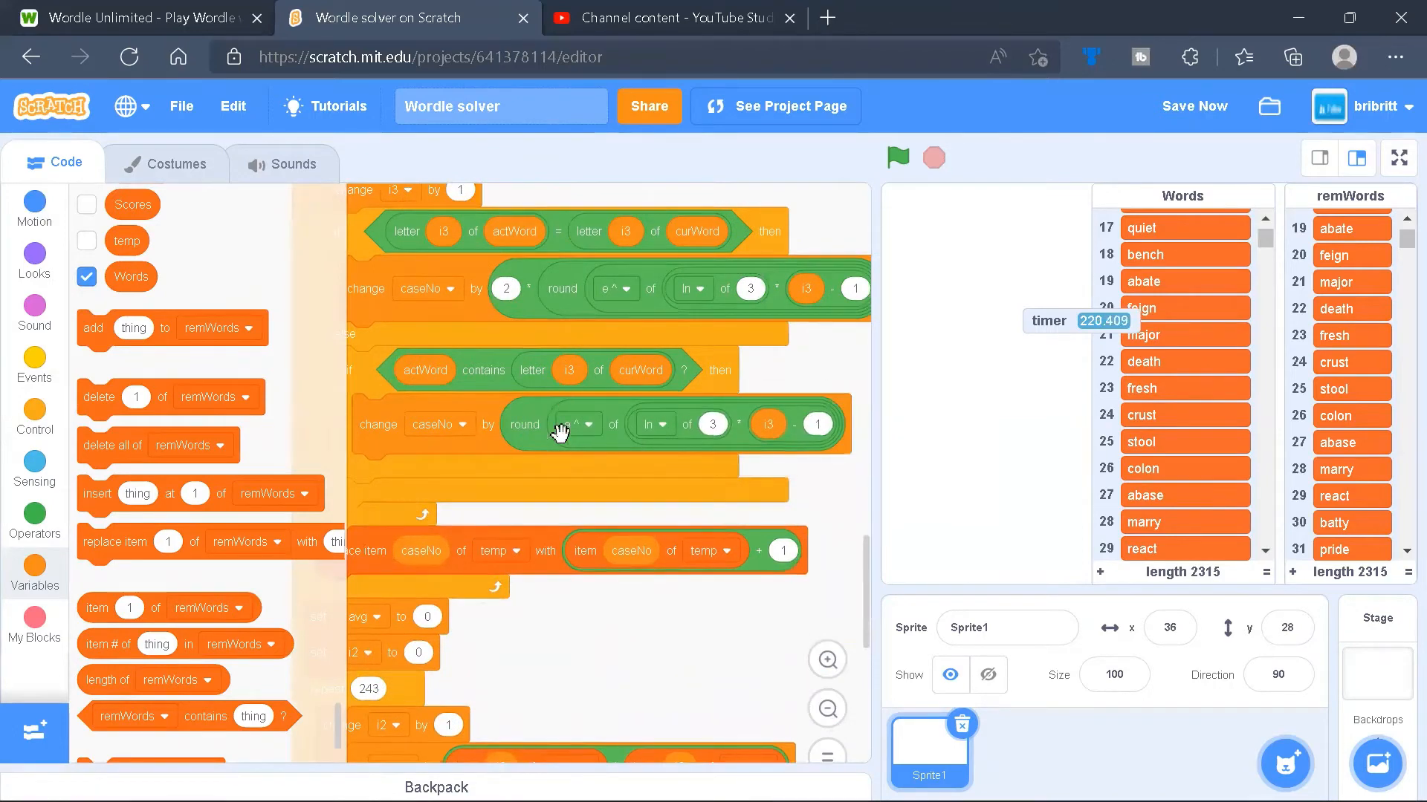
{"action": "scroll", "scroll_direction": "down", "scroll_amount": 3}
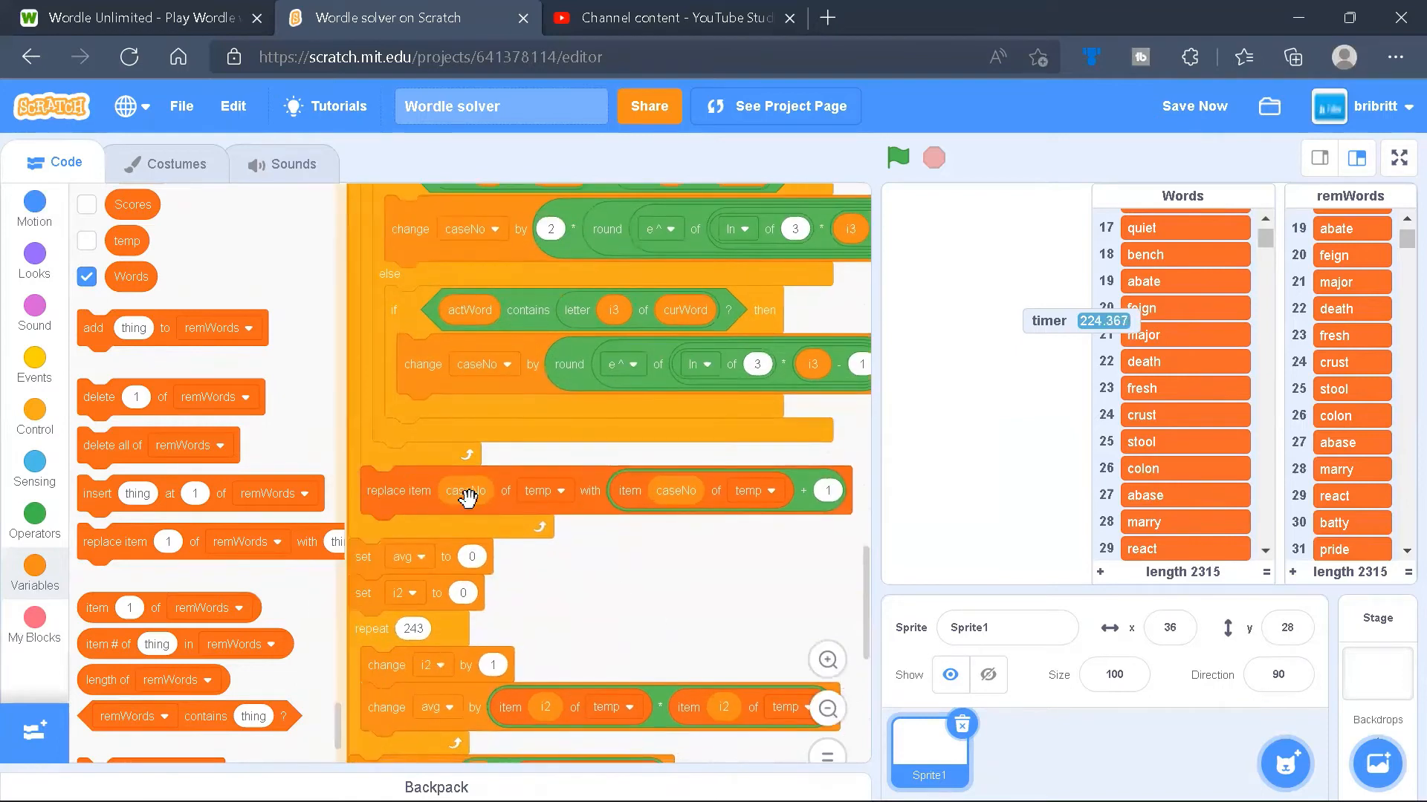
{"action": "mouse_move", "coordinate": [780, 508]}
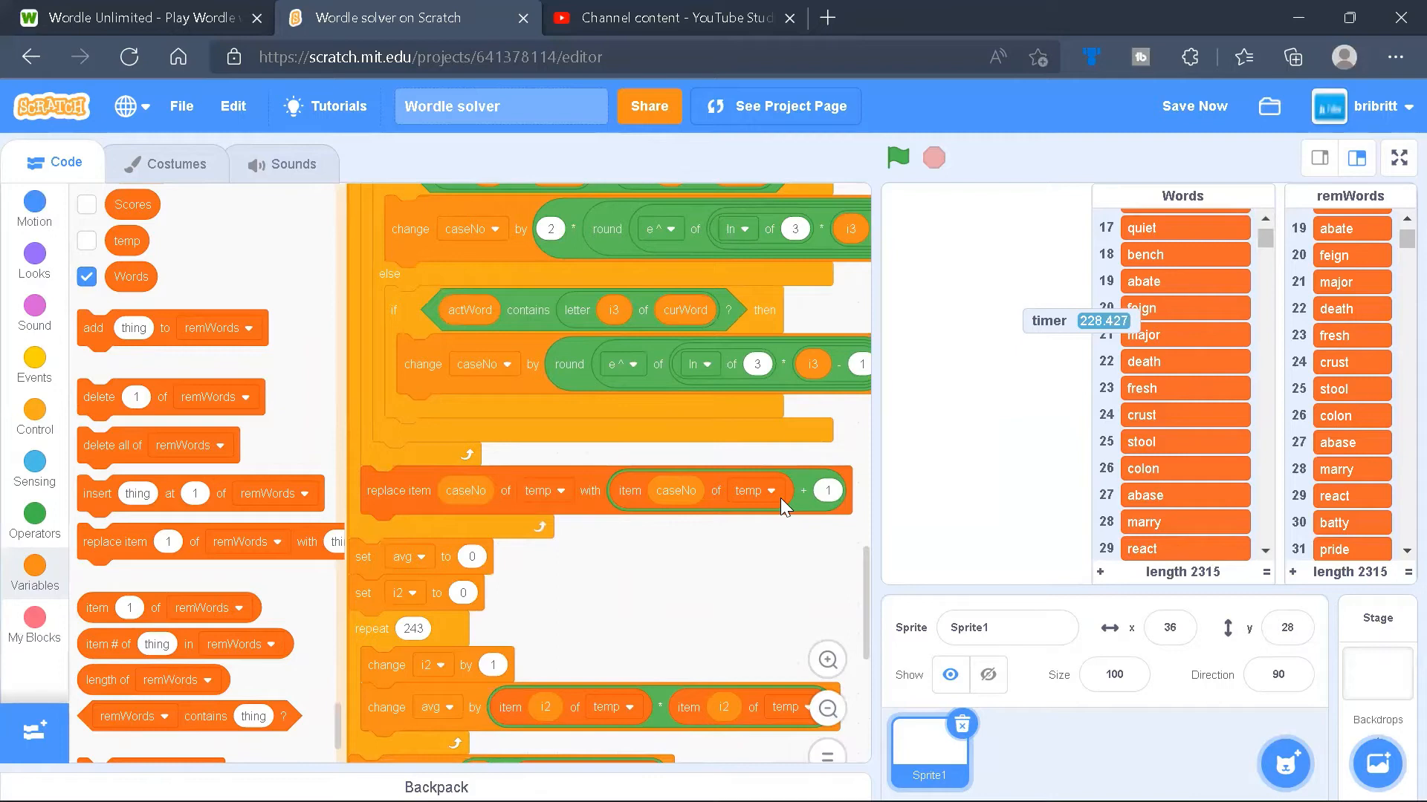
{"action": "scroll", "scroll_direction": "down", "scroll_amount": 3}
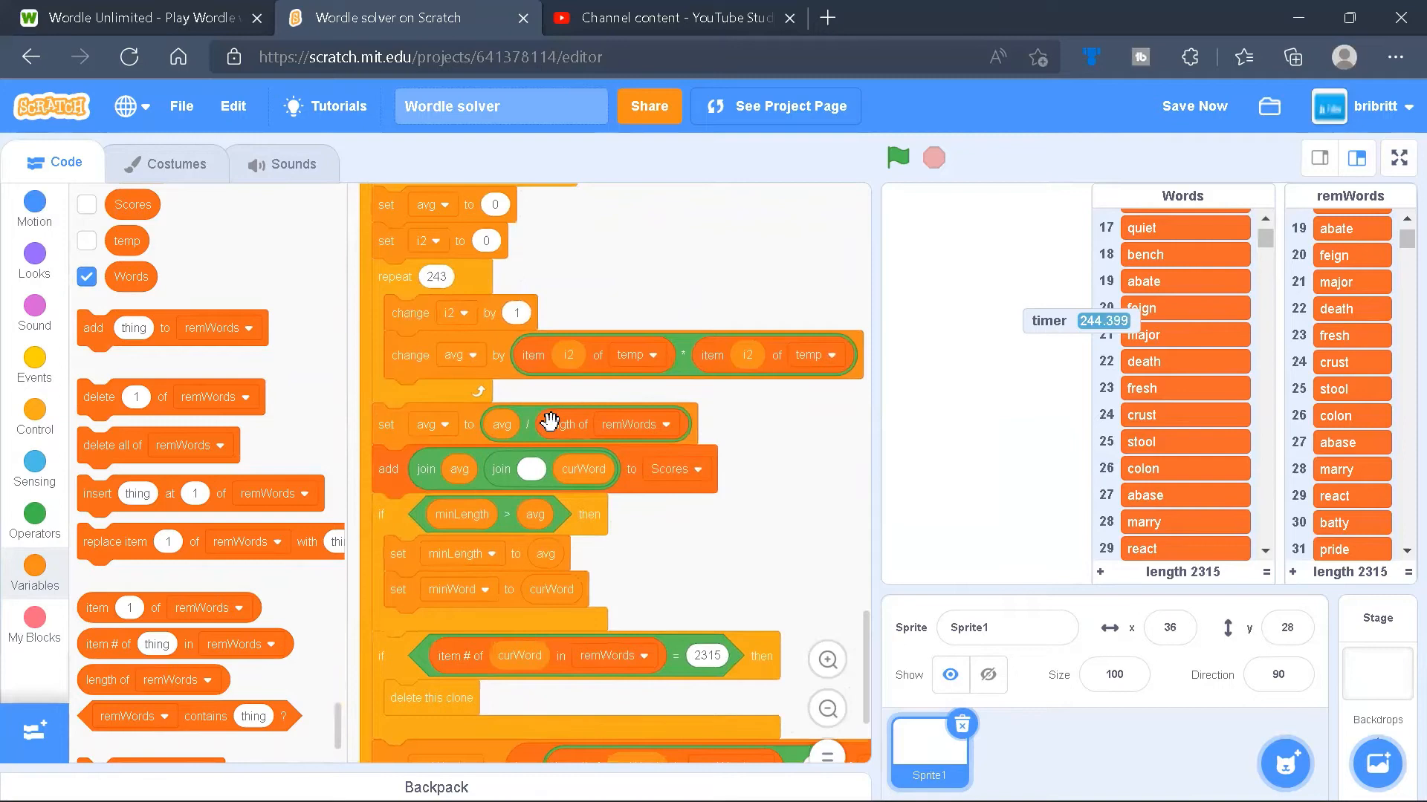
{"action": "mouse_move", "coordinate": [649, 423]}
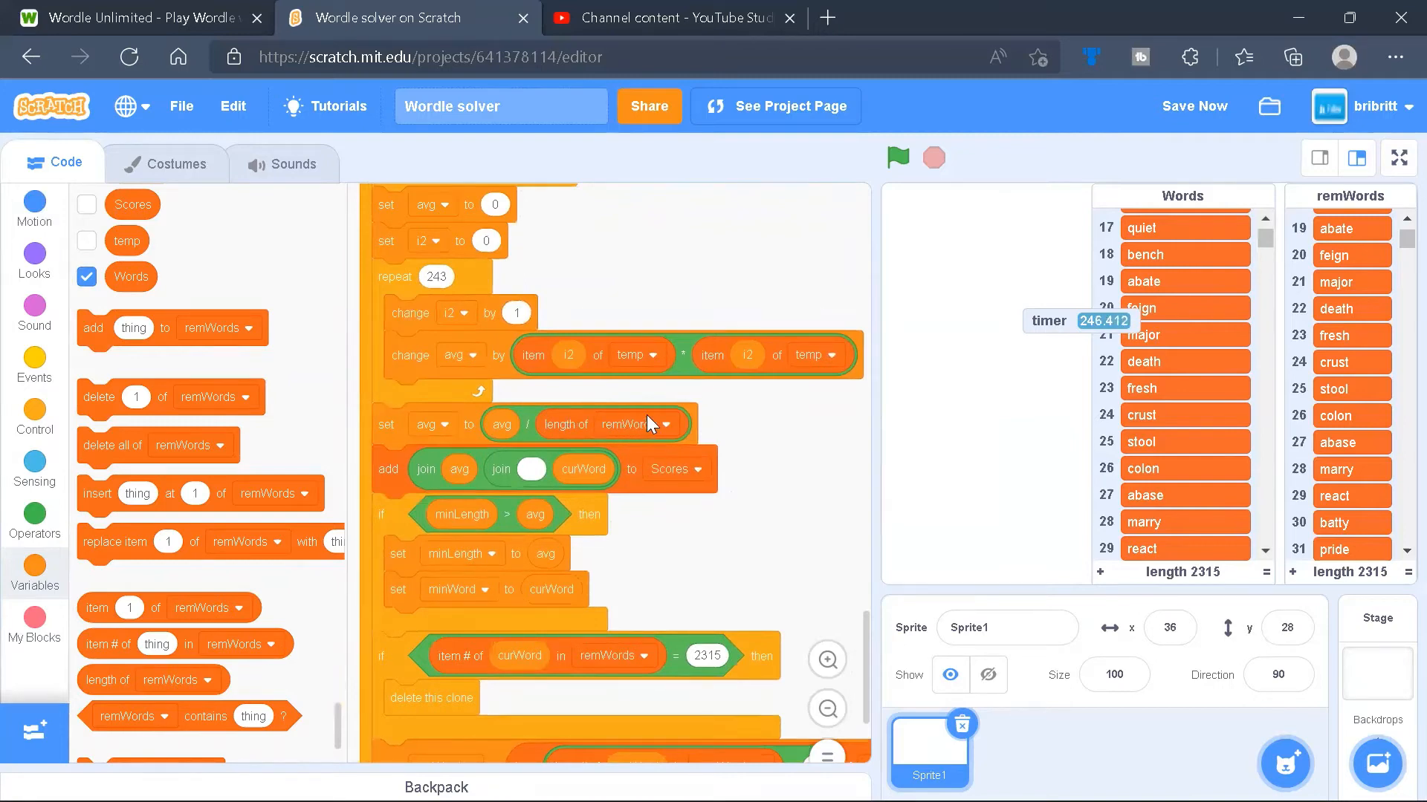
{"action": "mouse_move", "coordinate": [737, 330]}
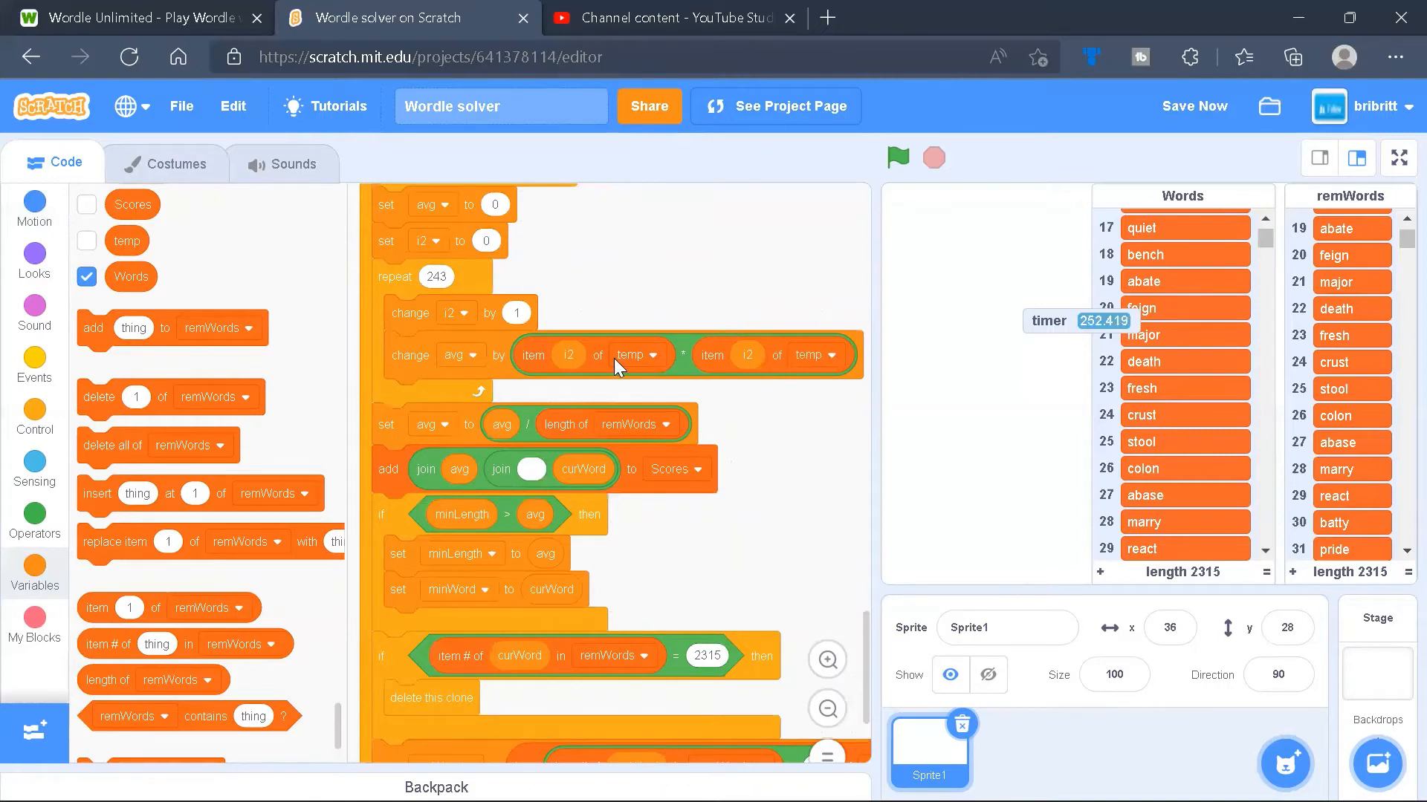
{"action": "mouse_move", "coordinate": [674, 371]}
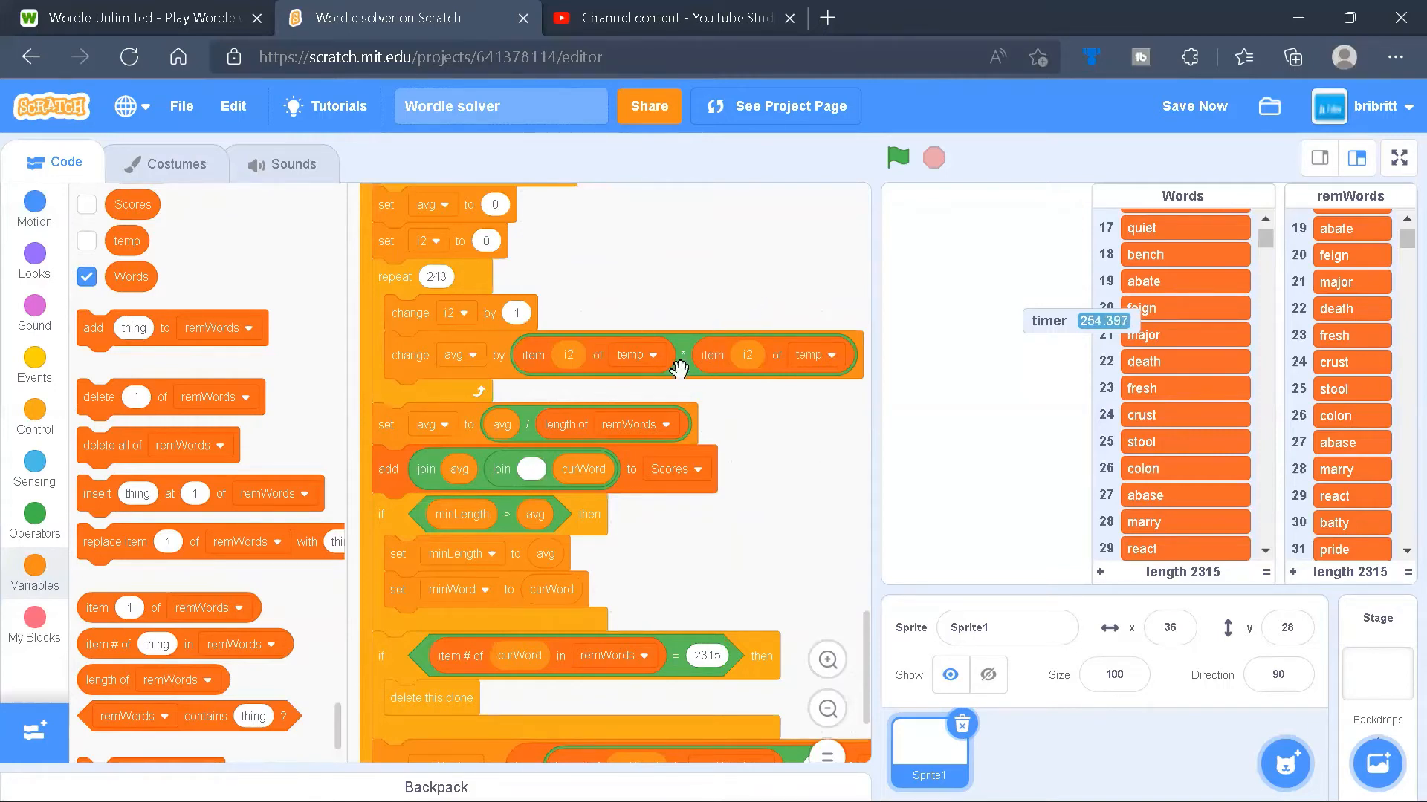
{"action": "scroll", "scroll_direction": "down", "scroll_amount": 3}
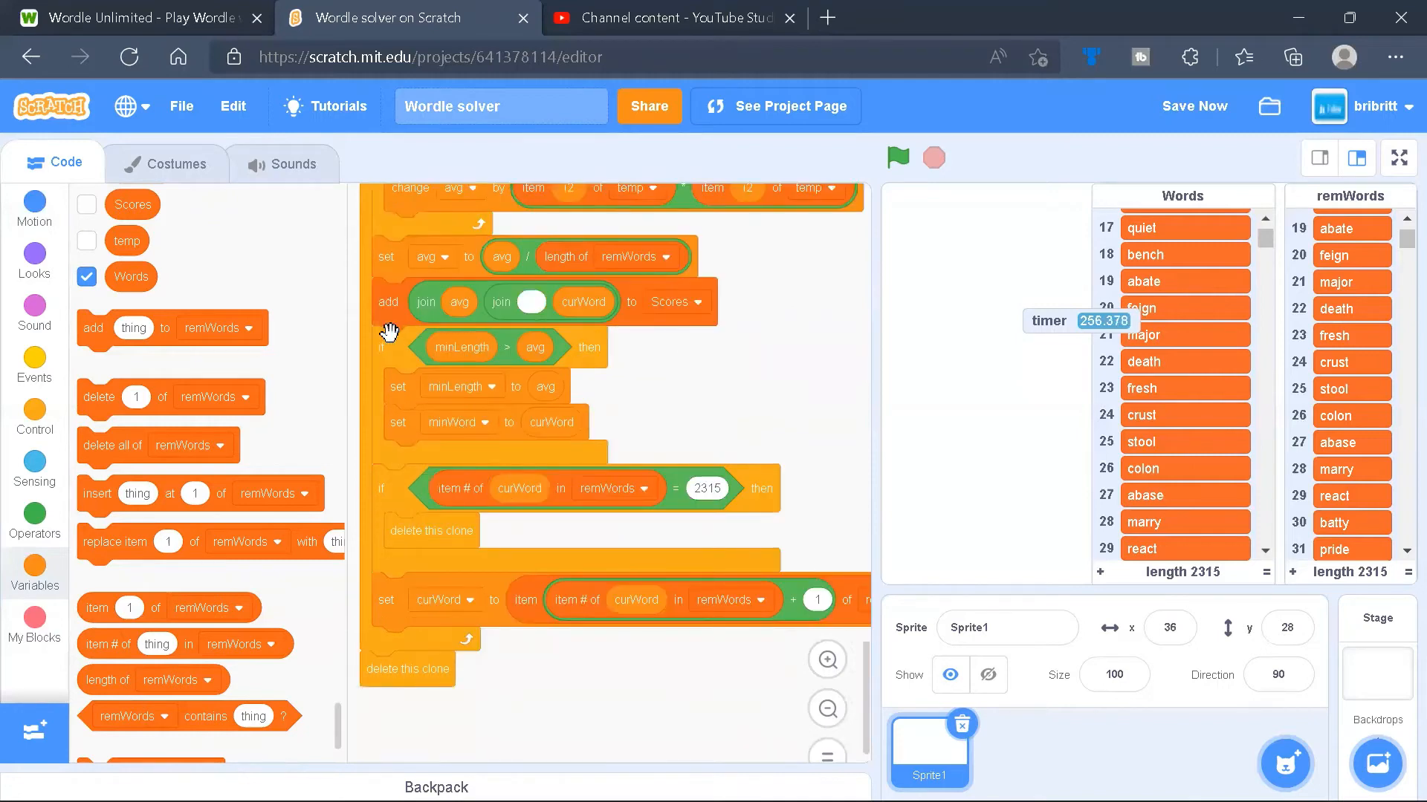
{"action": "mouse_move", "coordinate": [523, 299]}
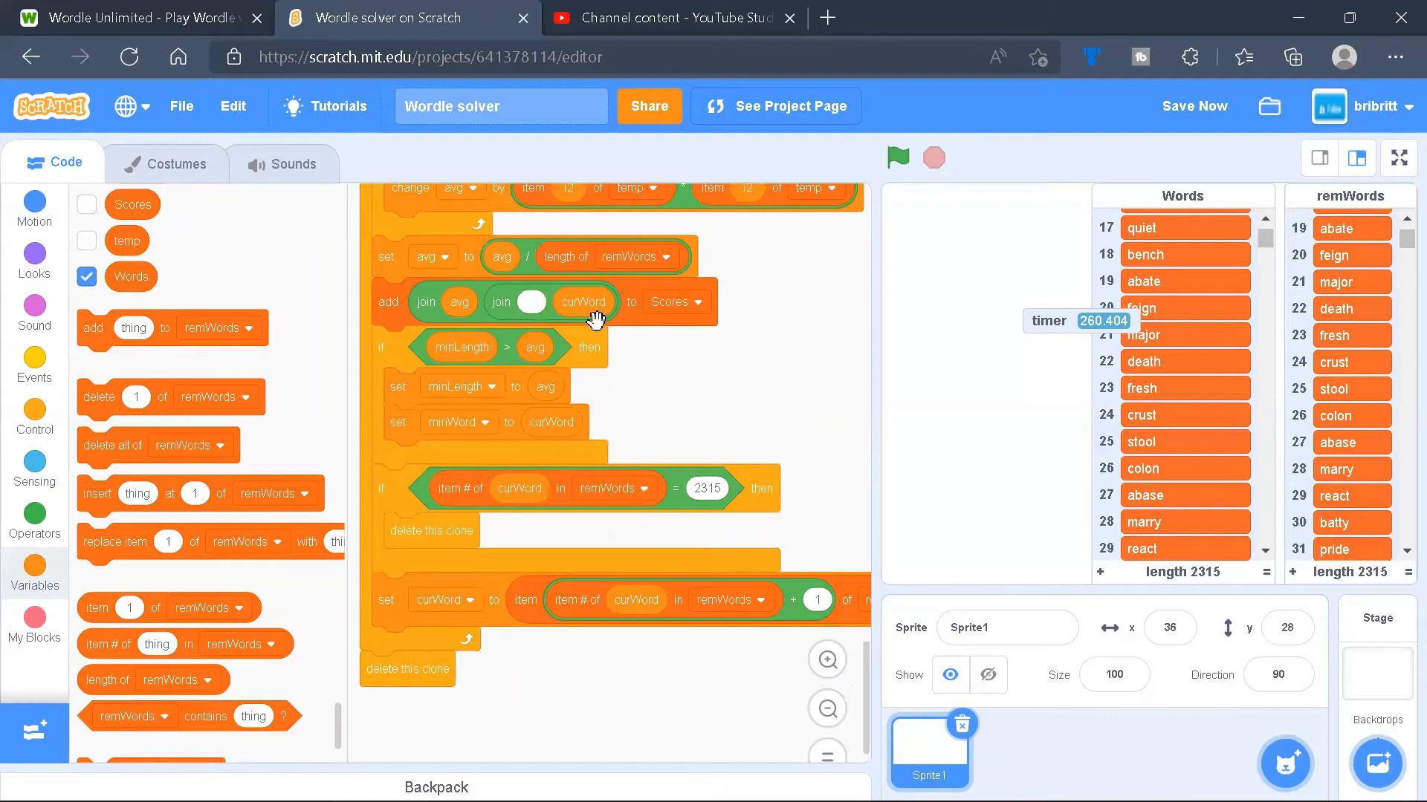
{"action": "mouse_move", "coordinate": [485, 351]}
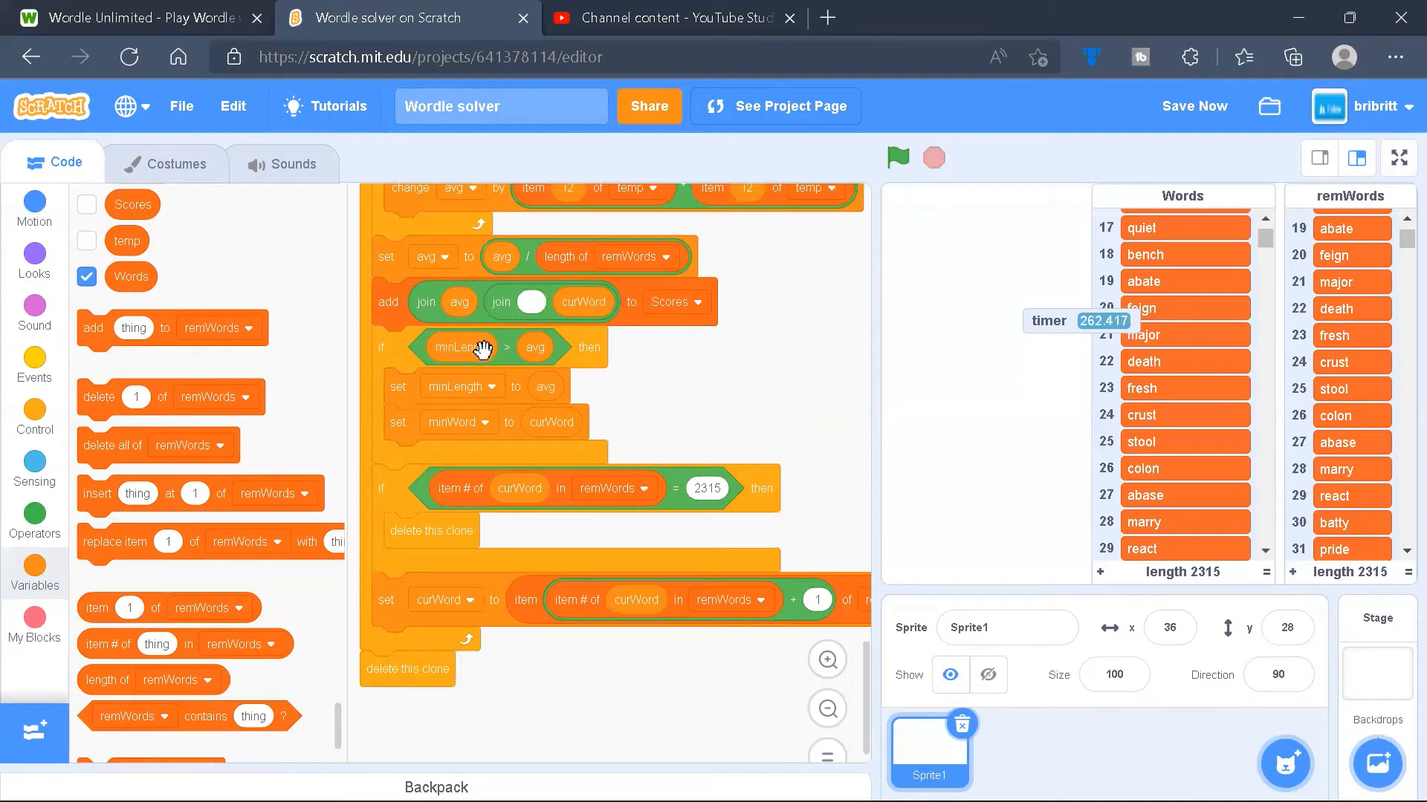
{"action": "mouse_move", "coordinate": [519, 337]}
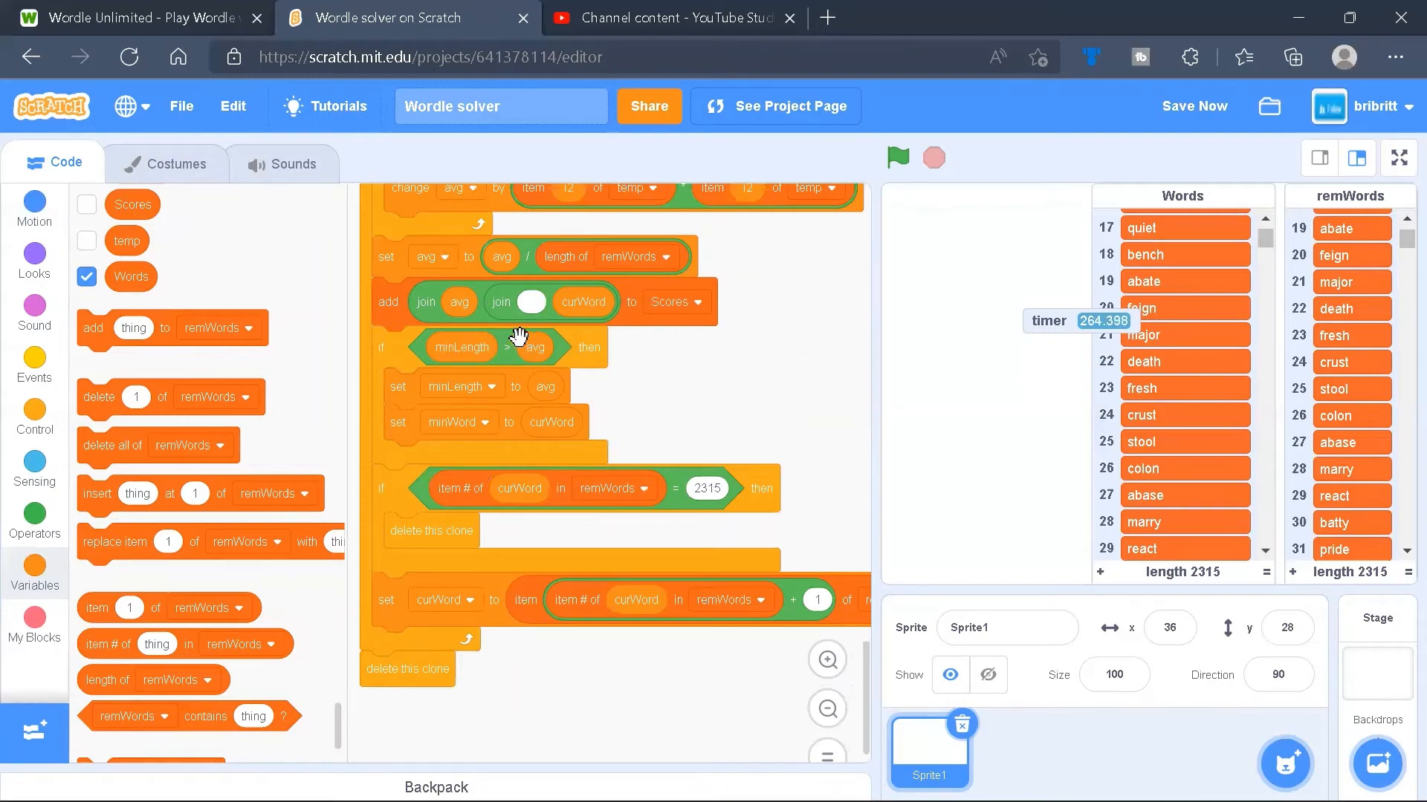
{"action": "mouse_move", "coordinate": [541, 377]}
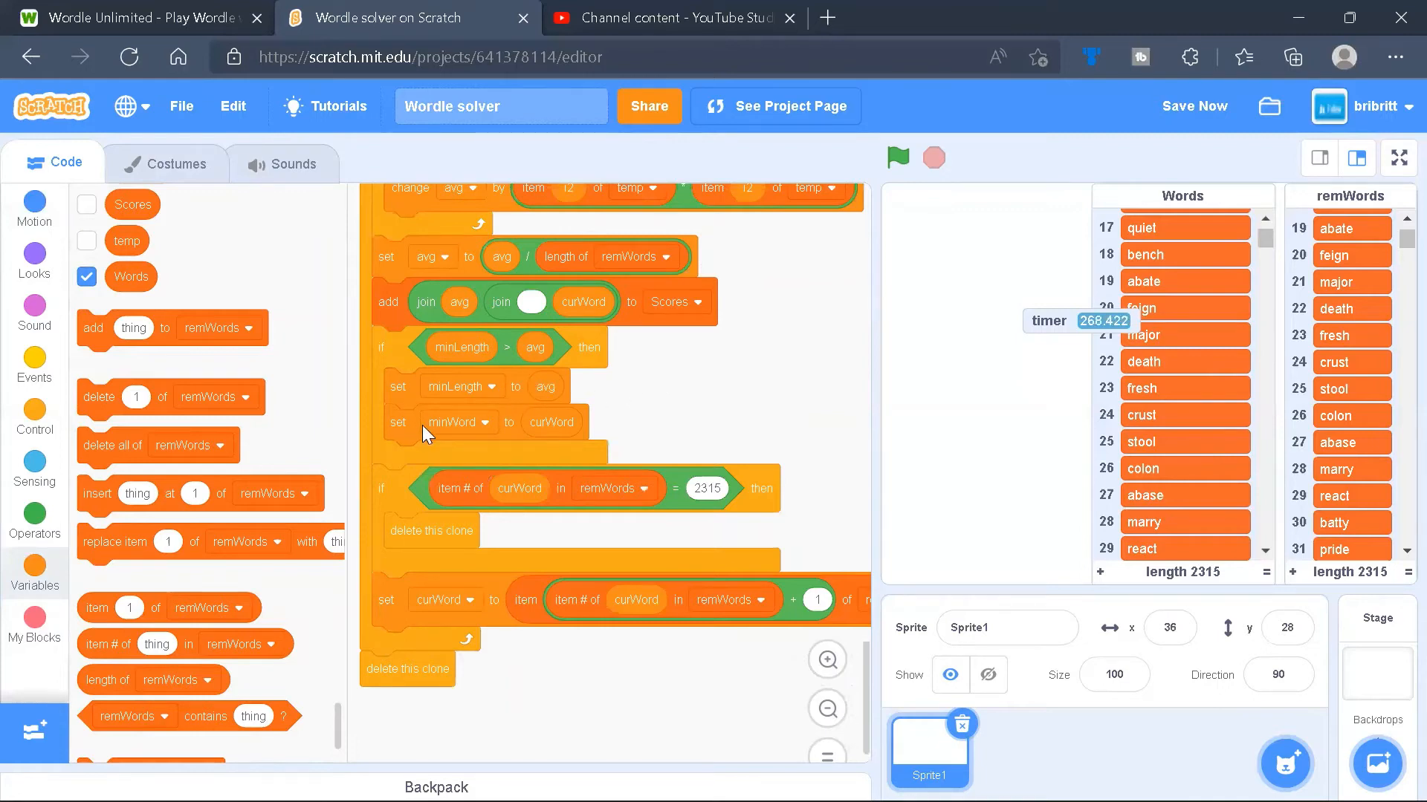
{"action": "mouse_move", "coordinate": [562, 407]}
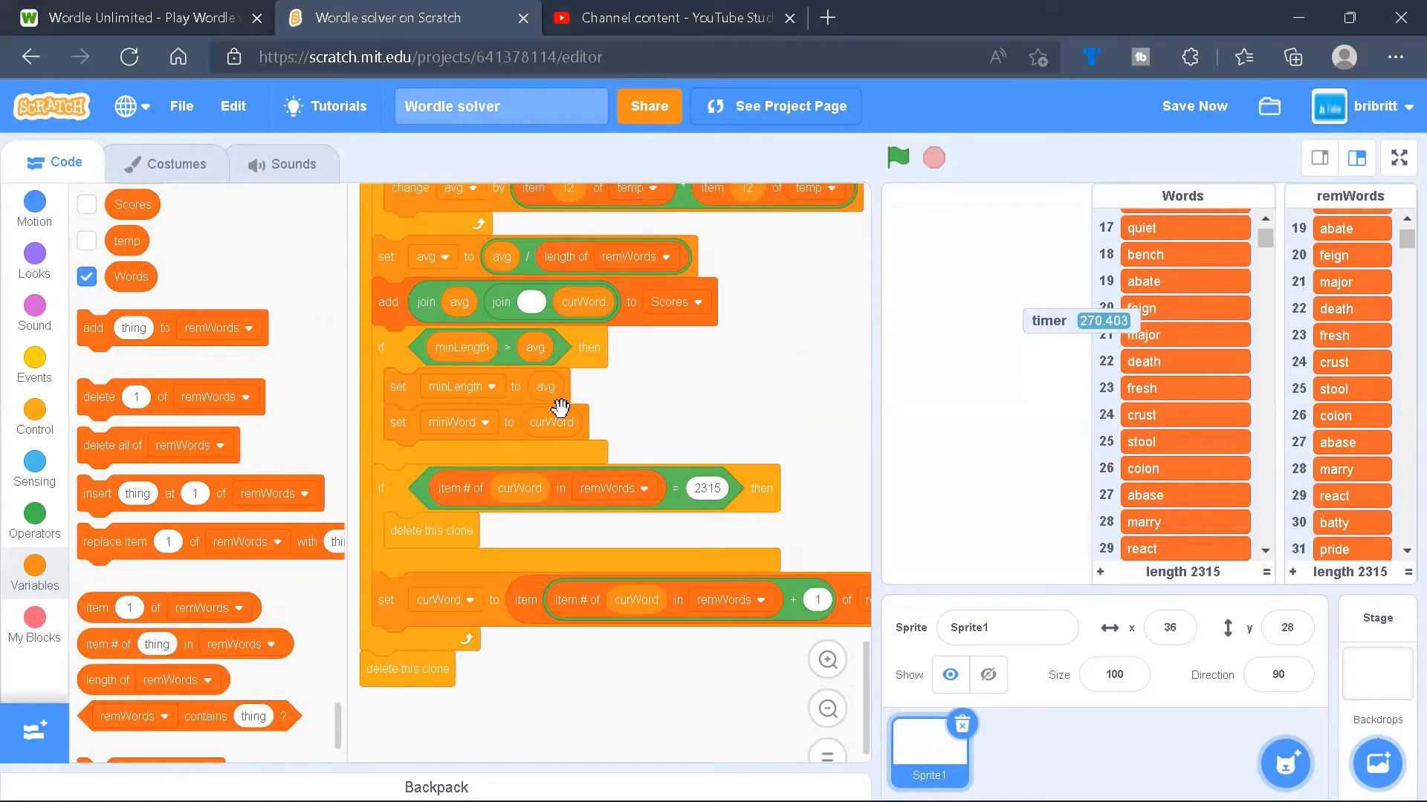
{"action": "mouse_move", "coordinate": [452, 496]}
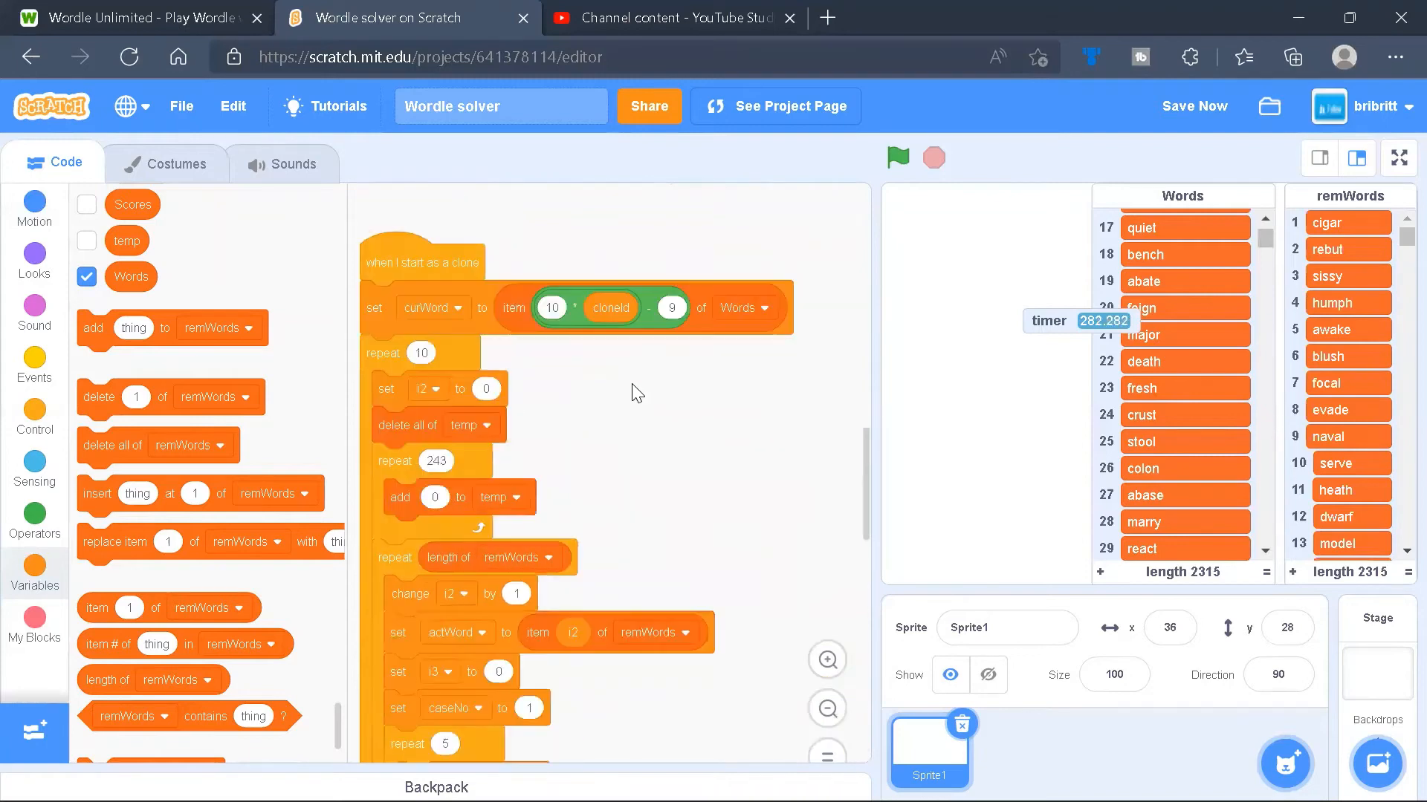
Switch the 'item # of curWord' lookup from remWords to the Words list.
{"action": "scroll", "scroll_direction": "down", "scroll_amount": 3}
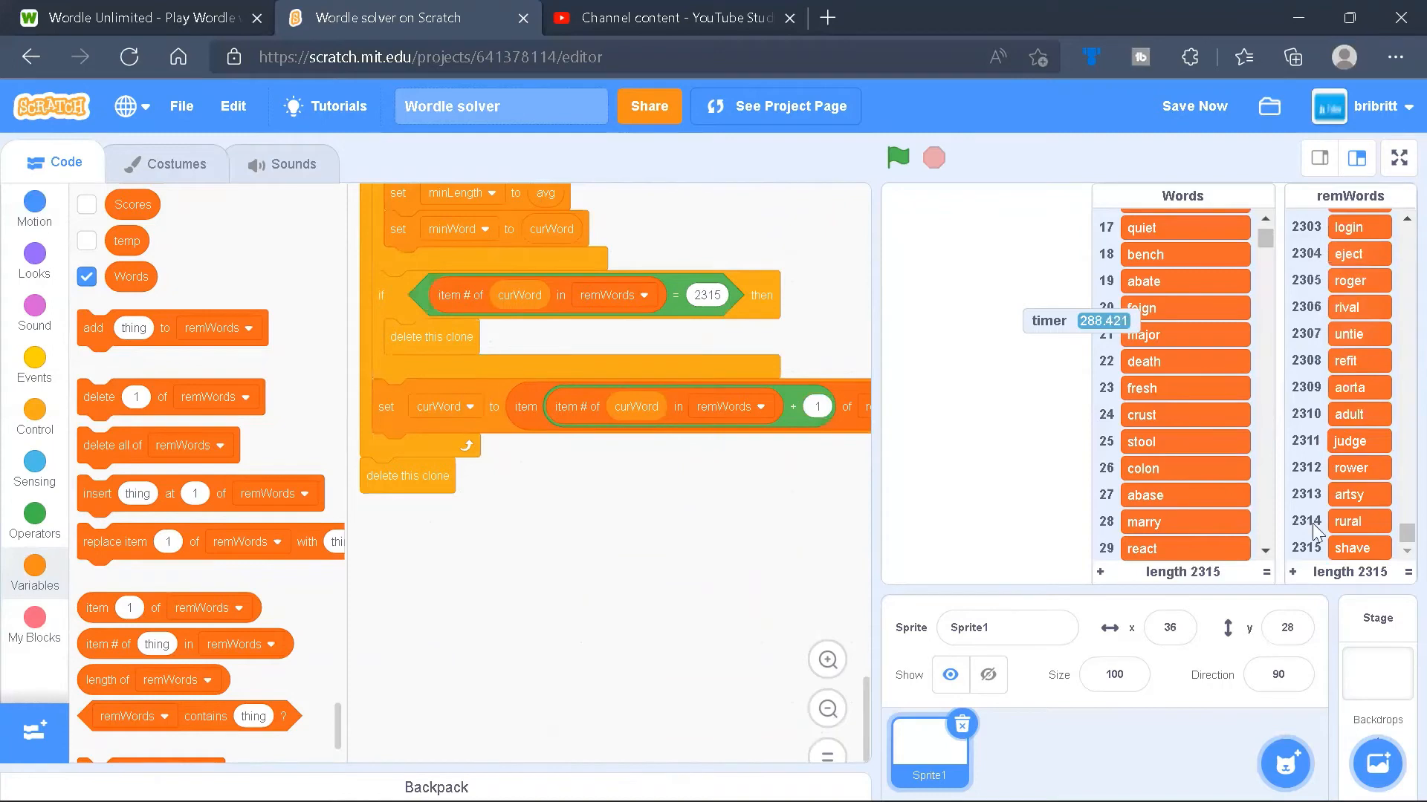
{"action": "left_click", "coordinate": [615, 294]}
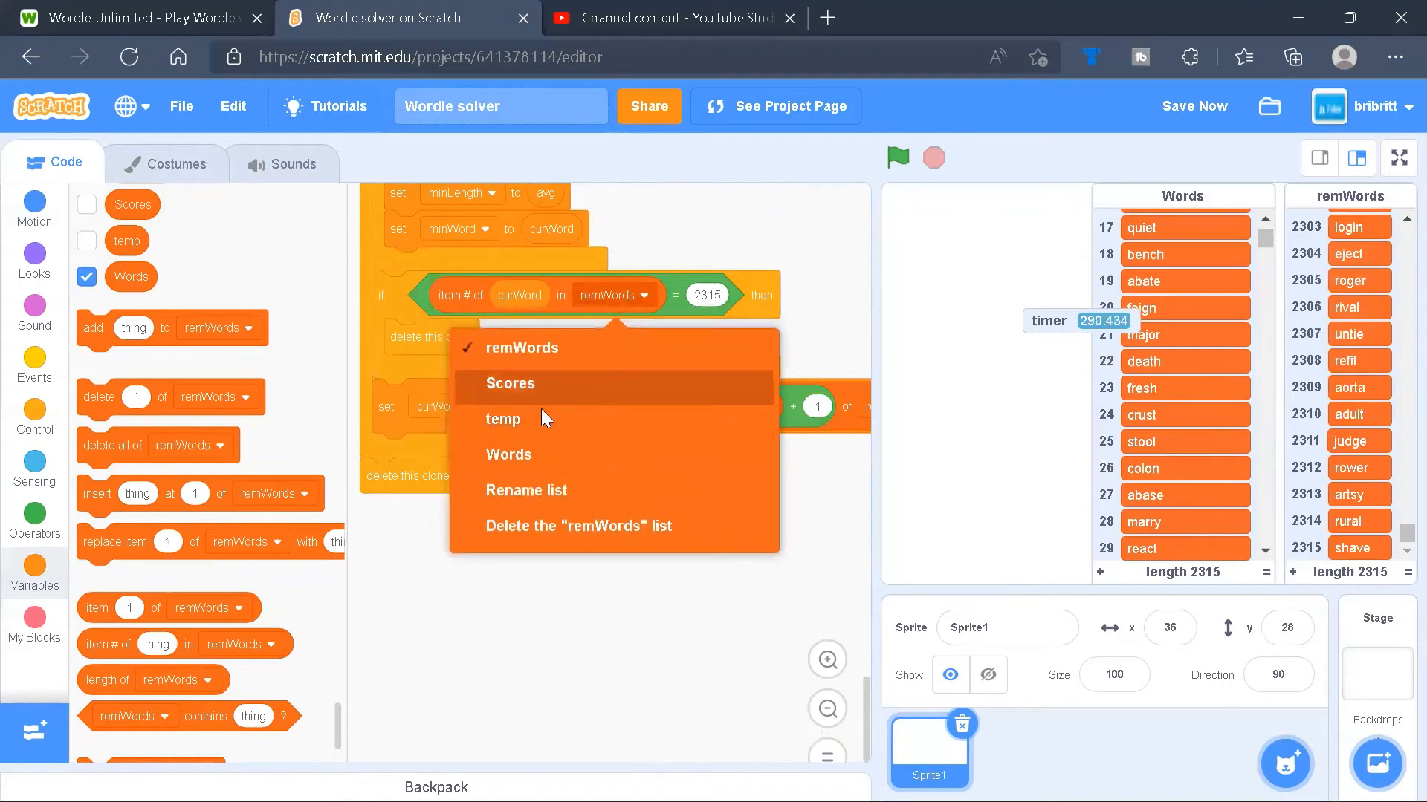
{"action": "left_click", "coordinate": [509, 455]}
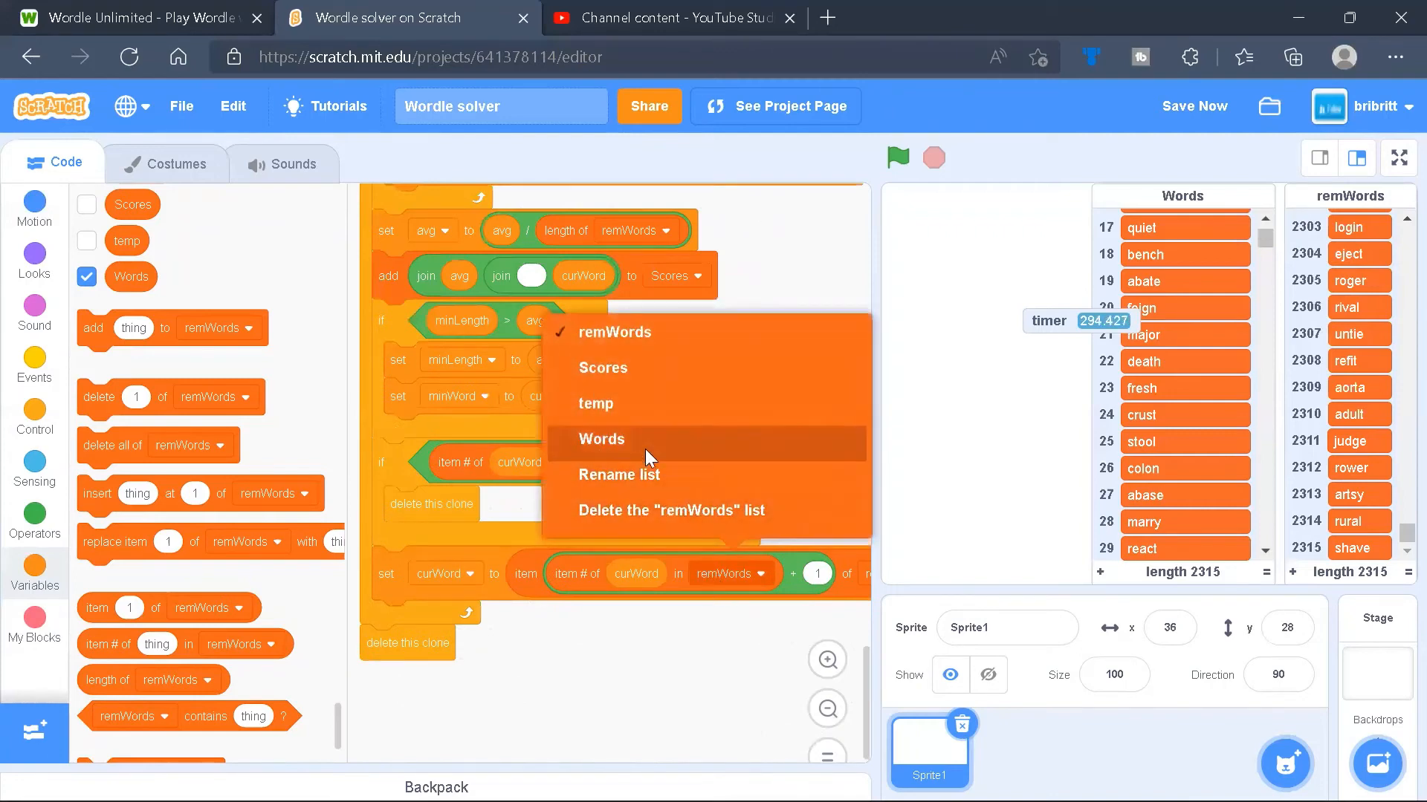
{"action": "left_click", "coordinate": [600, 438]}
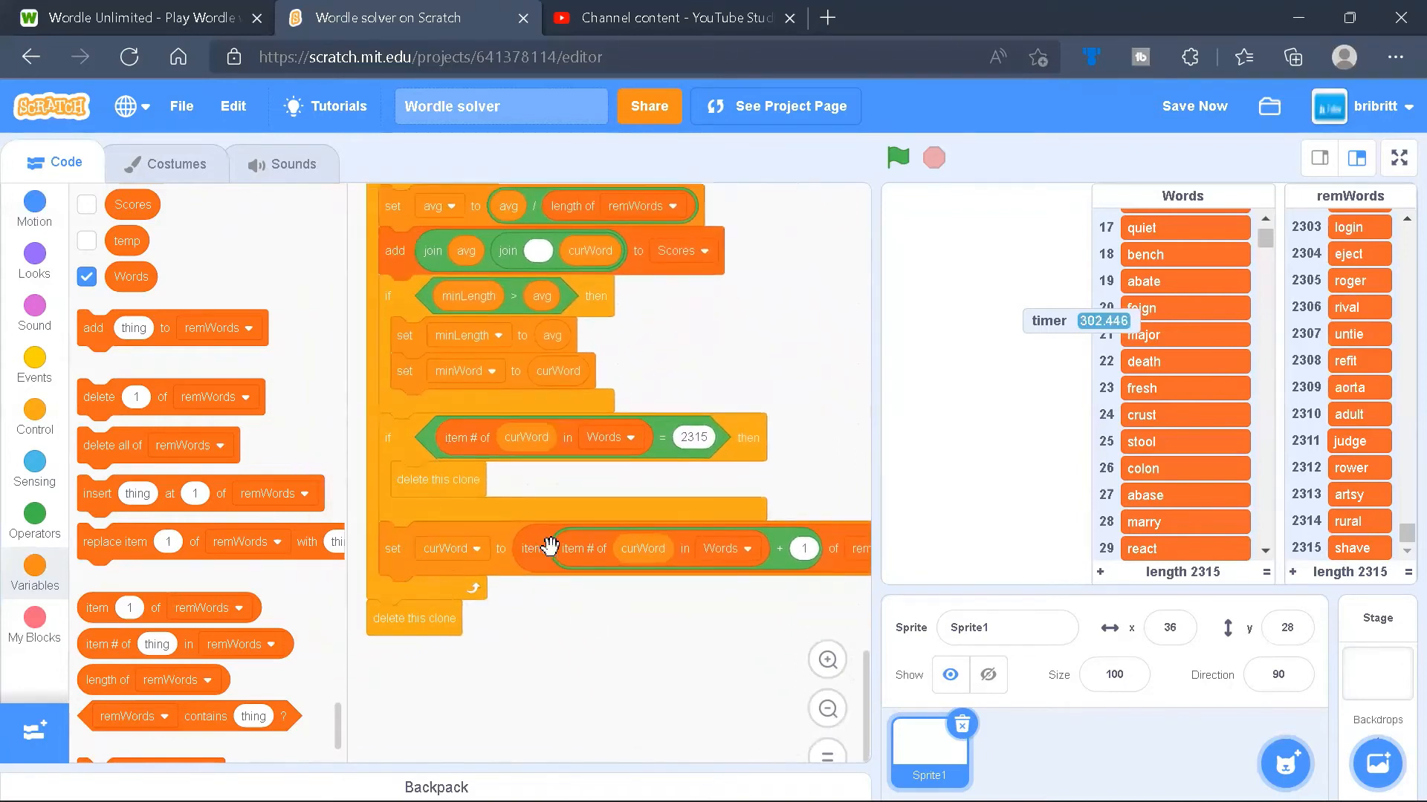
{"action": "mouse_move", "coordinate": [653, 548]}
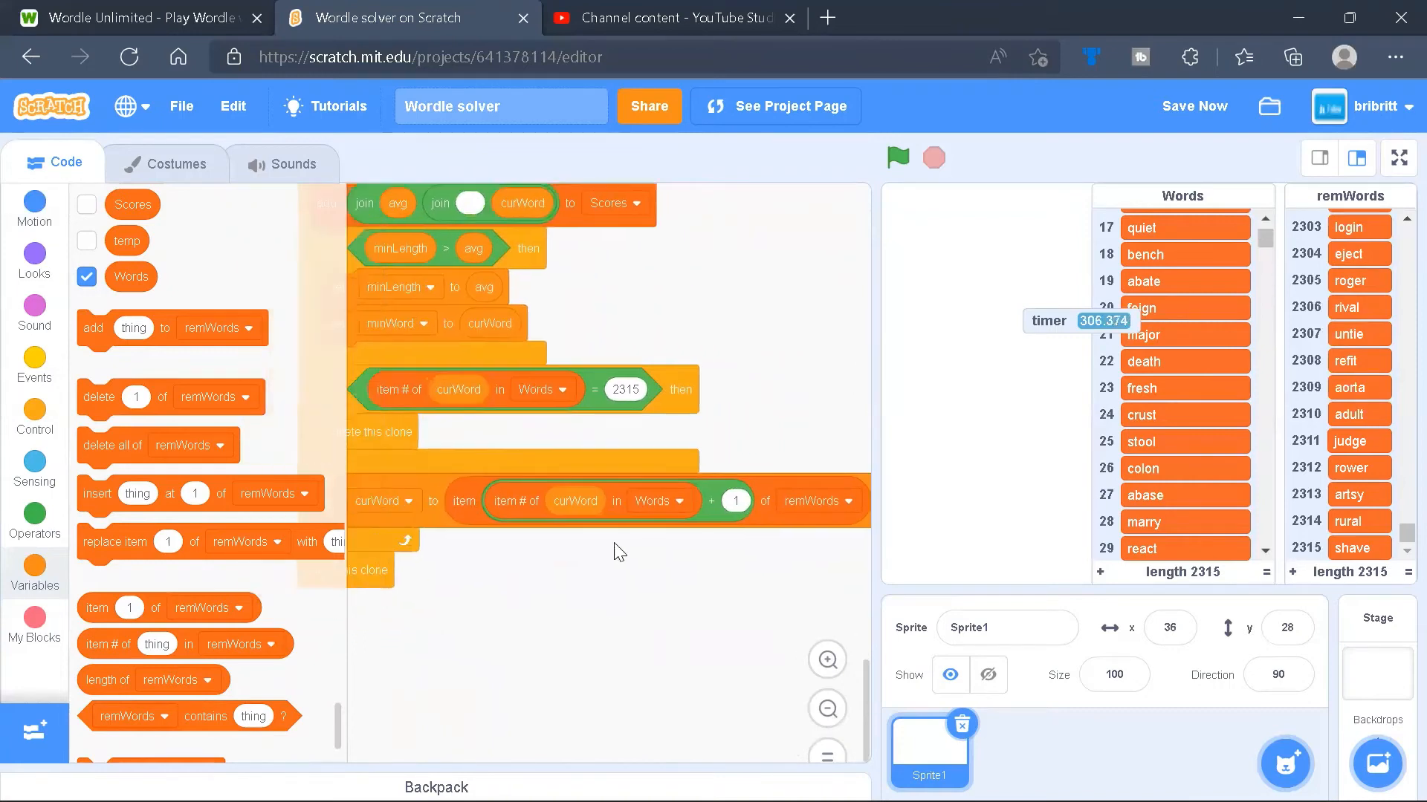
{"action": "left_click", "coordinate": [823, 474]}
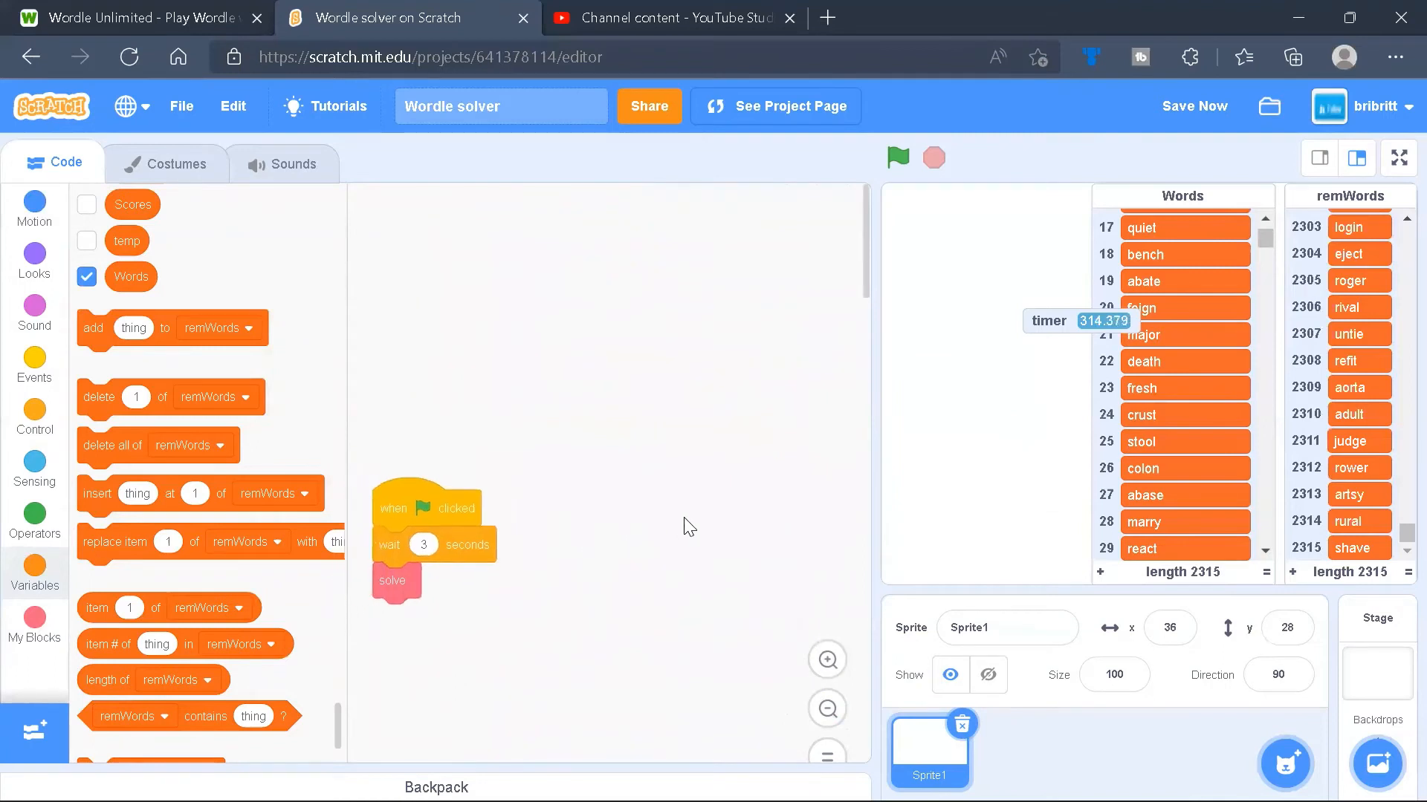
Hide the remWords and Words lists and show minLength and minWord on the stage.
{"action": "left_click_drag", "start_coordinate": [428, 508], "coordinate": [565, 471]}
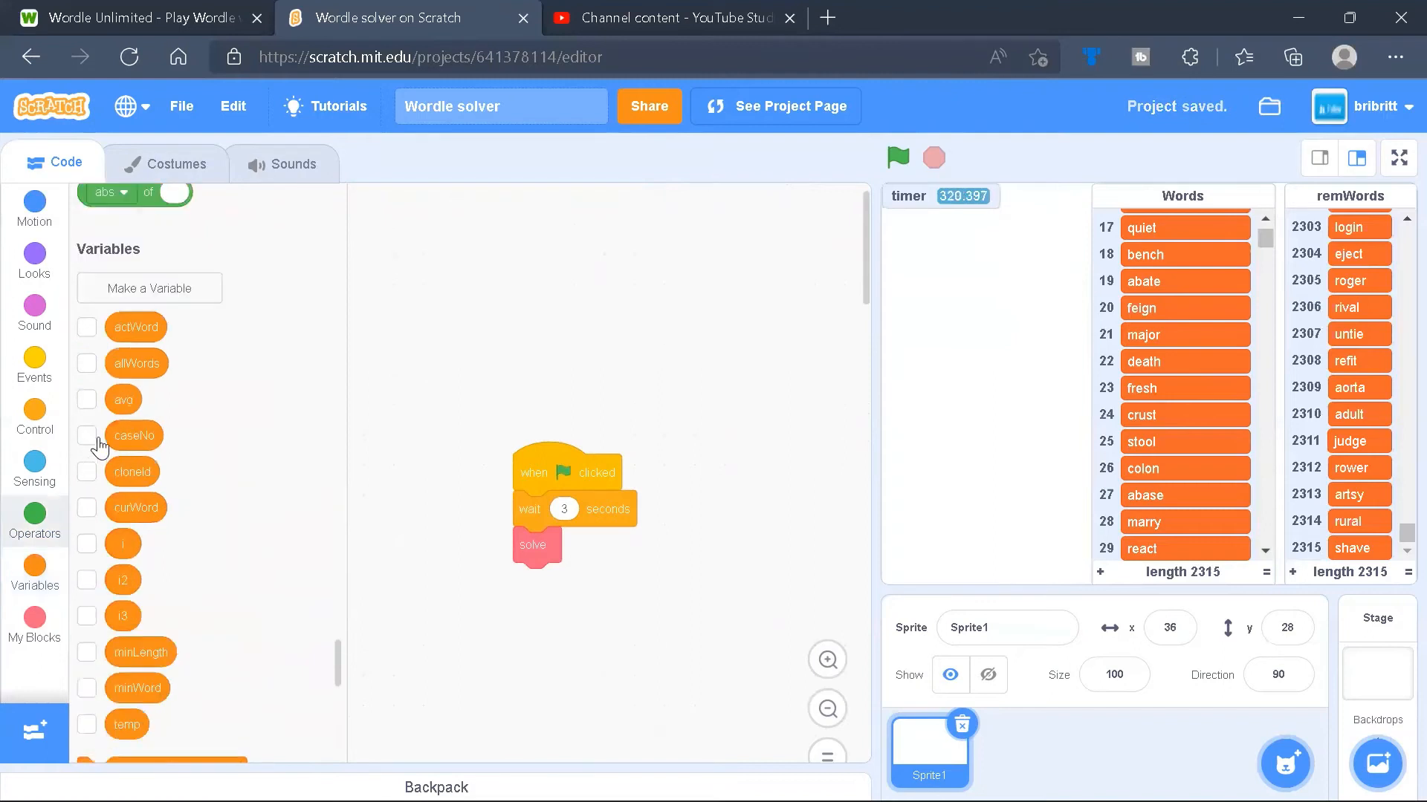
{"action": "mouse_move", "coordinate": [141, 615]}
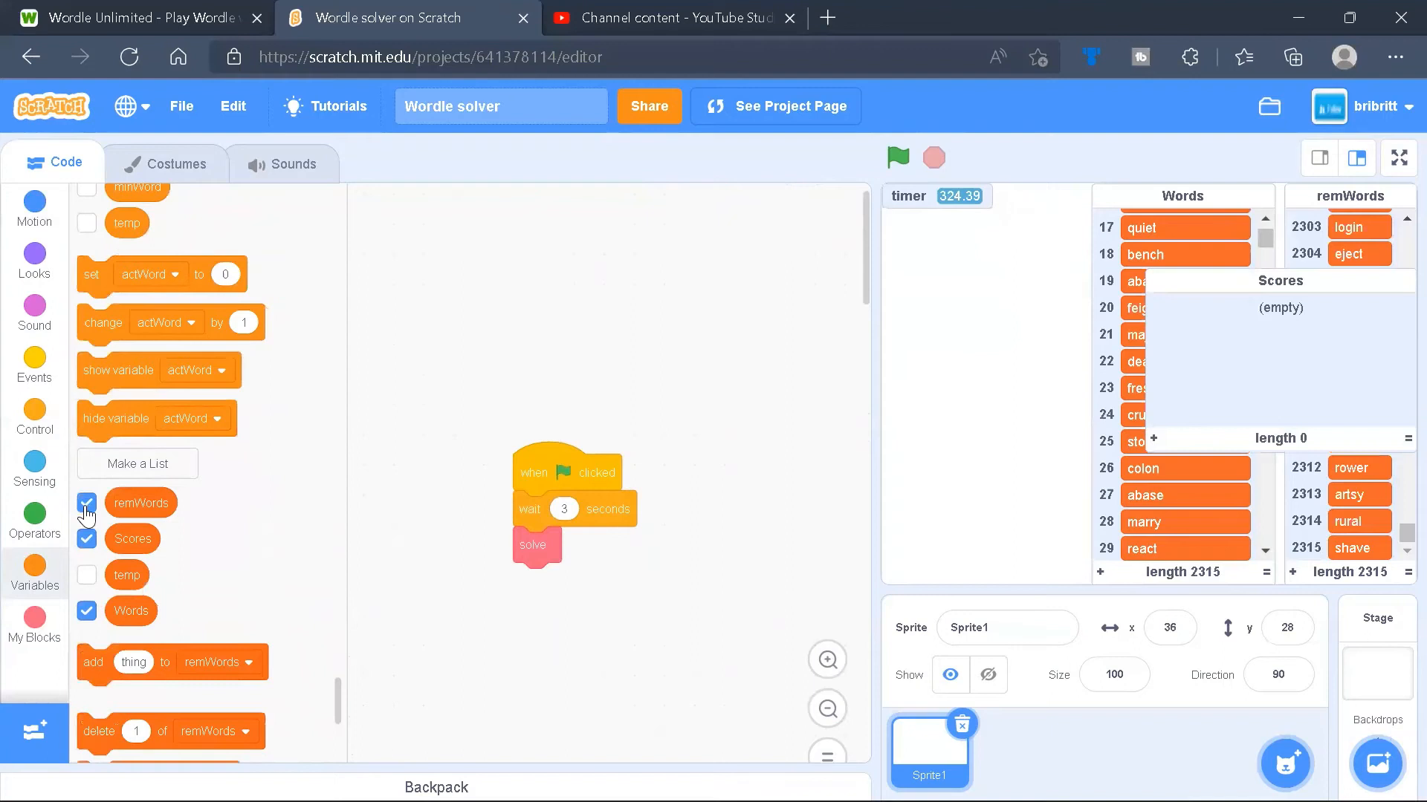
{"action": "left_click", "coordinate": [86, 502]}
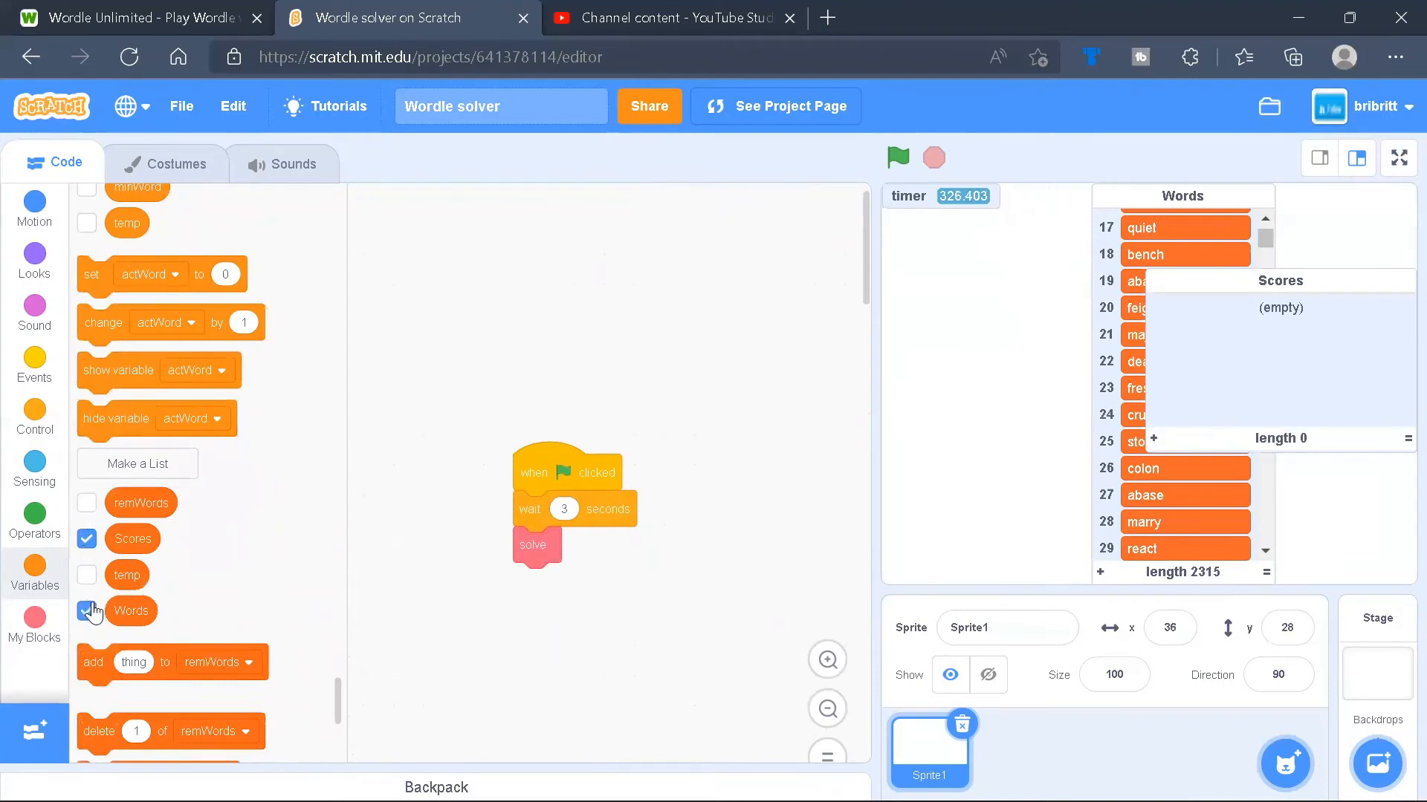
{"action": "left_click", "coordinate": [87, 611]}
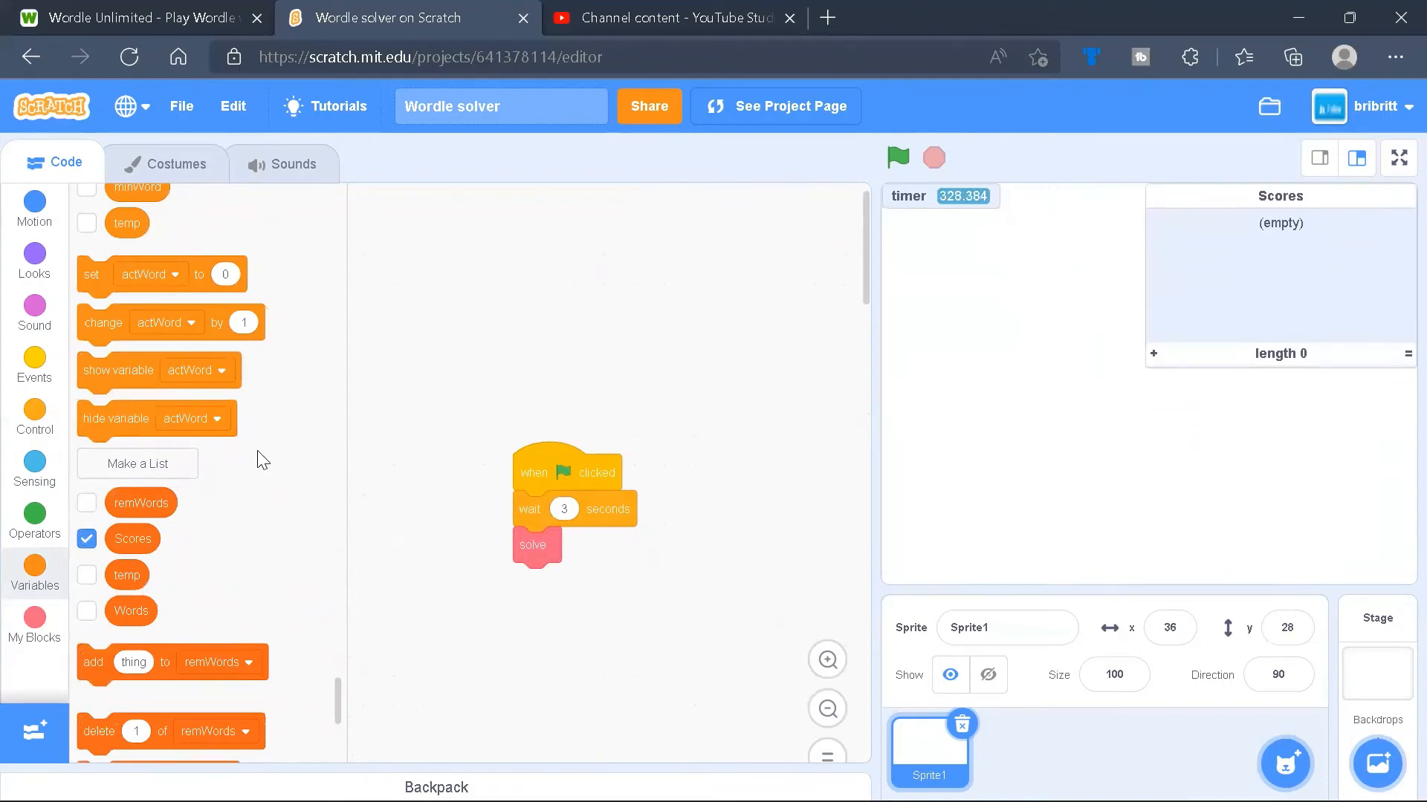
{"action": "left_click", "coordinate": [86, 318]}
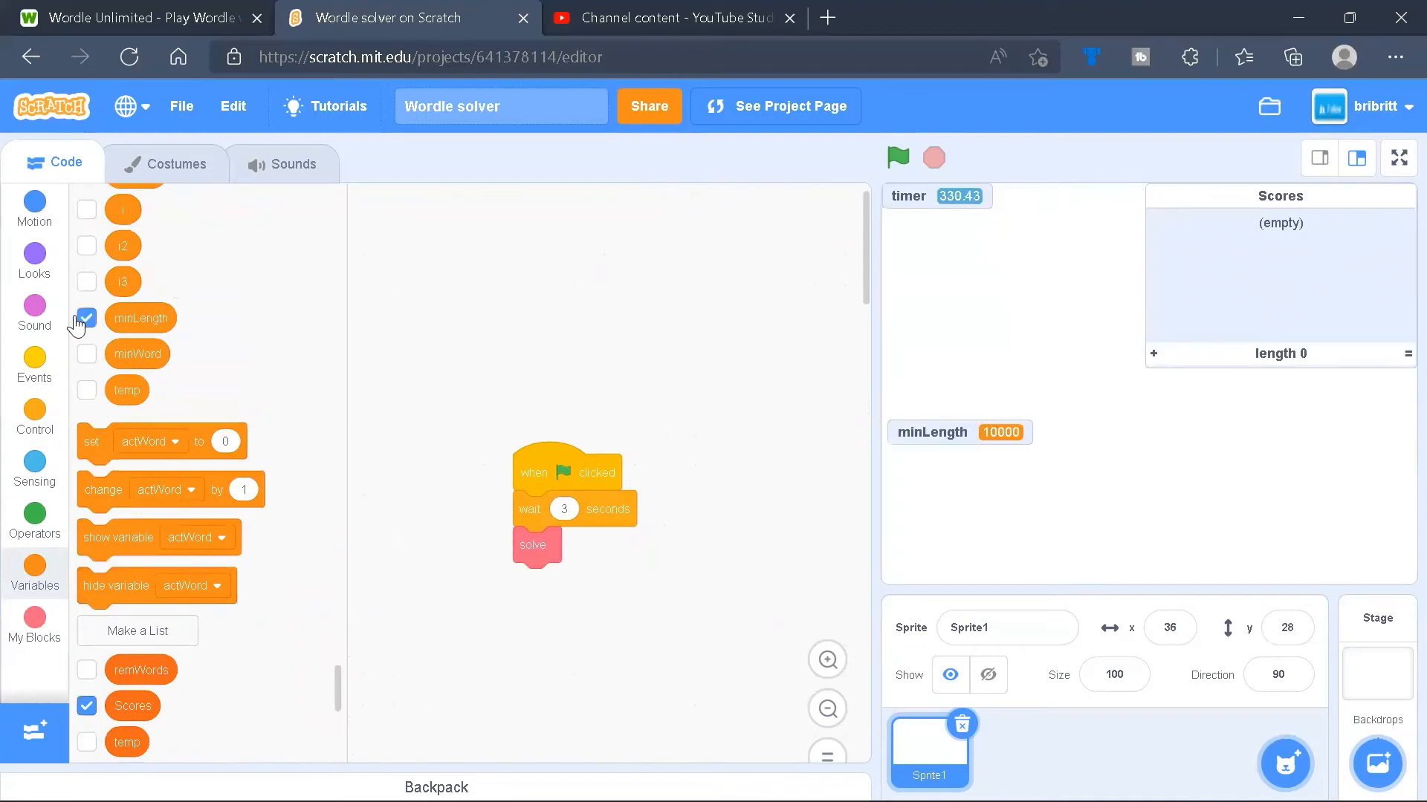
{"action": "left_click", "coordinate": [86, 353]}
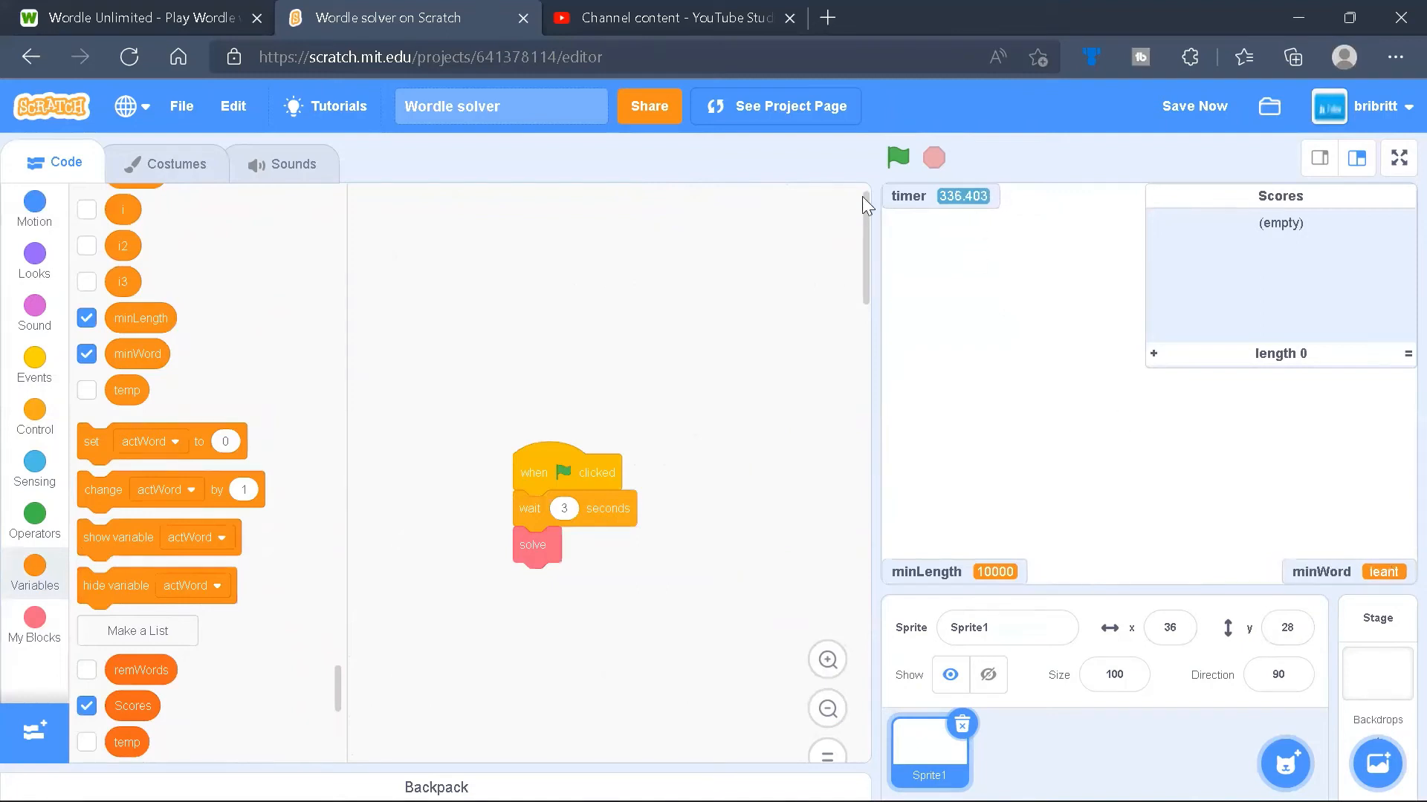
{"action": "mouse_move", "coordinate": [898, 157]}
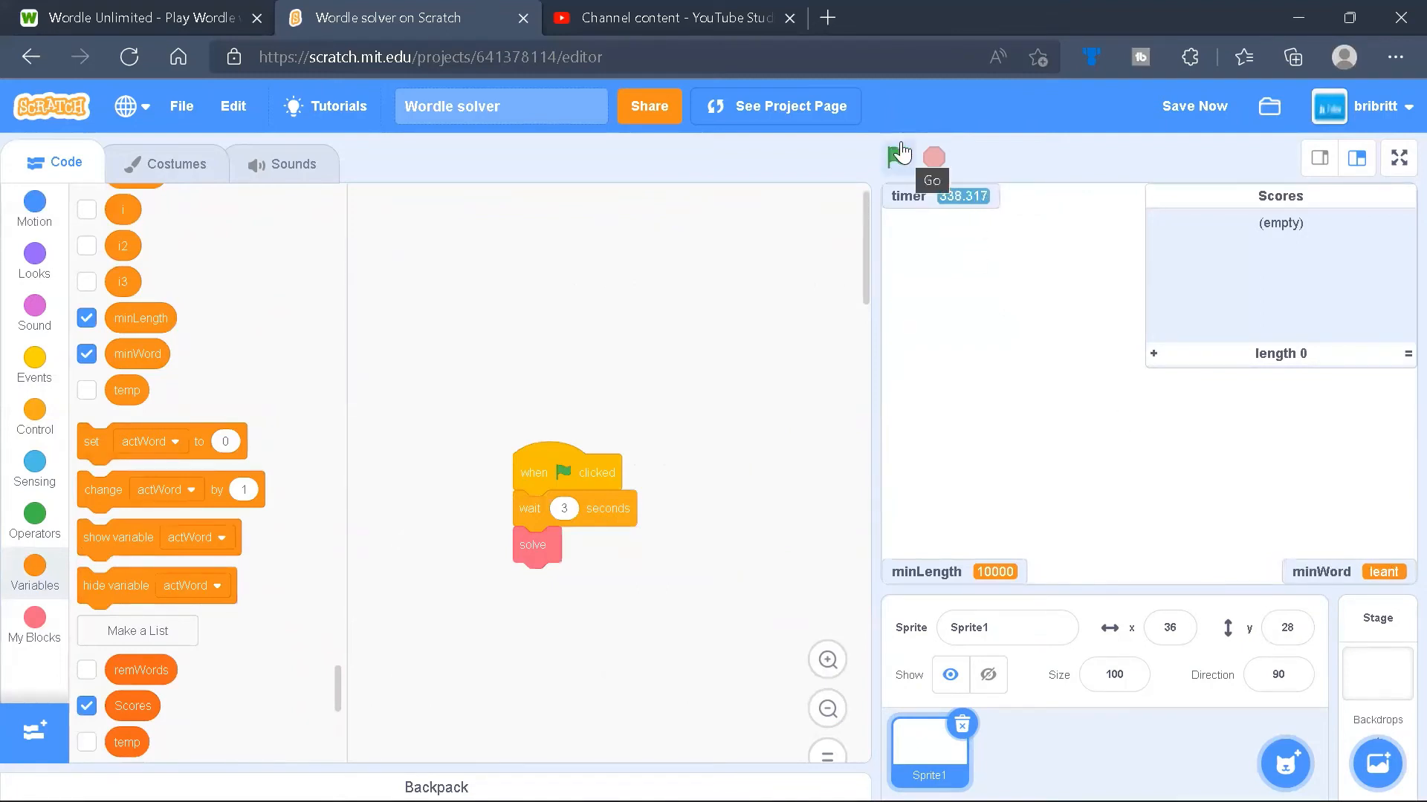
Run the solver with the green flag so Scores fills and minWord becomes arise.
{"action": "left_click", "coordinate": [897, 157]}
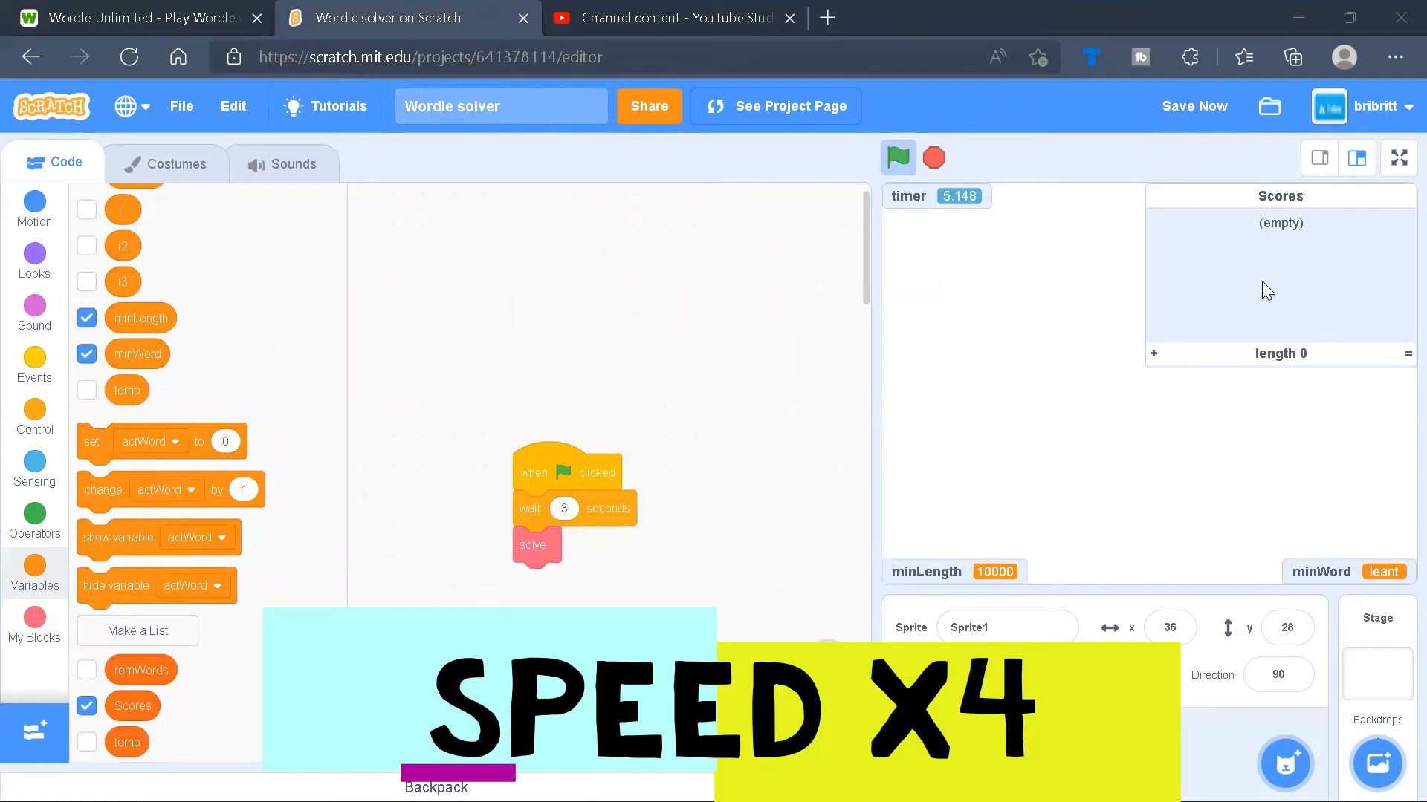
{"action": "mouse_move", "coordinate": [1230, 212]}
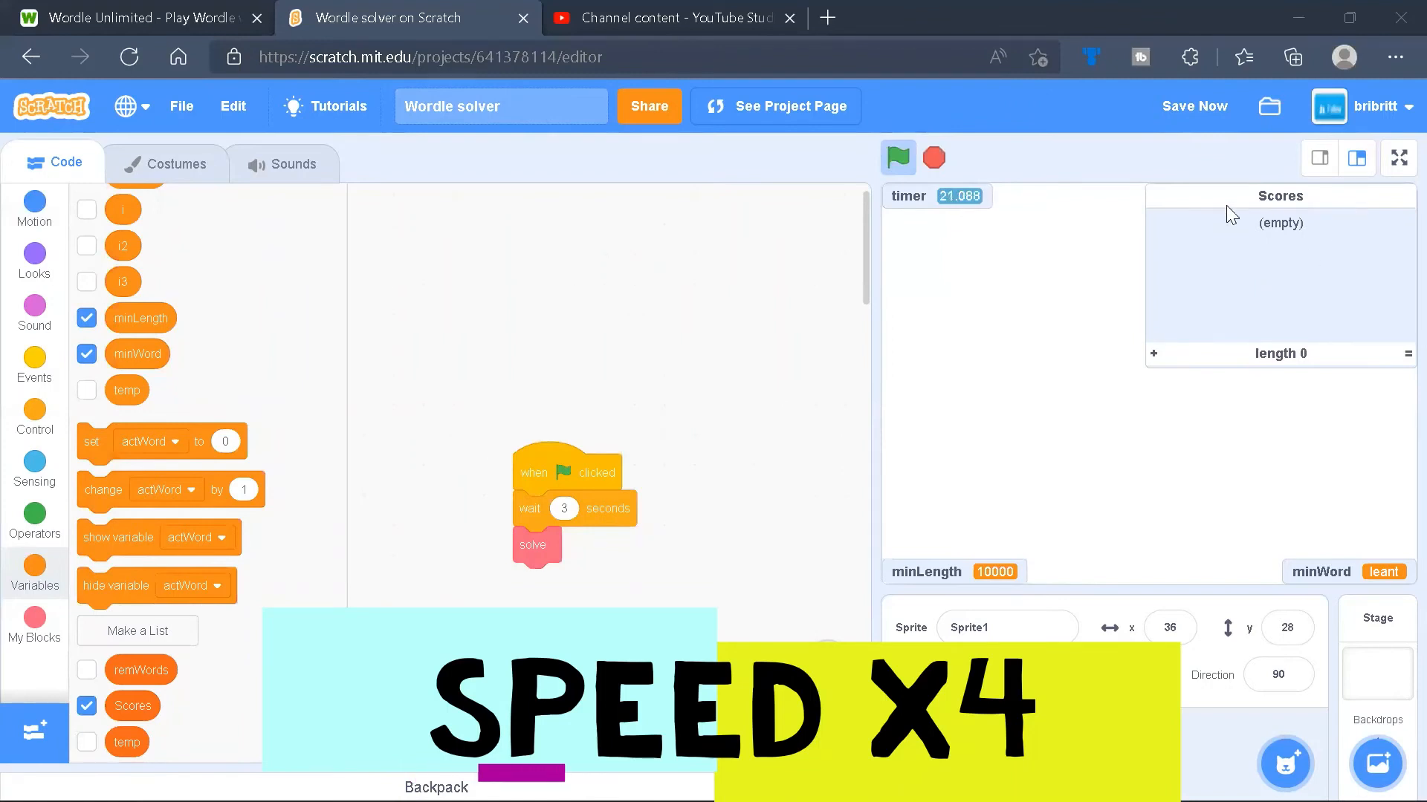
{"action": "left_click", "coordinate": [896, 157]}
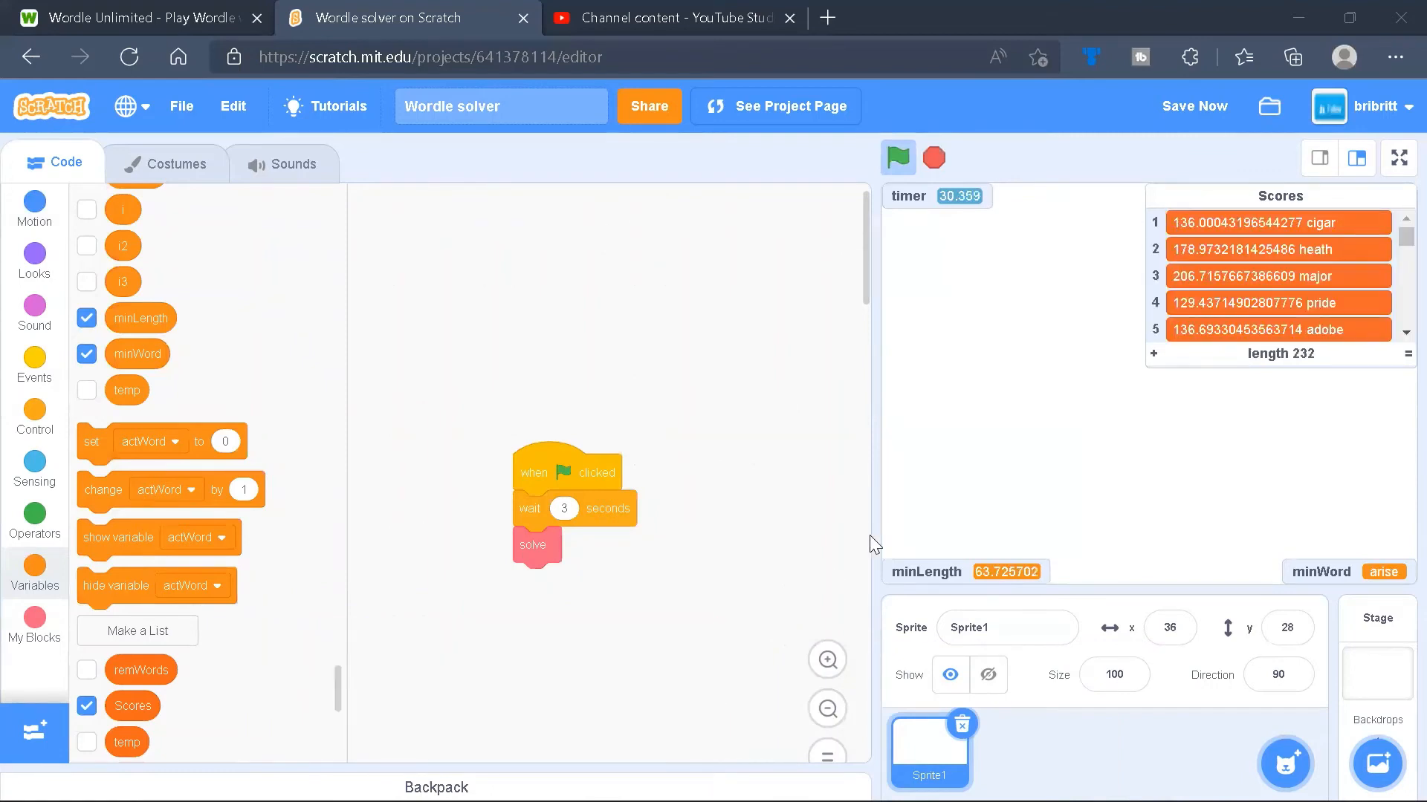
{"action": "mouse_move", "coordinate": [1347, 245]}
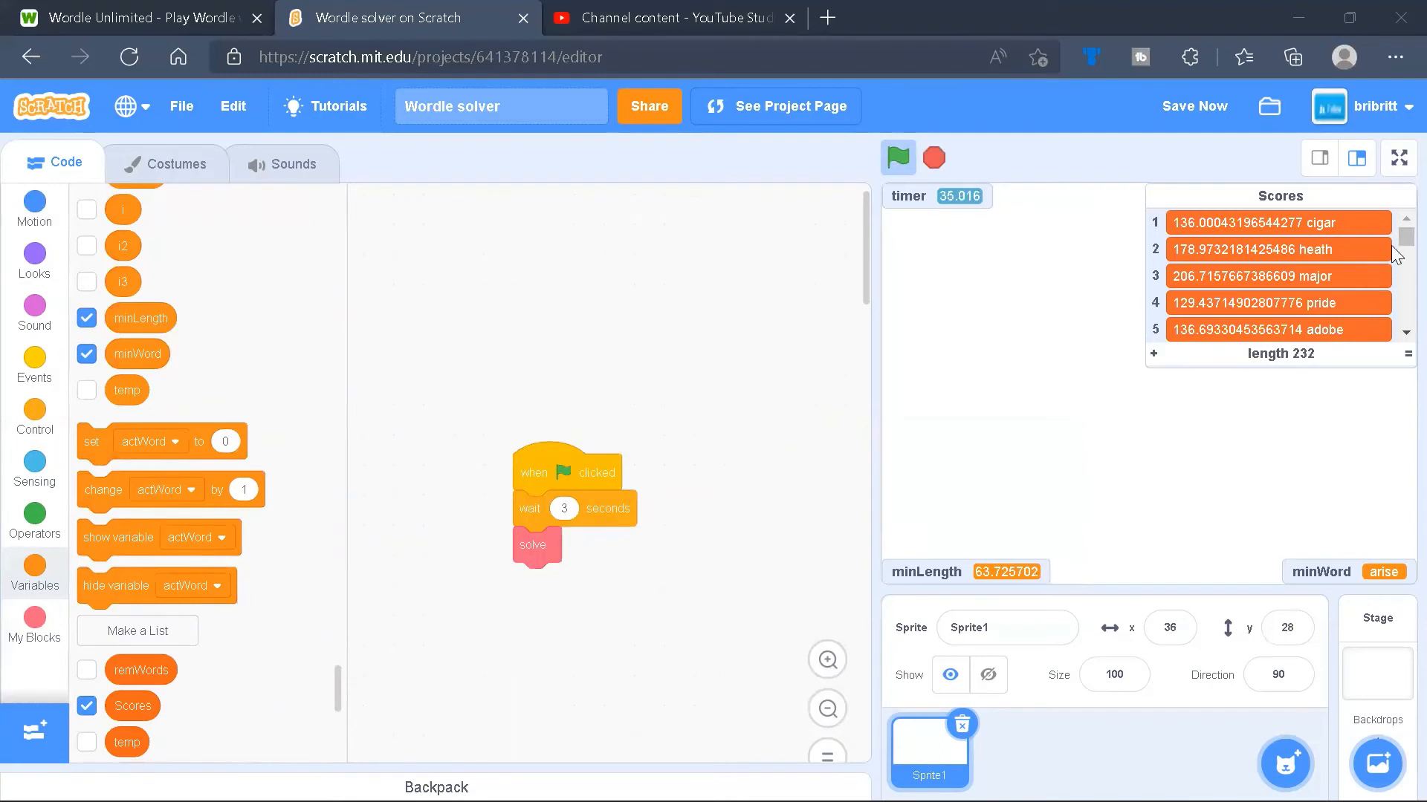
{"action": "mouse_move", "coordinate": [914, 358]}
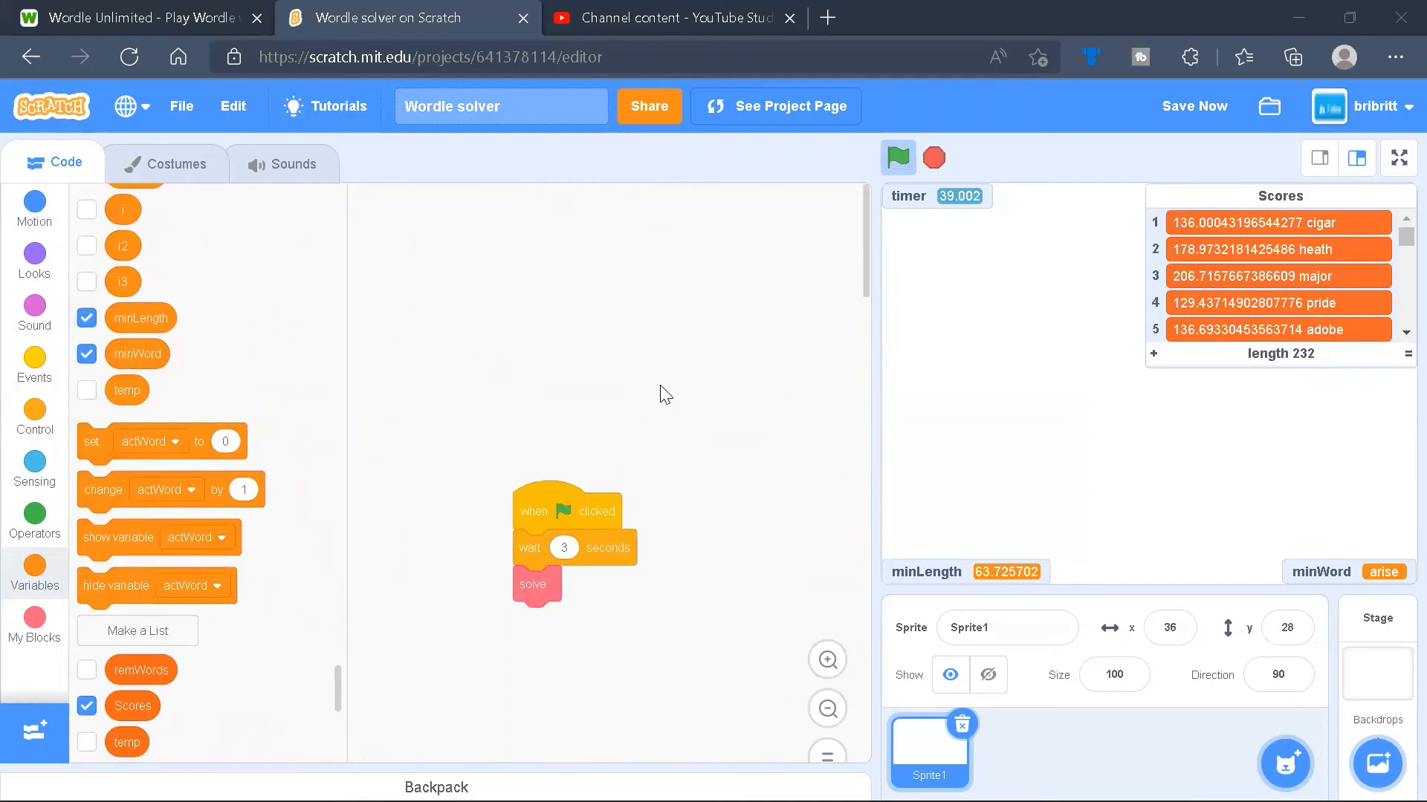
{"action": "mouse_move", "coordinate": [1134, 562]}
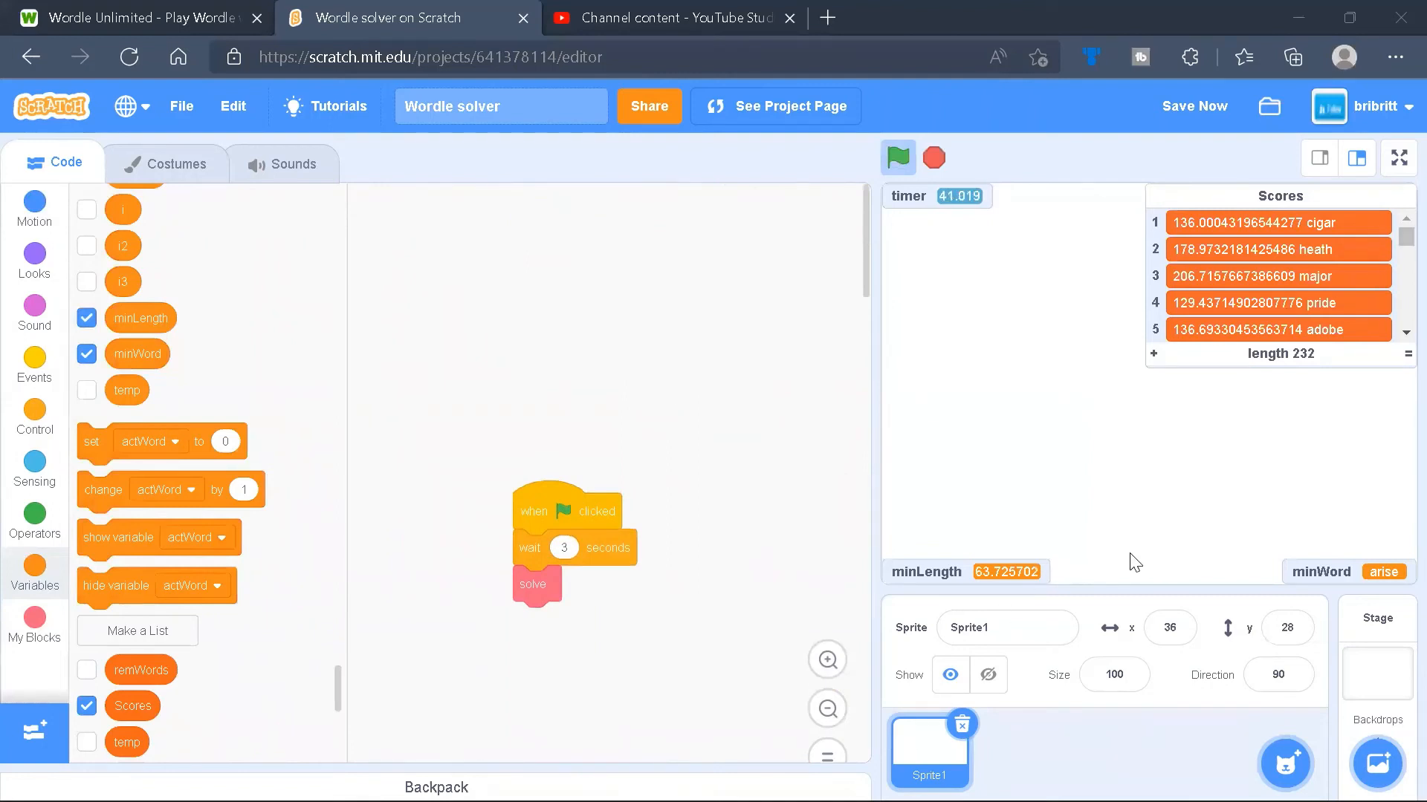
{"action": "mouse_move", "coordinate": [1360, 582]}
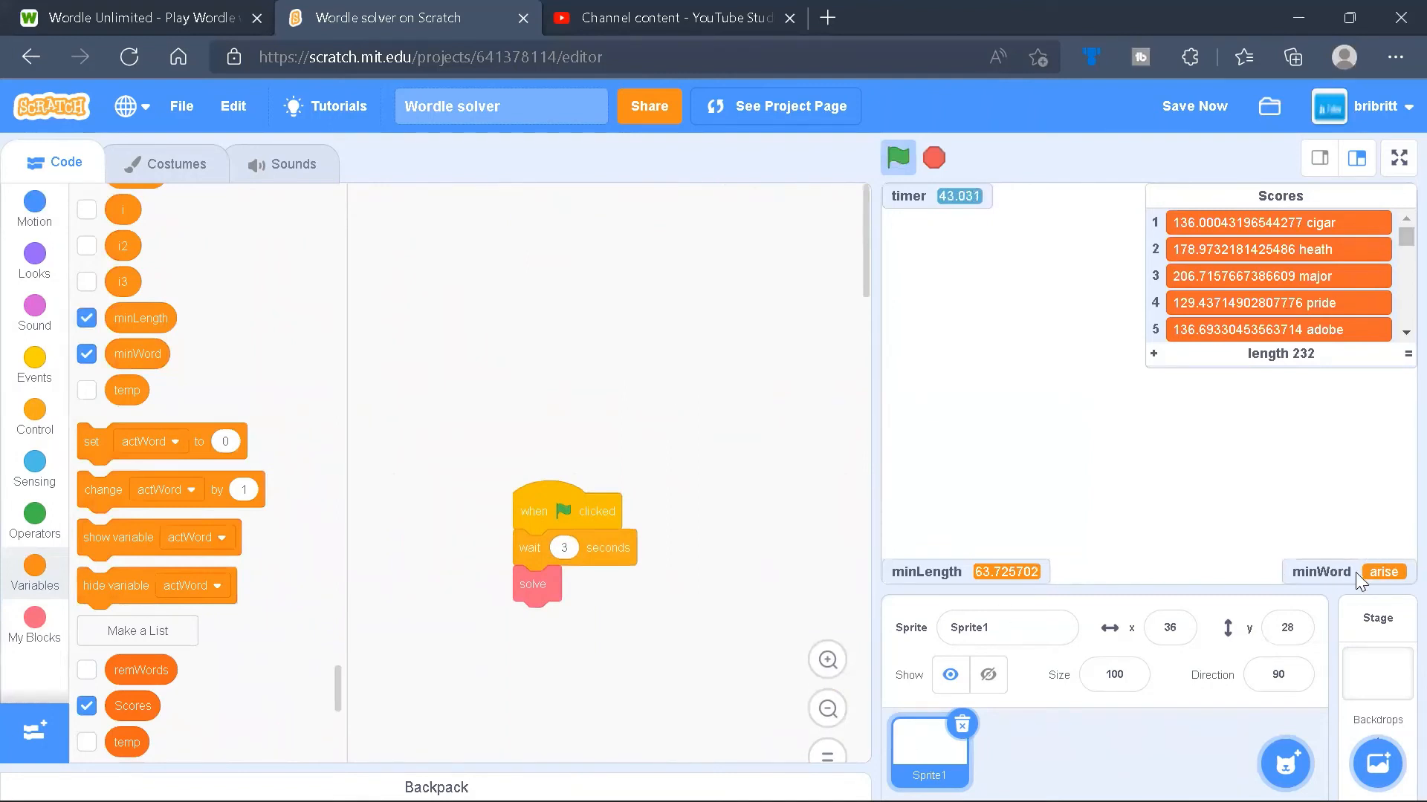
{"action": "mouse_move", "coordinate": [1395, 242]}
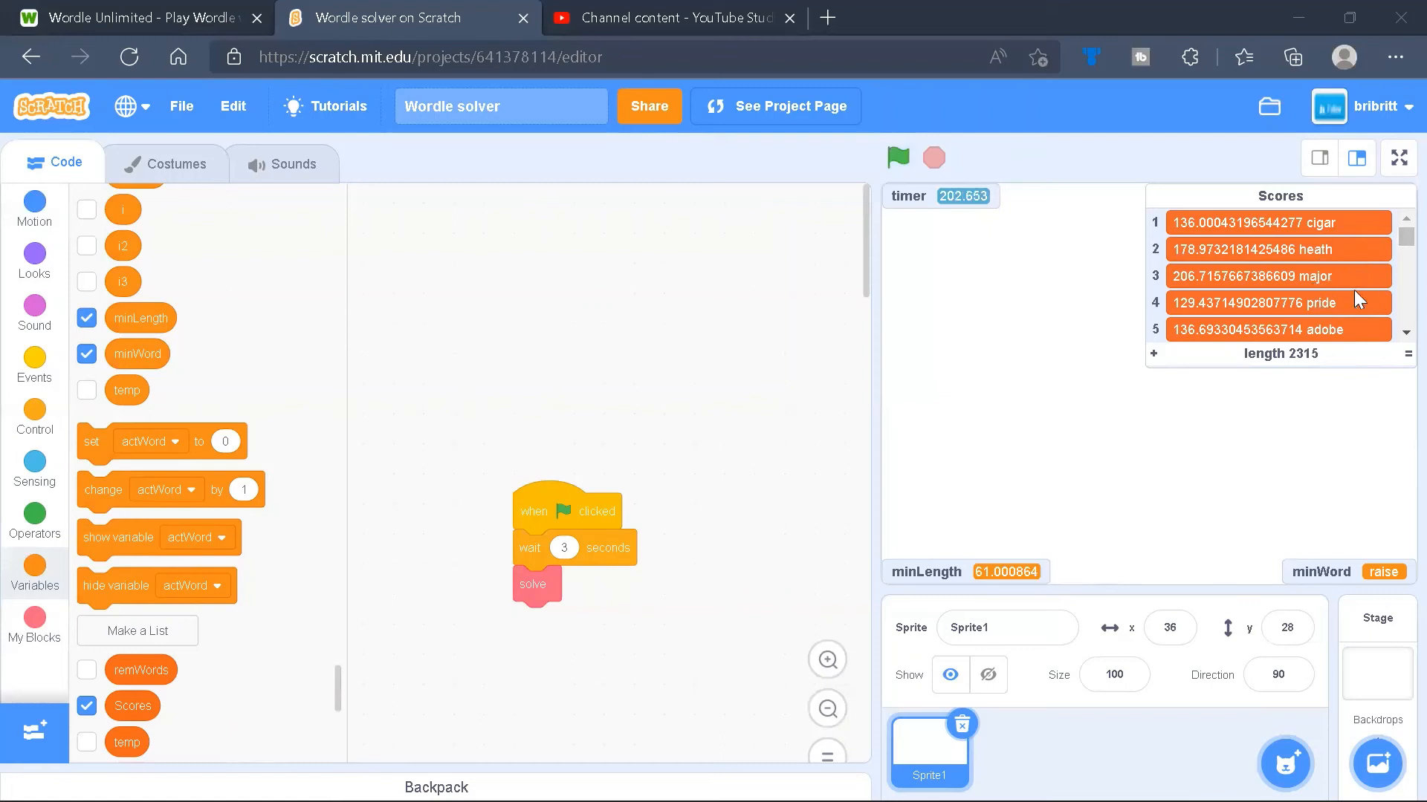
{"action": "scroll", "scroll_direction": "down", "scroll_amount": 3}
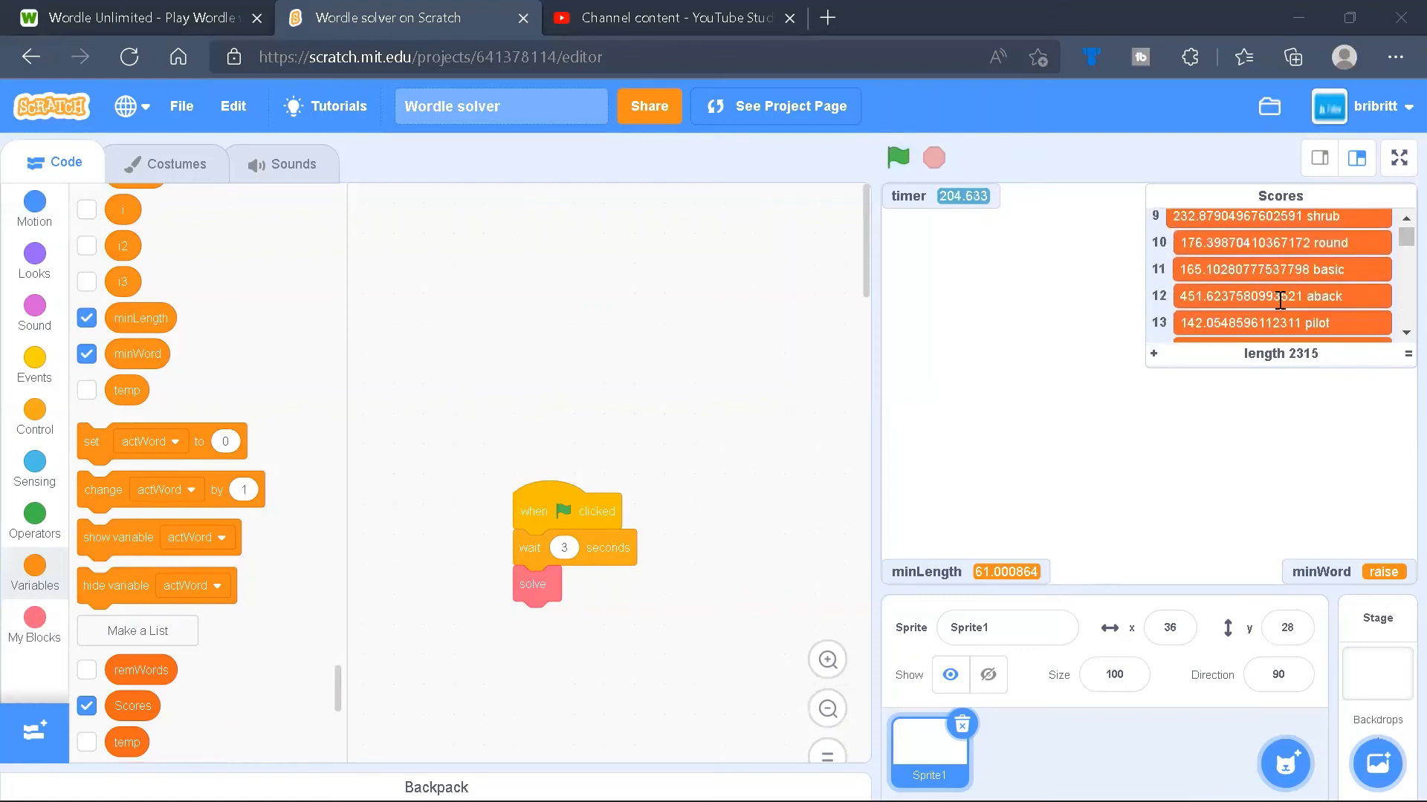
{"action": "scroll", "scroll_direction": "up", "scroll_amount": 3}
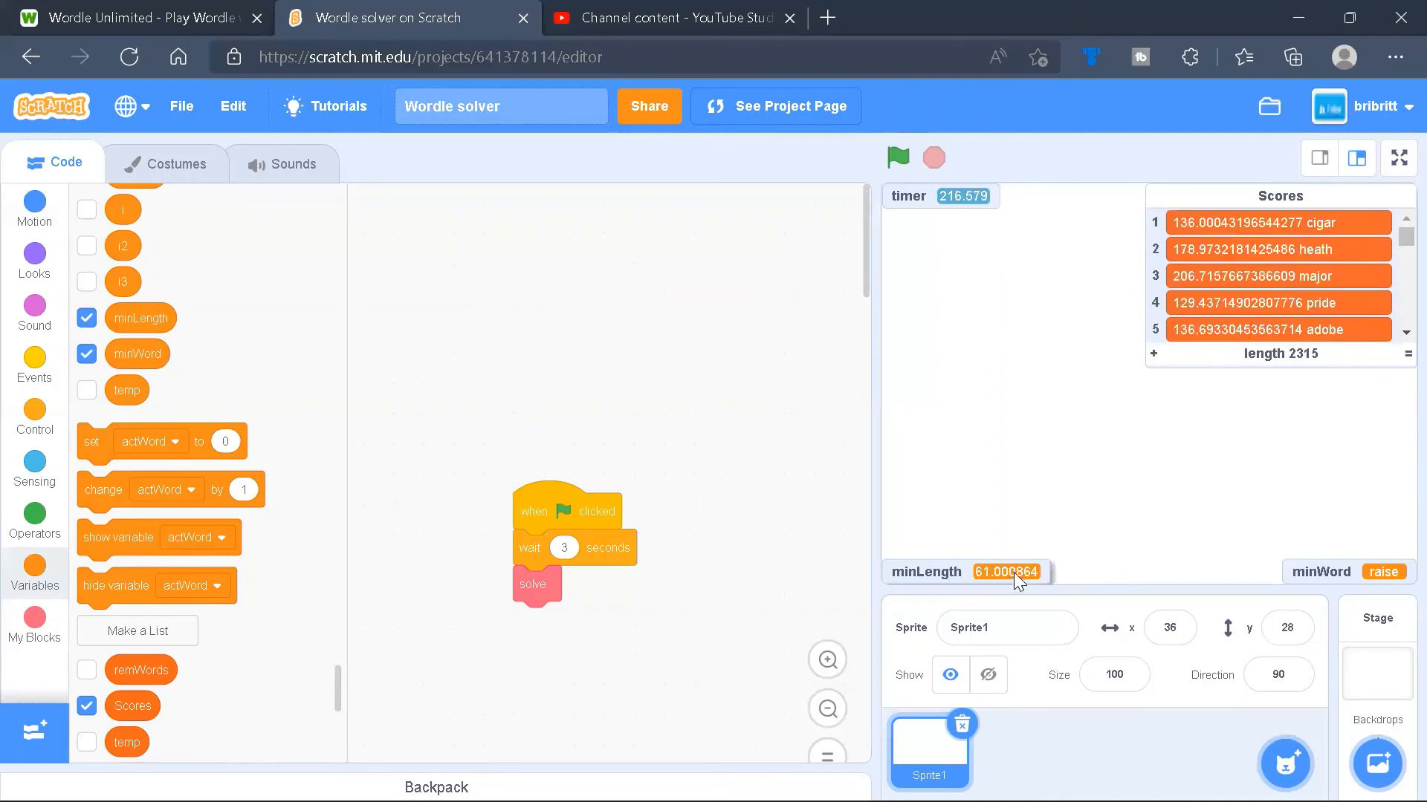
{"action": "mouse_move", "coordinate": [1390, 596]}
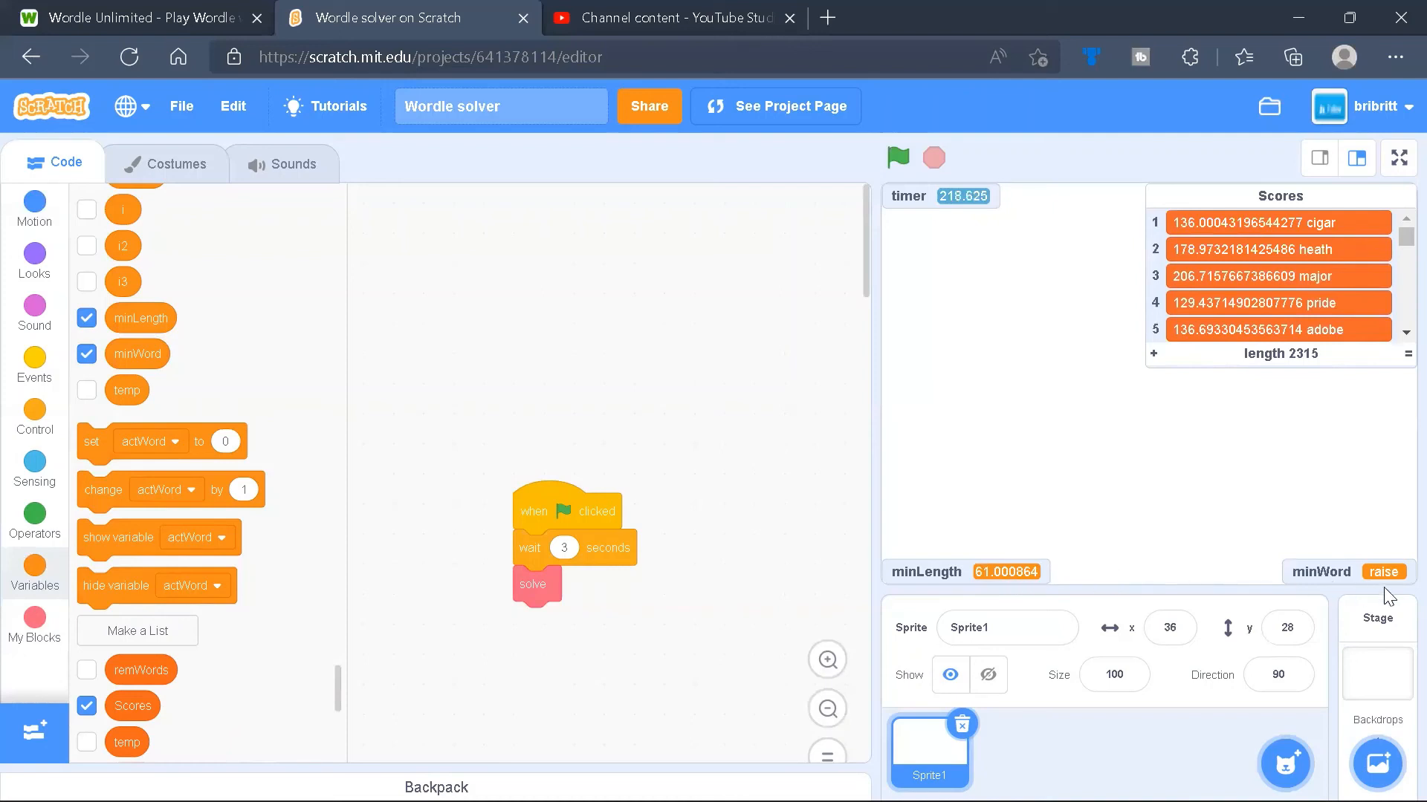
{"action": "mouse_move", "coordinate": [1146, 429]}
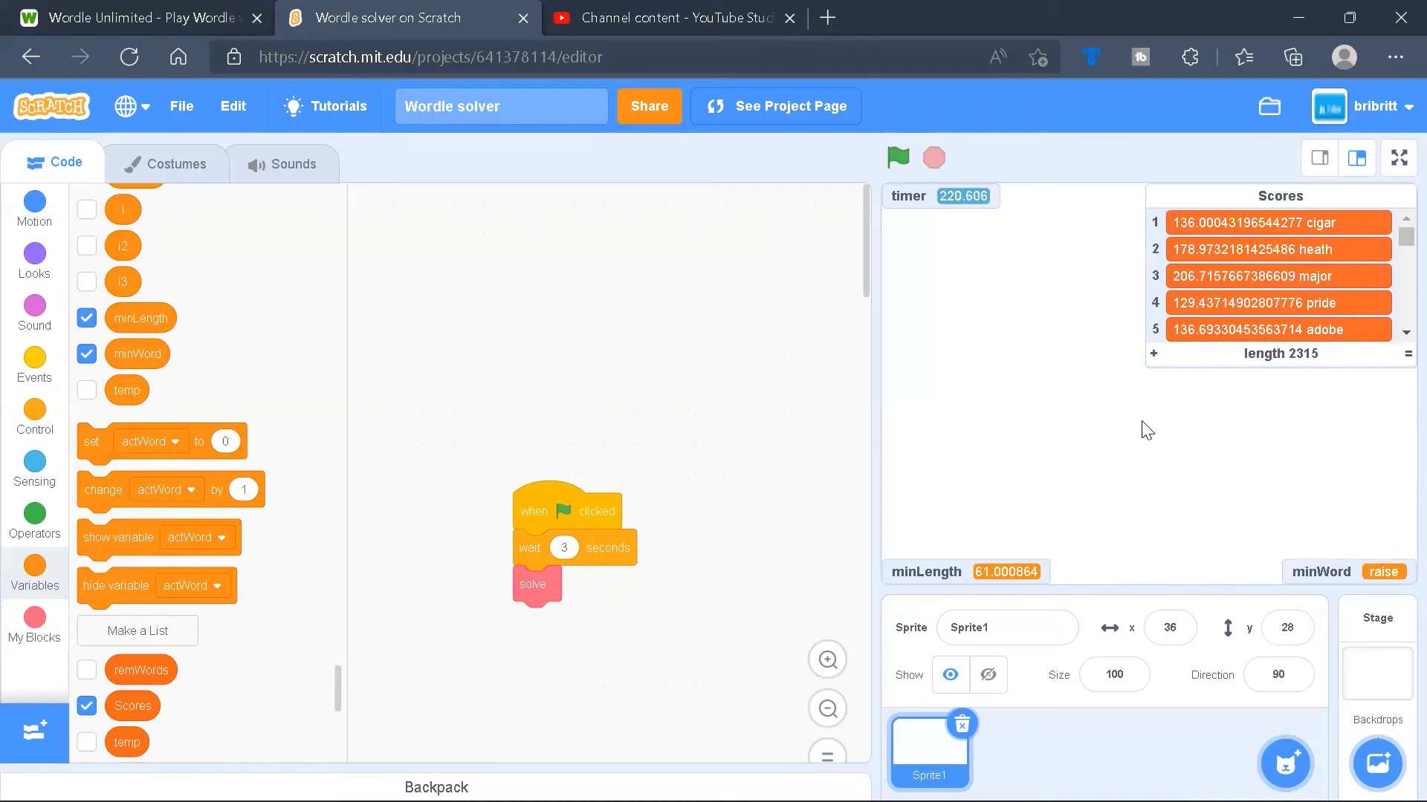
{"action": "mouse_move", "coordinate": [1006, 387]}
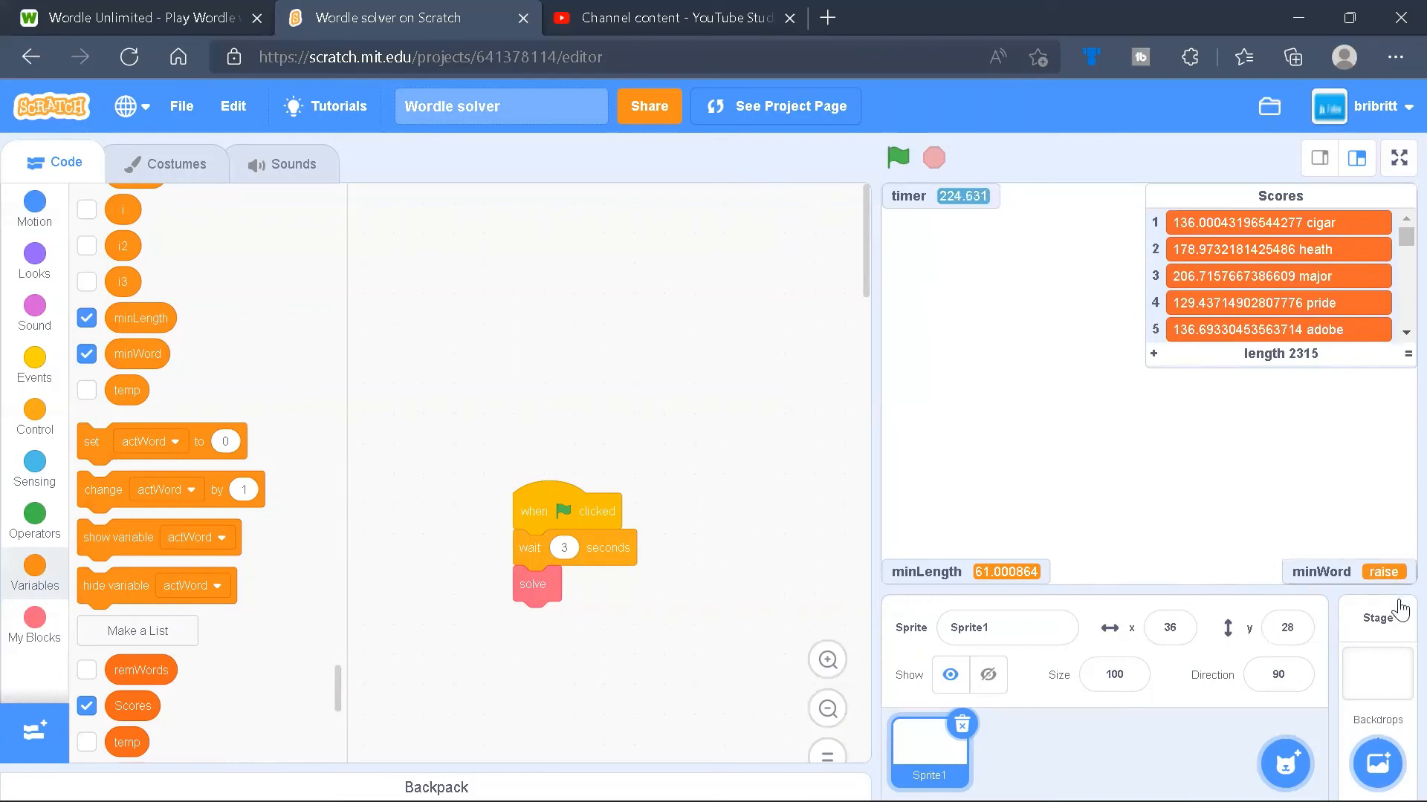
{"action": "mouse_move", "coordinate": [1236, 468]}
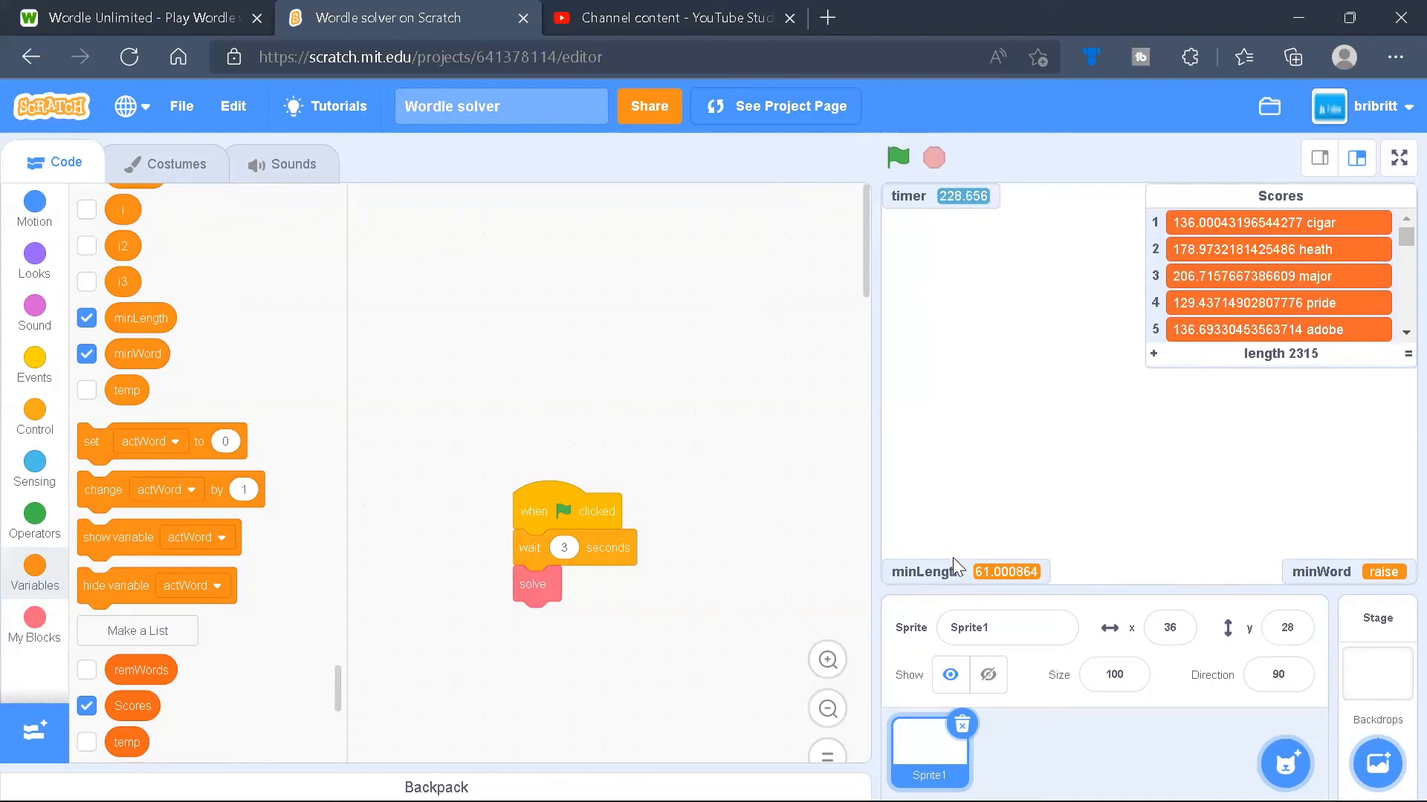
{"action": "mouse_move", "coordinate": [883, 419]}
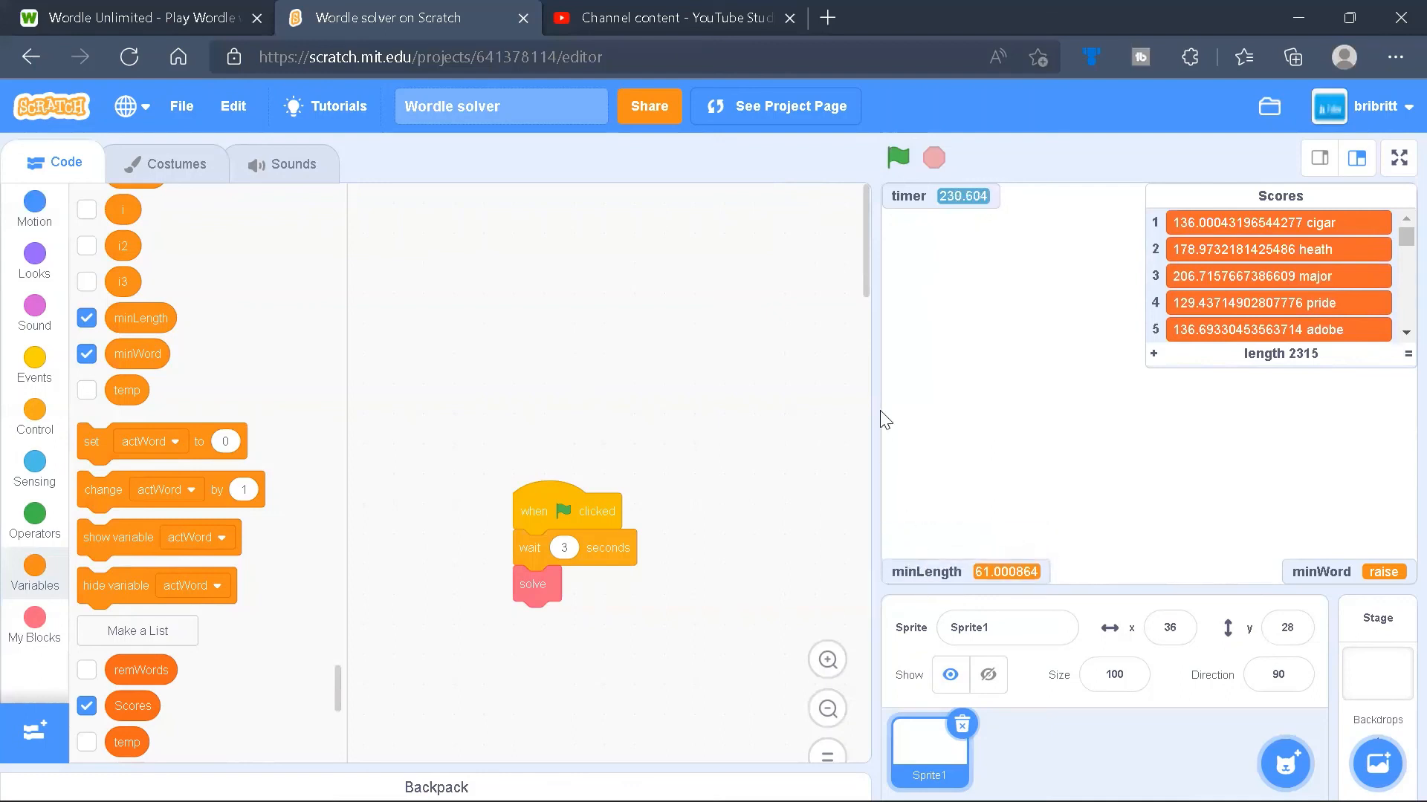
{"action": "mouse_move", "coordinate": [845, 278]}
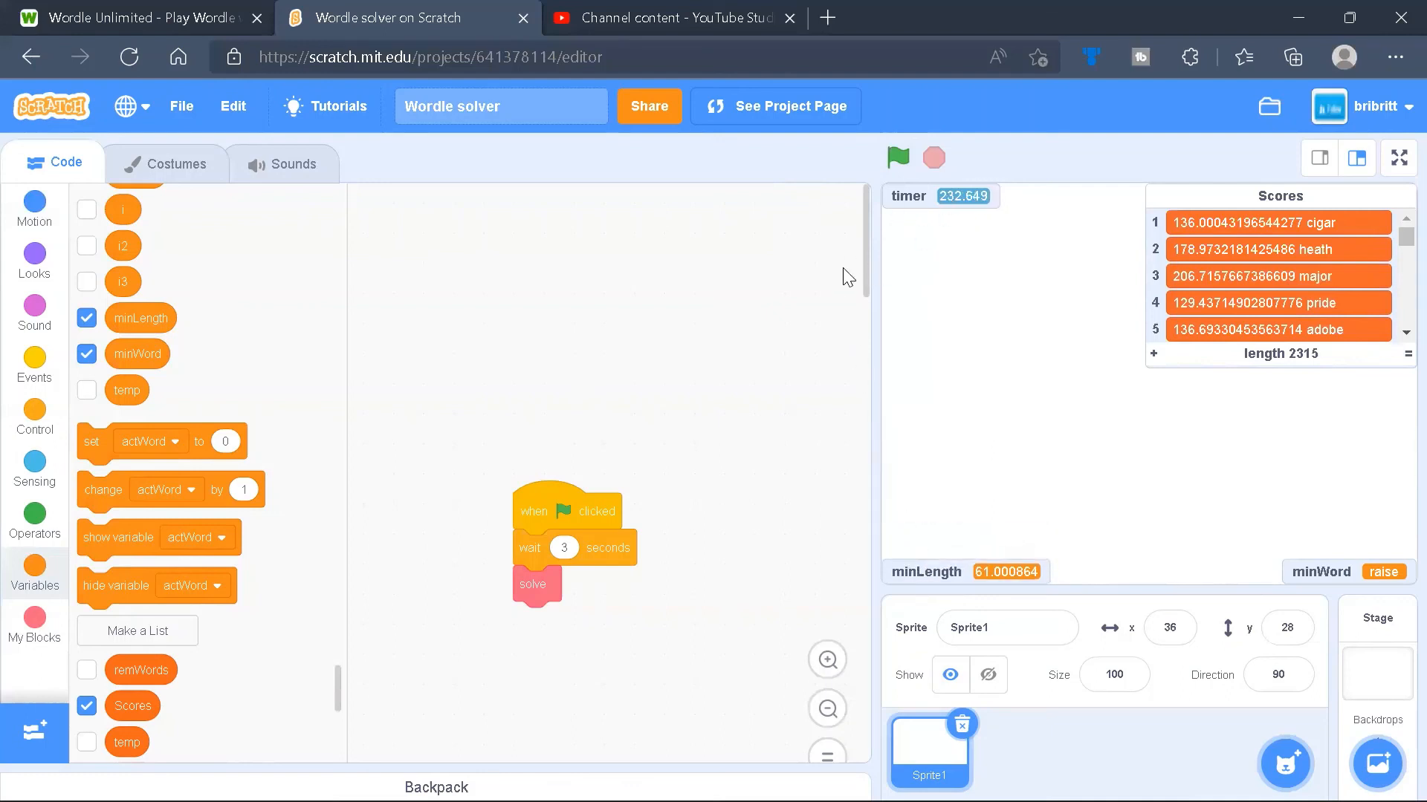